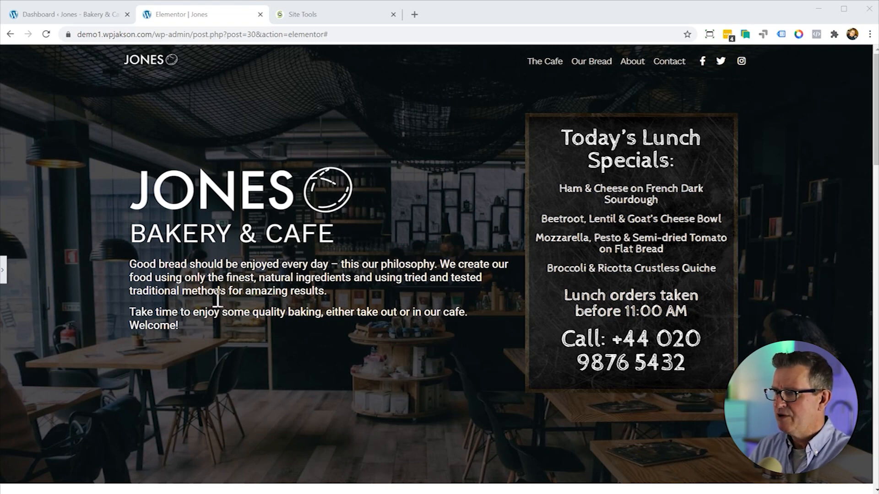
- Select the chalkboard's specials Text Editor widget to show its four lunch dish paragraphs
scroll(down, 3)
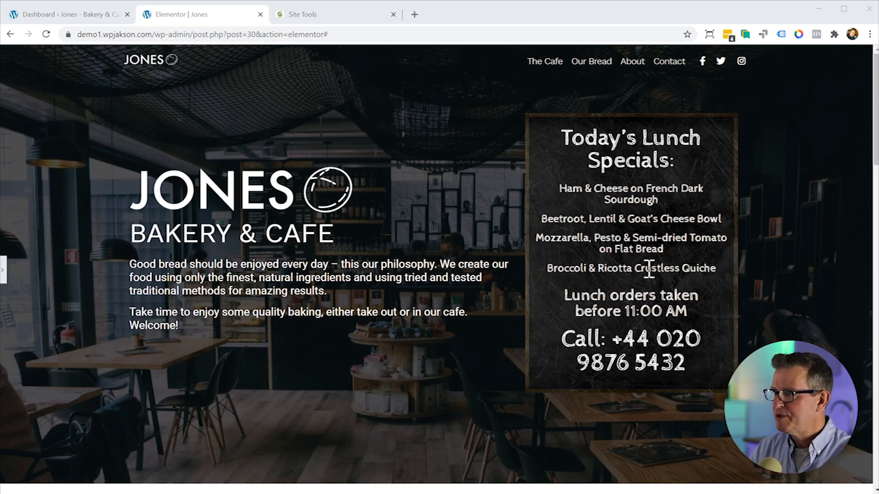
mouse_move(723, 283)
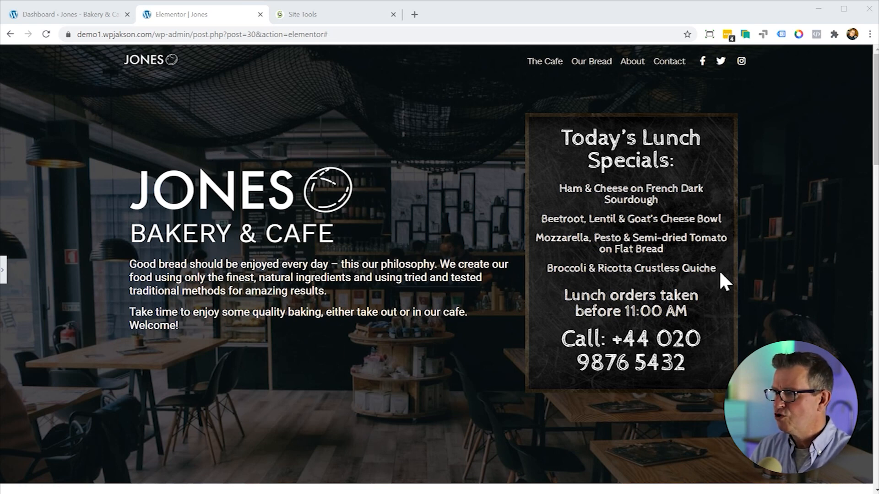
drag(559, 188, 716, 268)
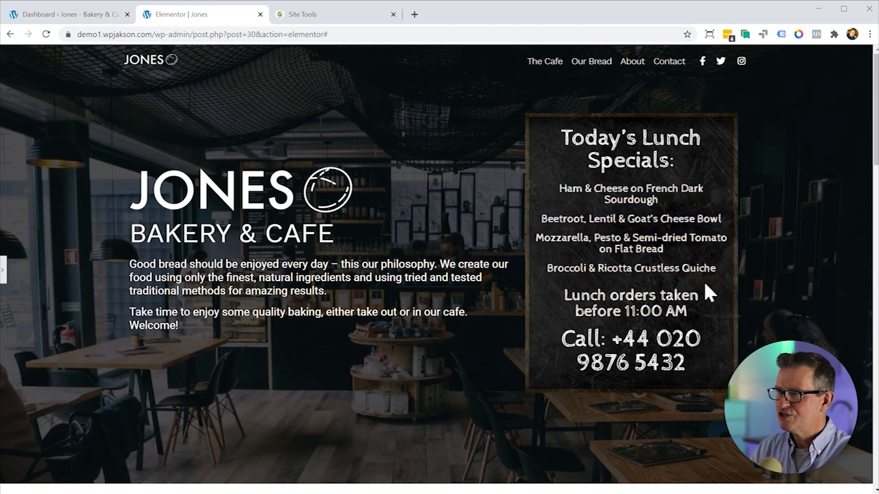
mouse_move(95, 286)
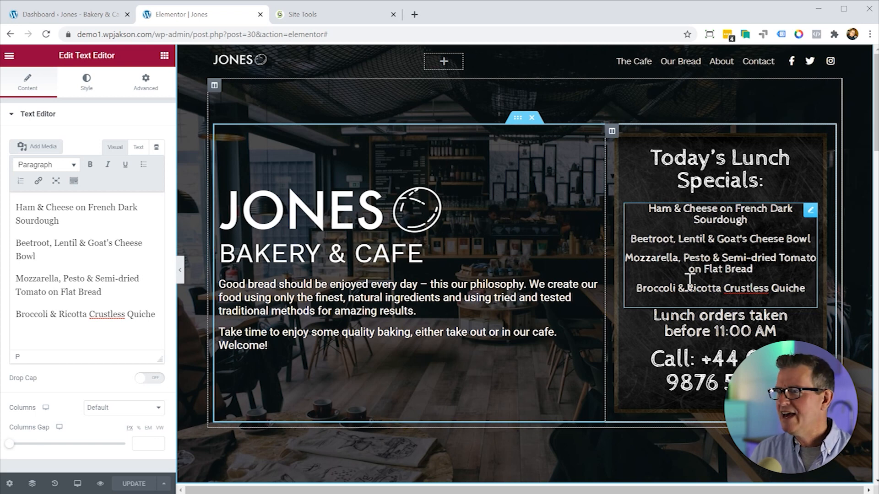
mouse_move(722, 240)
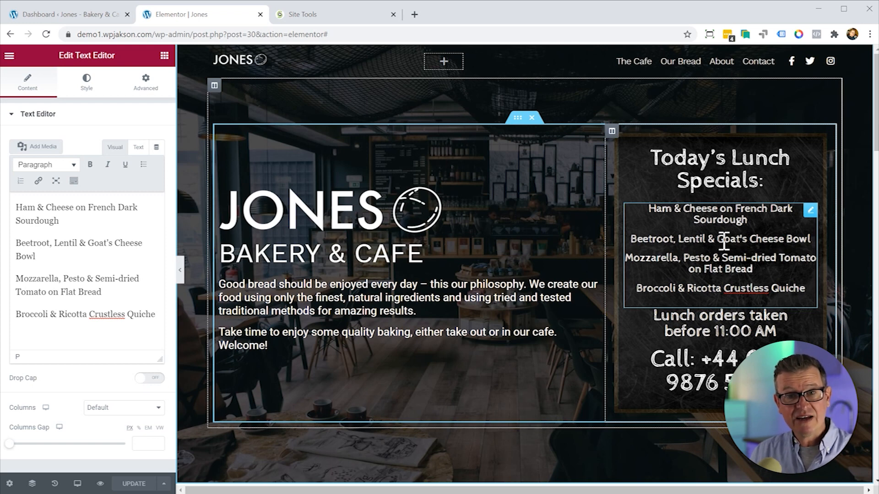
click(804, 289)
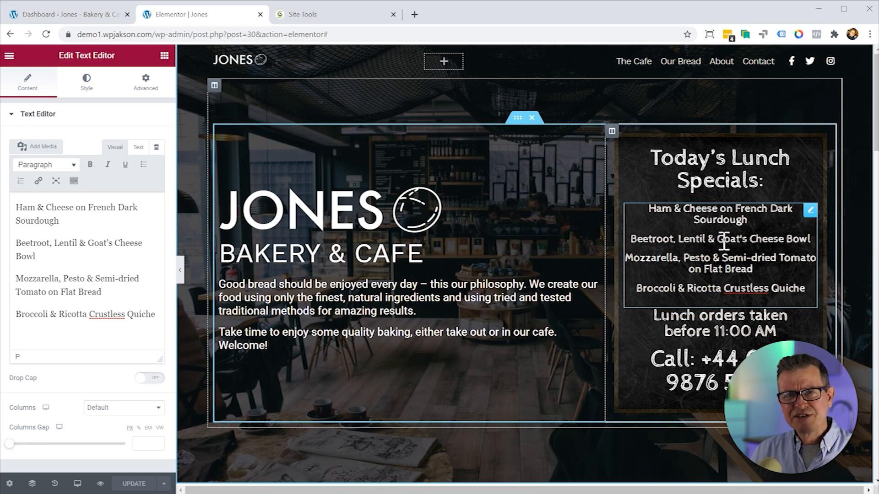
click(806, 289)
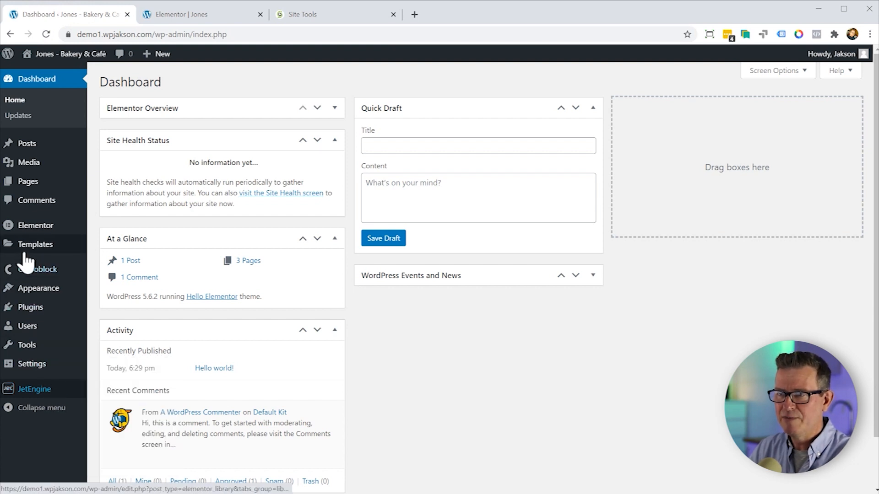
mouse_move(36, 225)
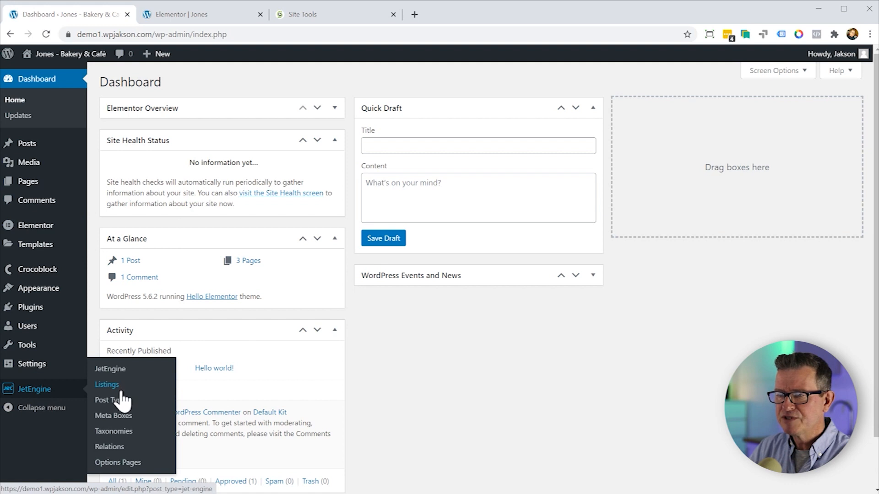
- Start a new JetEngine post type named Specials and add a meta field to it
click(105, 400)
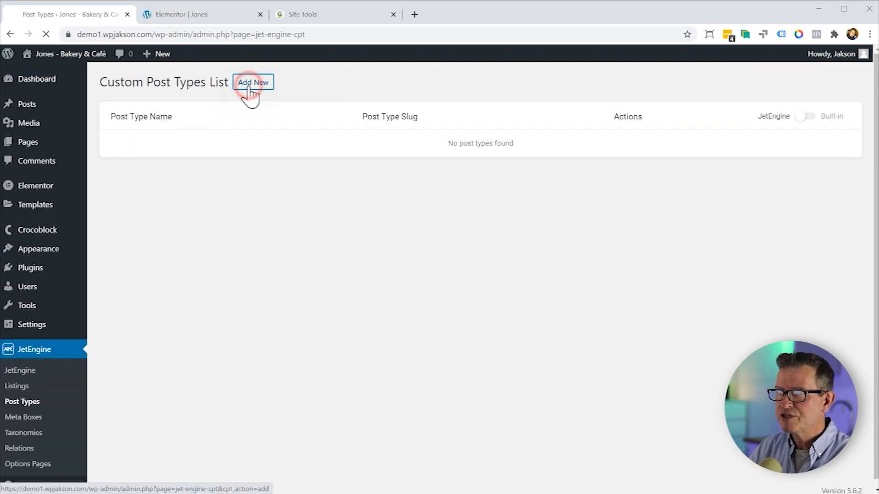
click(253, 83)
text(S)
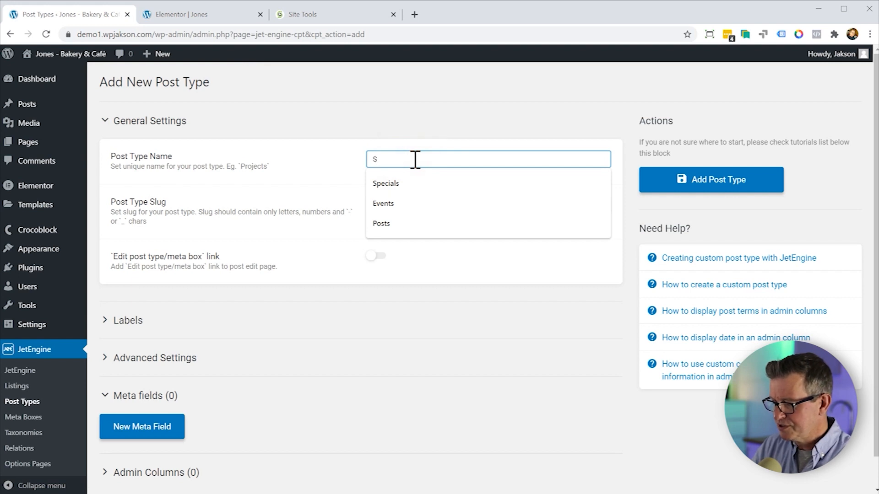
click(385, 183)
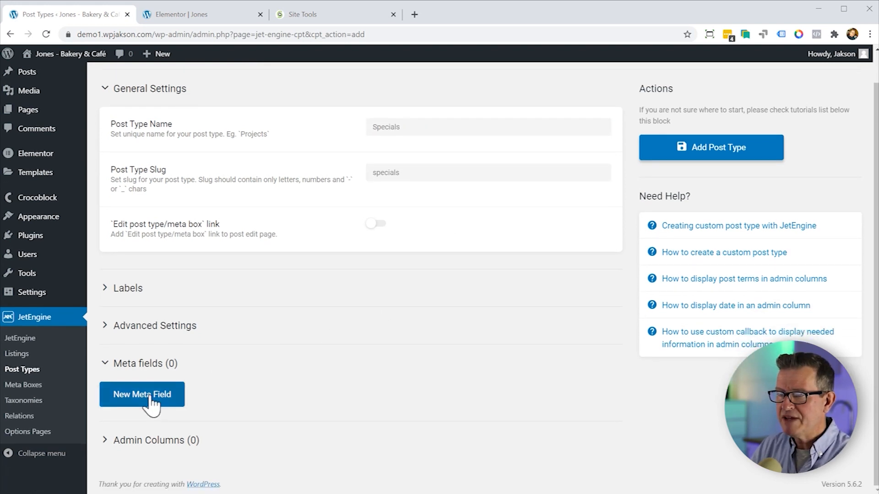
click(142, 394)
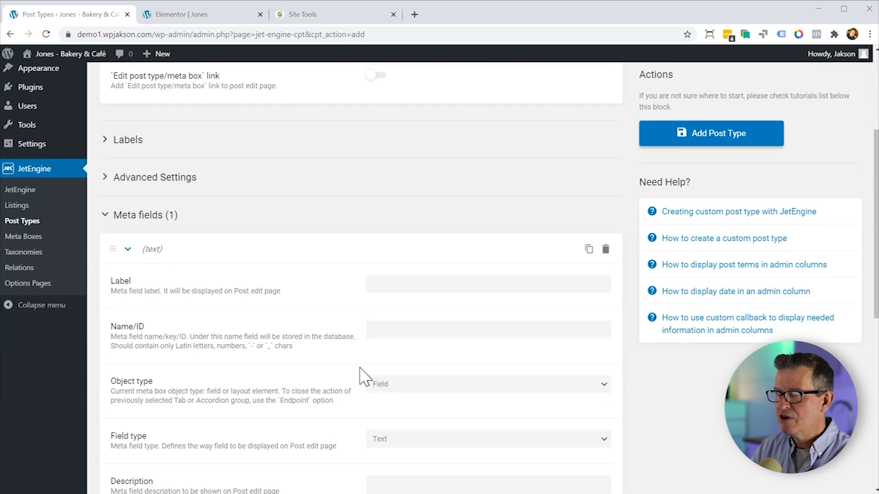
- Define the meta field as a required Date field of type date, saved as a timestamp
click(417, 283)
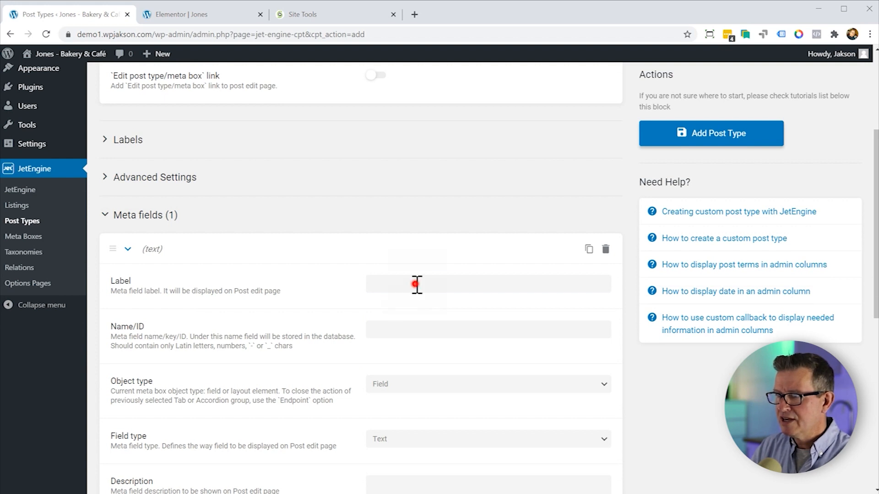
text(Date)
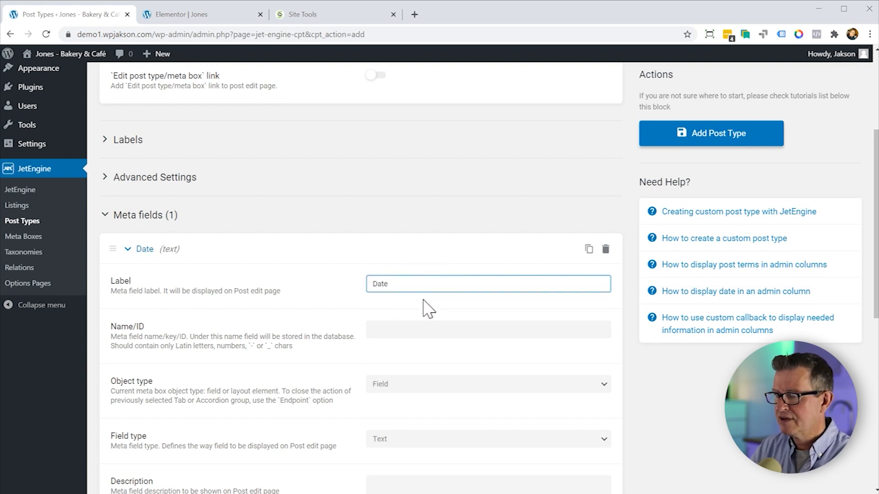
click(488, 383)
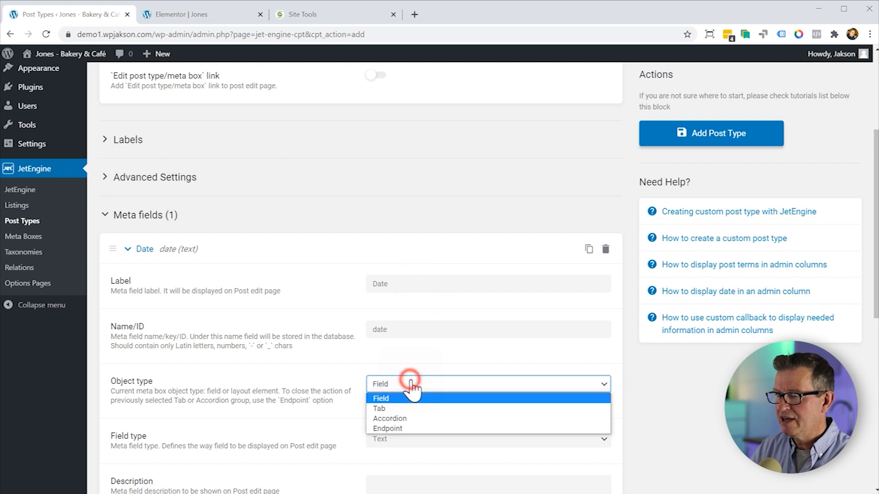
click(381, 398)
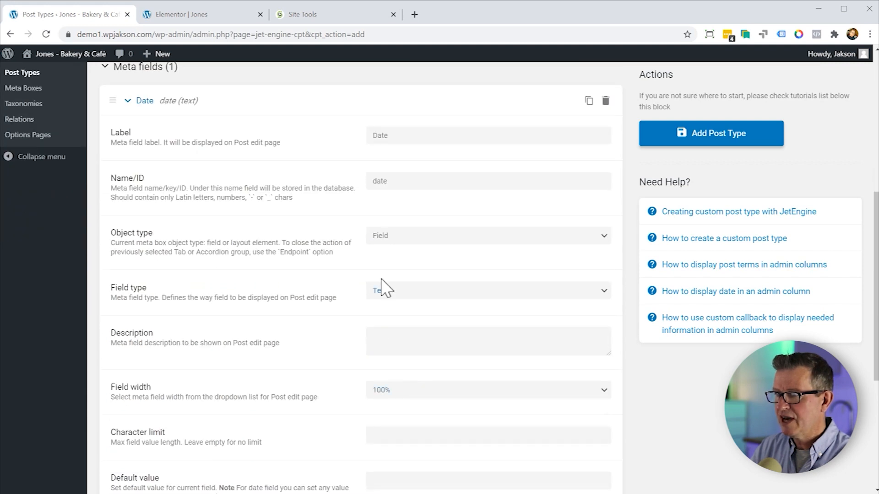
click(486, 291)
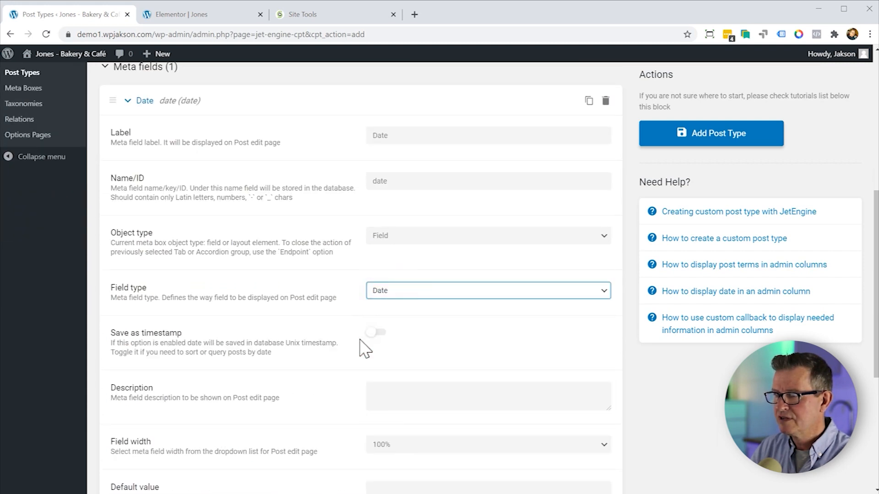
scroll(down, 3)
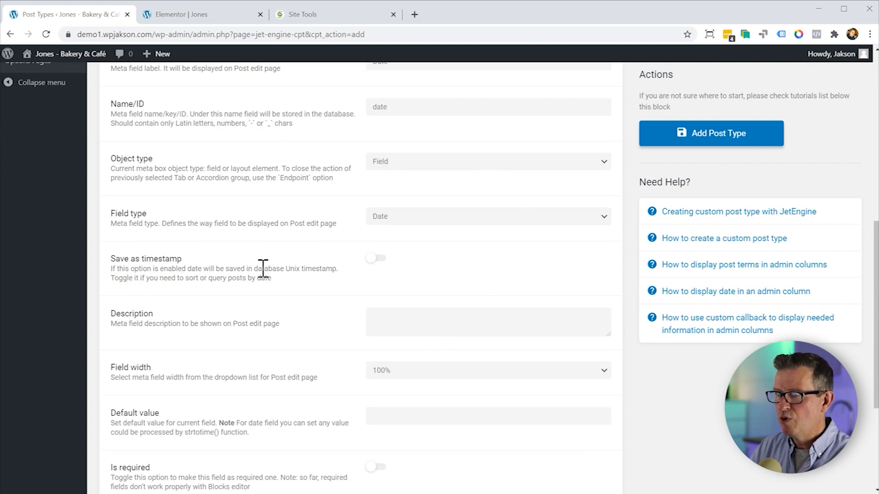
mouse_move(373, 269)
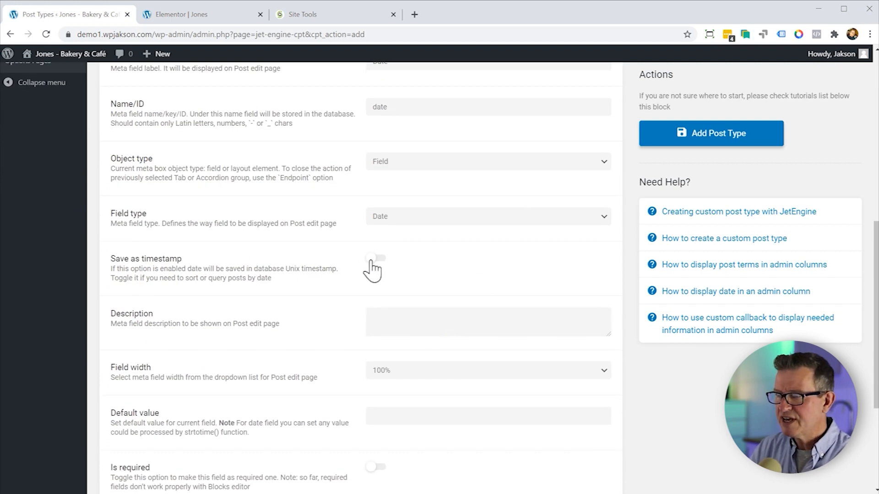
click(375, 258)
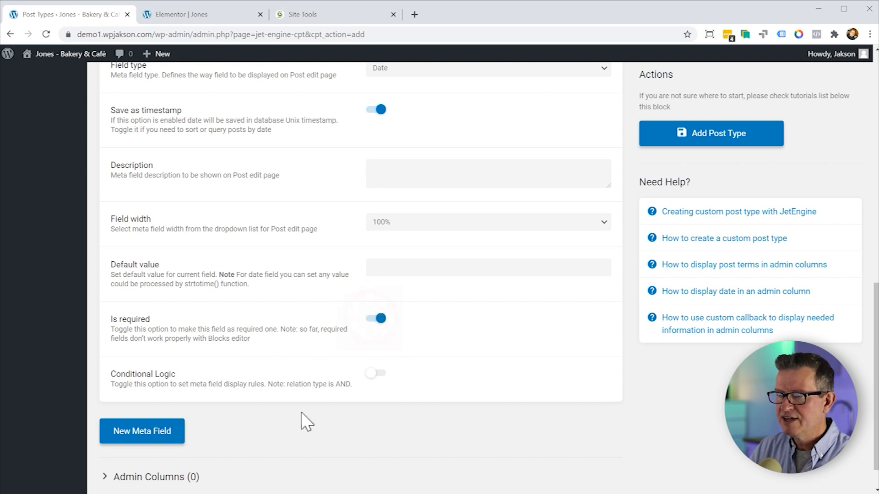
- Add a second meta field labelled Order with a number field type
click(142, 432)
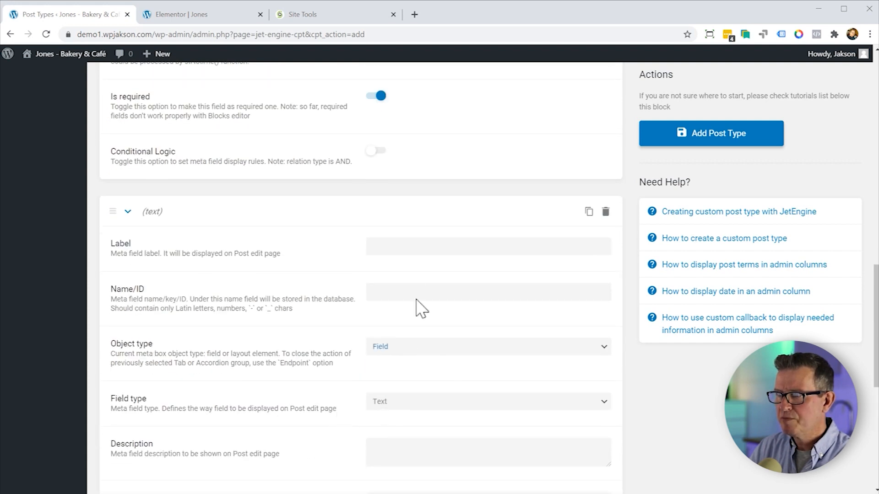
click(488, 246)
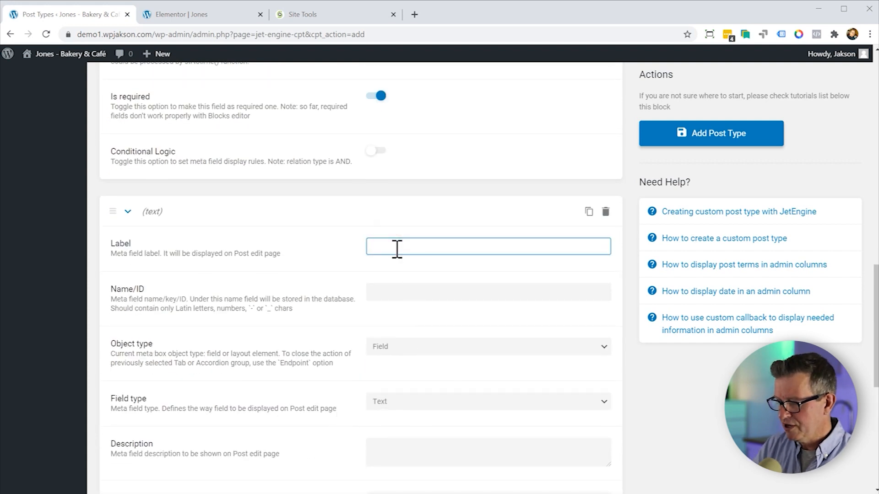
text(Order)
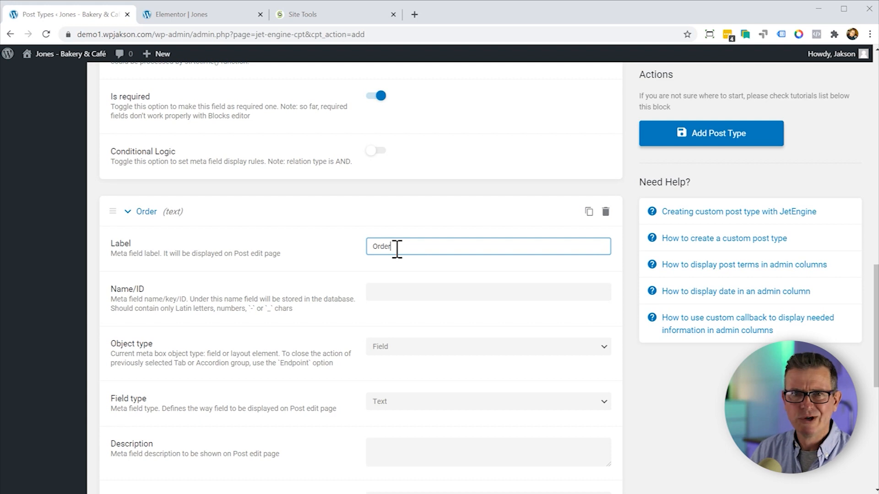
mouse_move(428, 315)
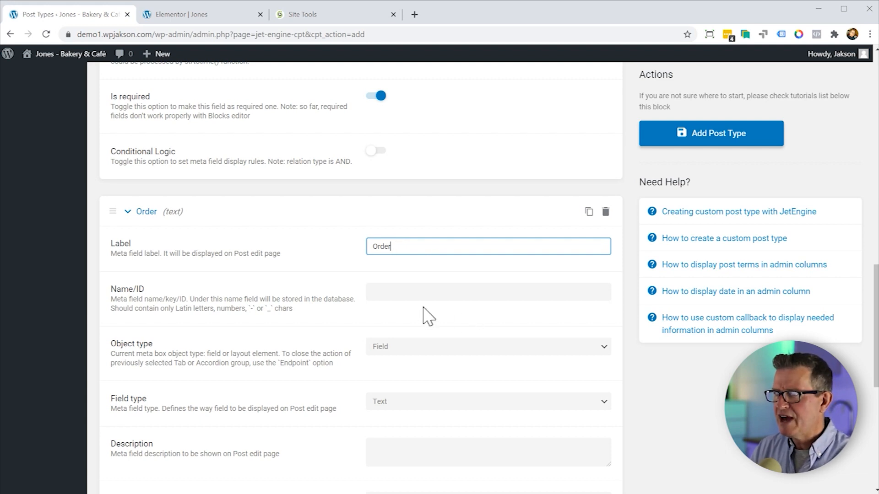
scroll(down, 3)
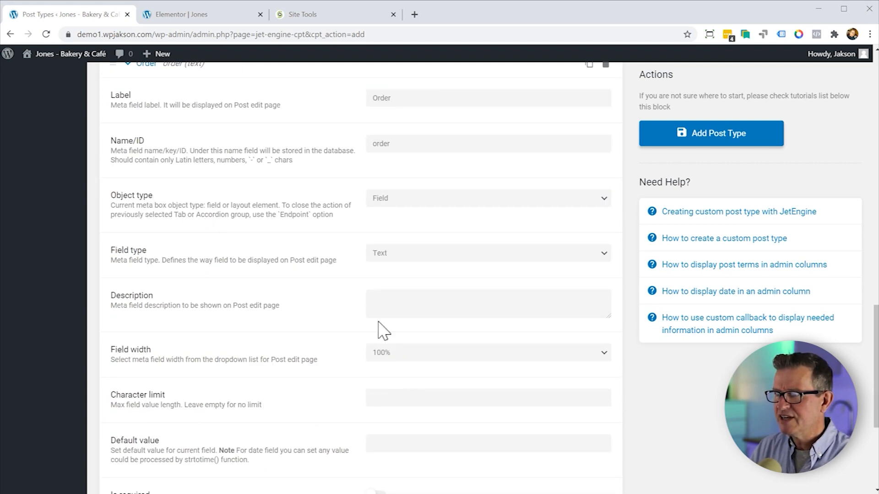
click(488, 253)
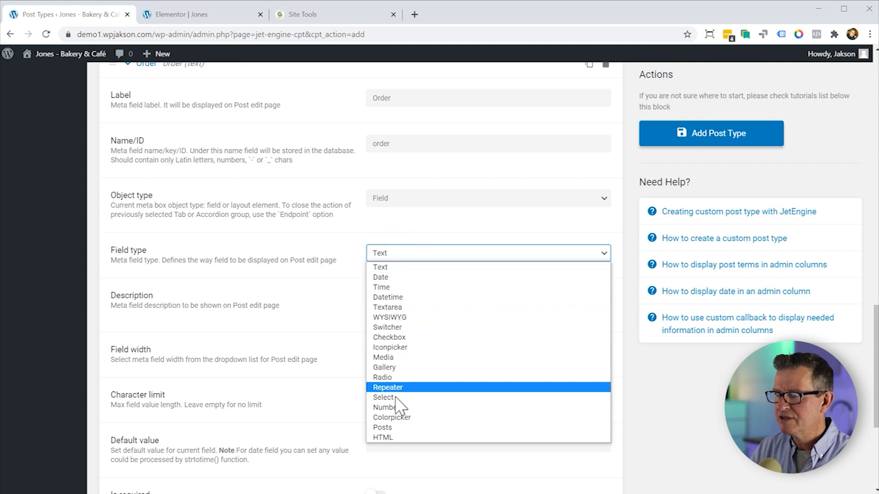
click(384, 408)
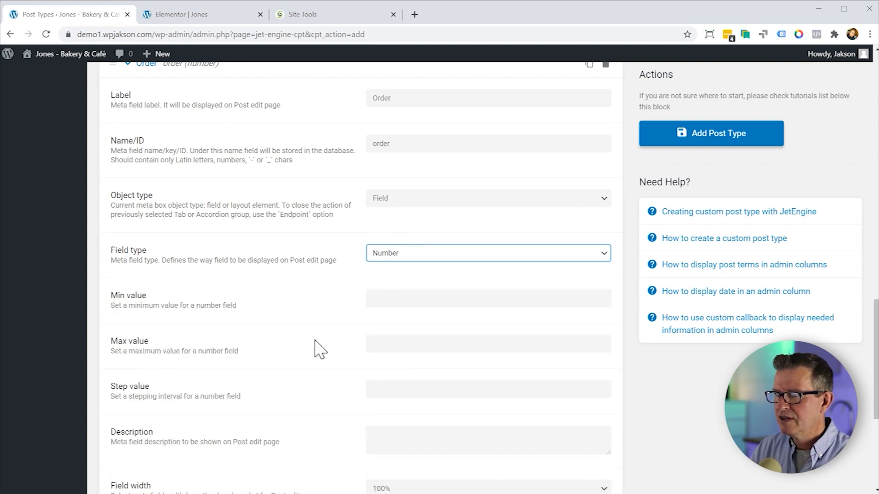
scroll(down, 3)
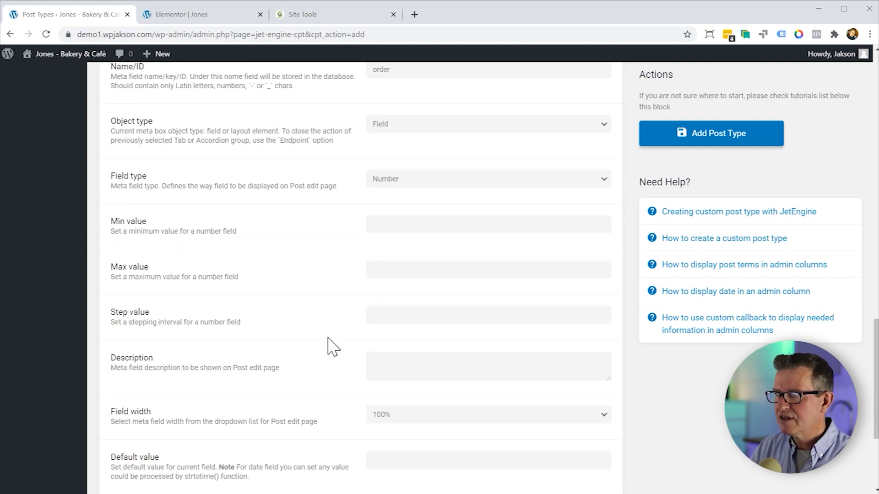
scroll(down, 3)
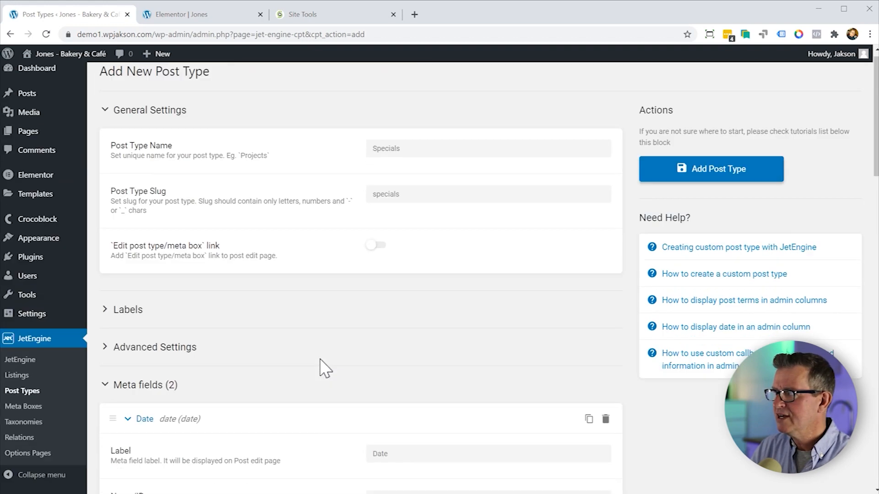
- Add the Specials post type and view its posts list
click(710, 169)
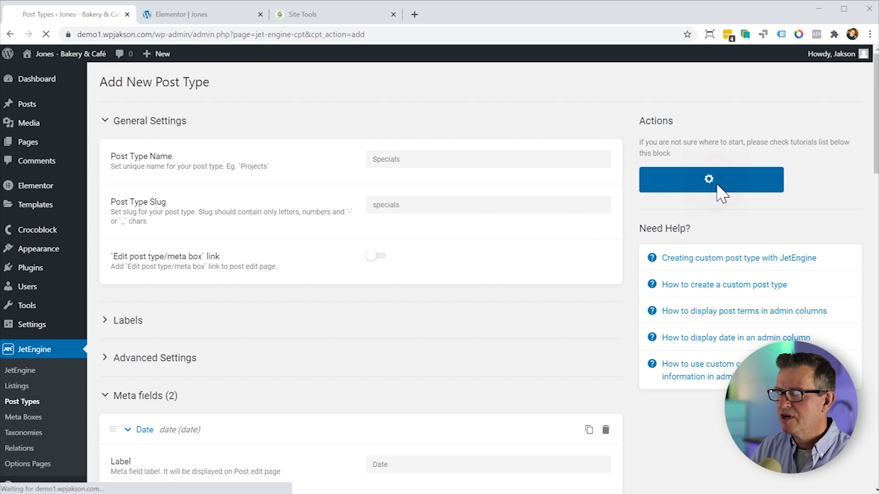
click(711, 179)
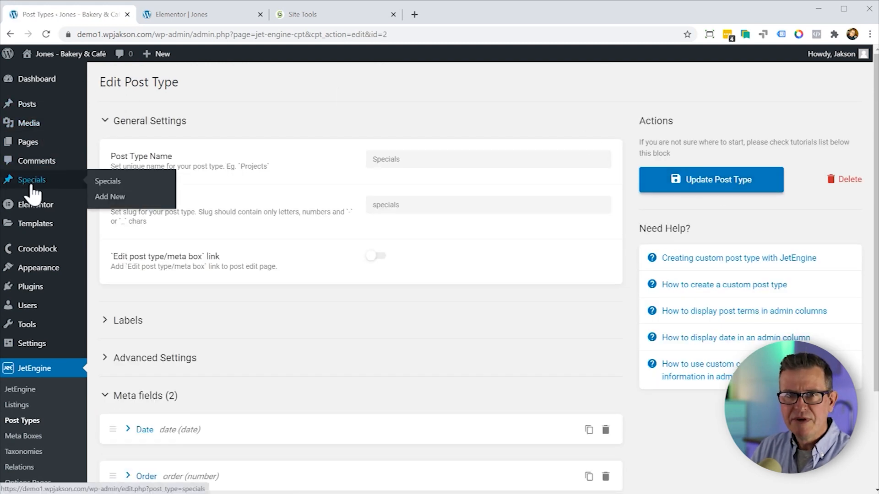
click(107, 180)
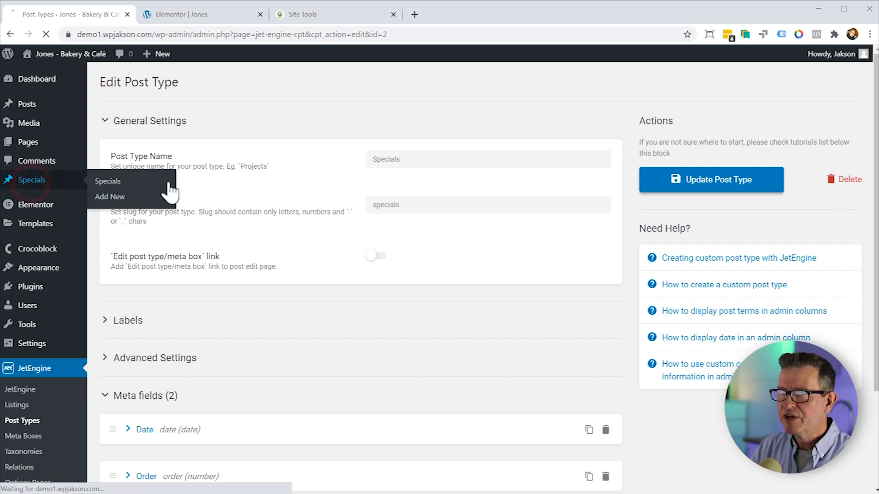
click(107, 181)
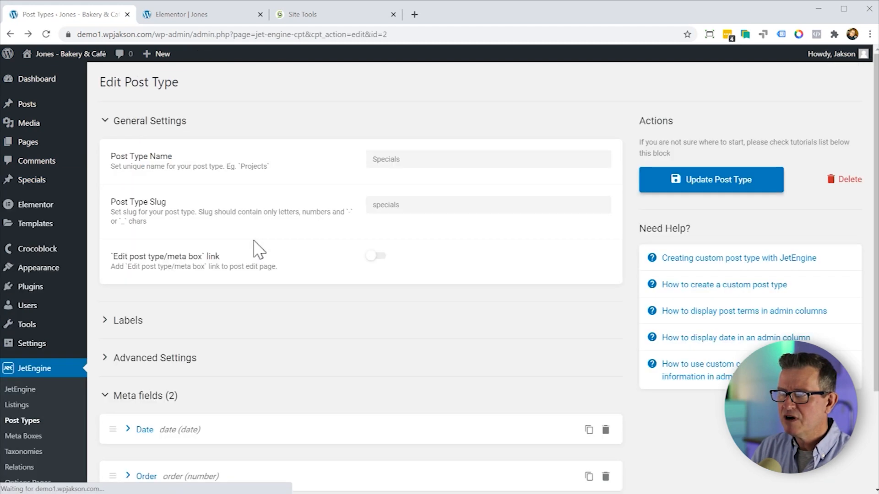
scroll(down, 3)
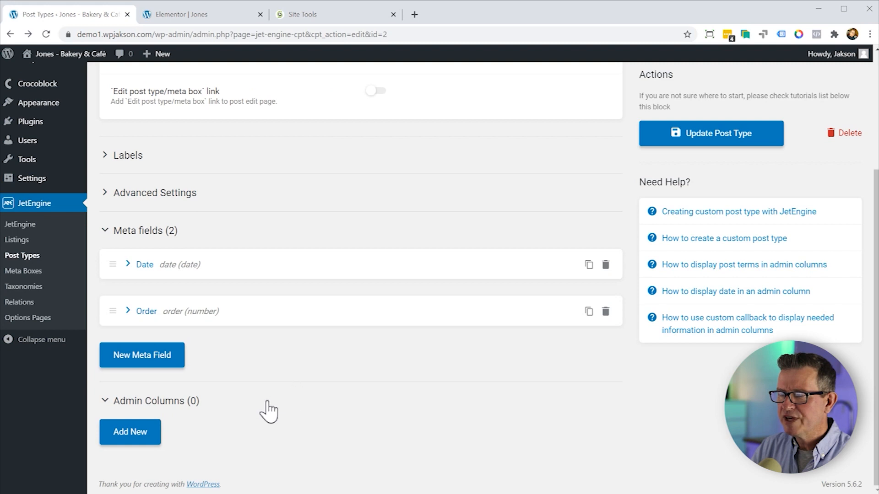
- Add a sortable Menu Date admin column for the date field at position 2
click(130, 431)
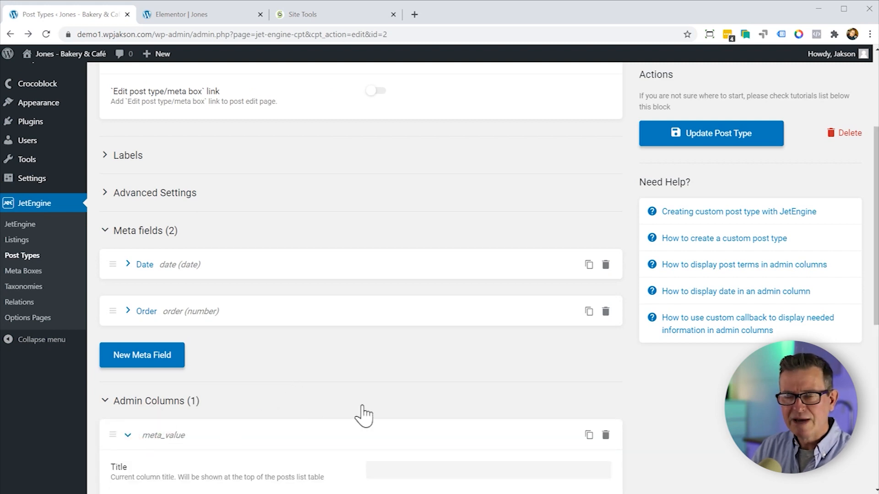
scroll(down, 3)
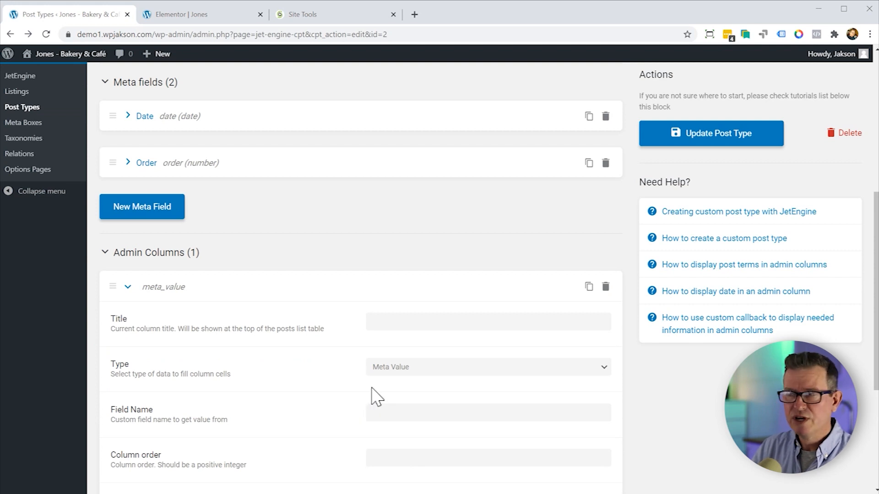
click(486, 322)
text(Menu Date)
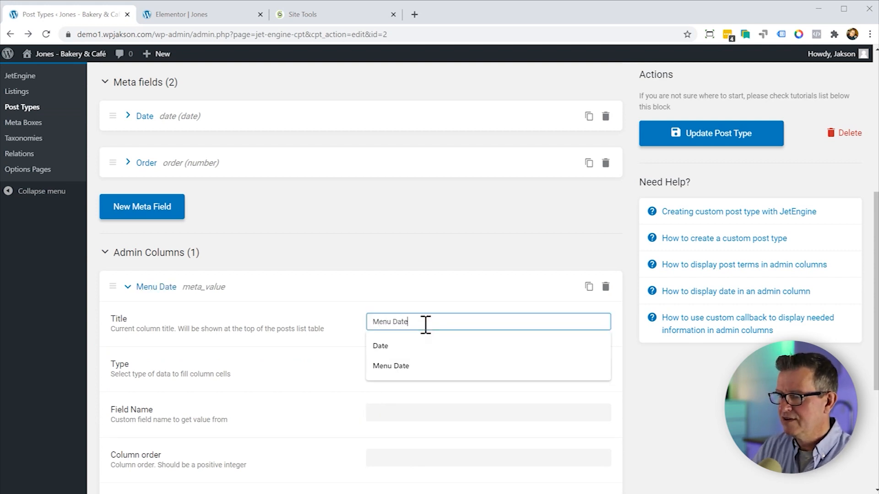
scroll(down, 3)
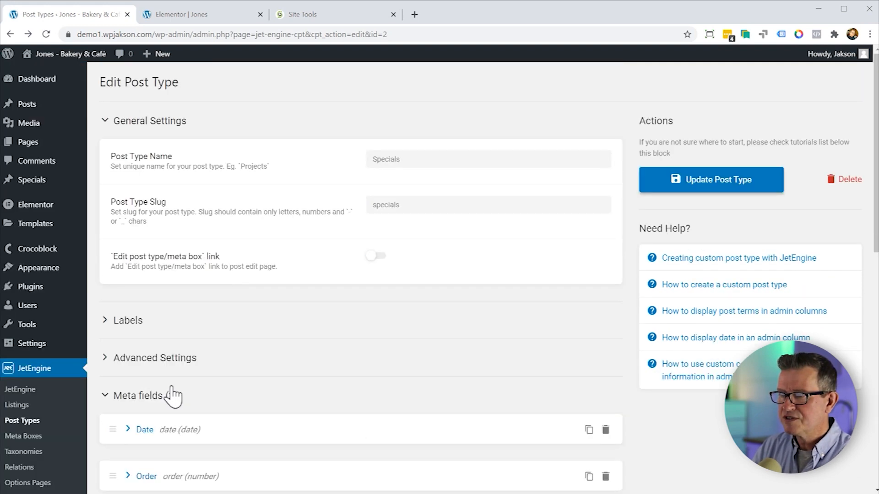
scroll(down, 3)
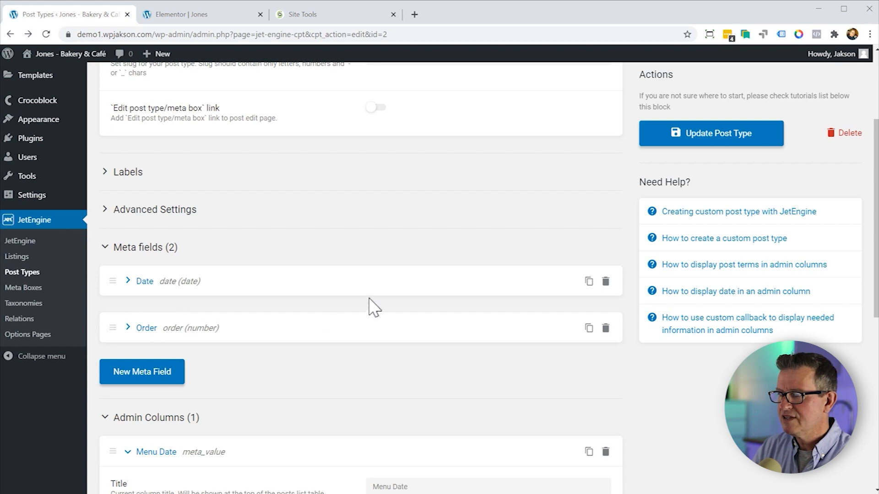
click(487, 252)
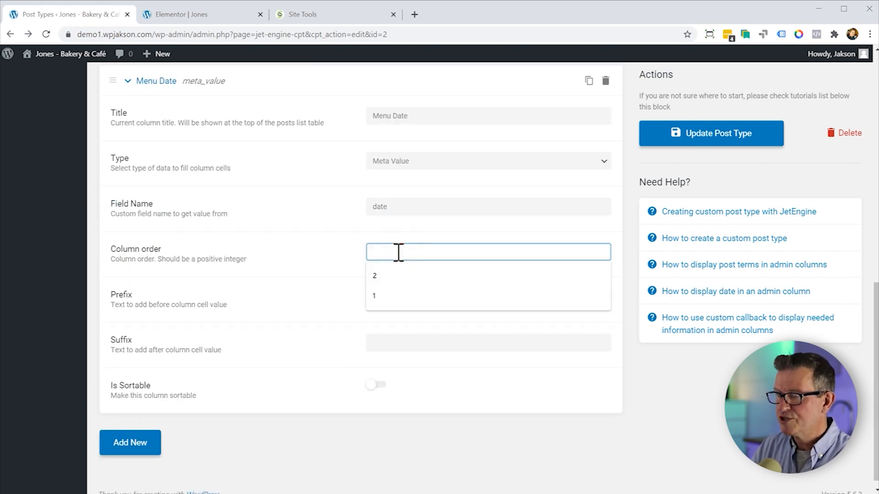
click(375, 275)
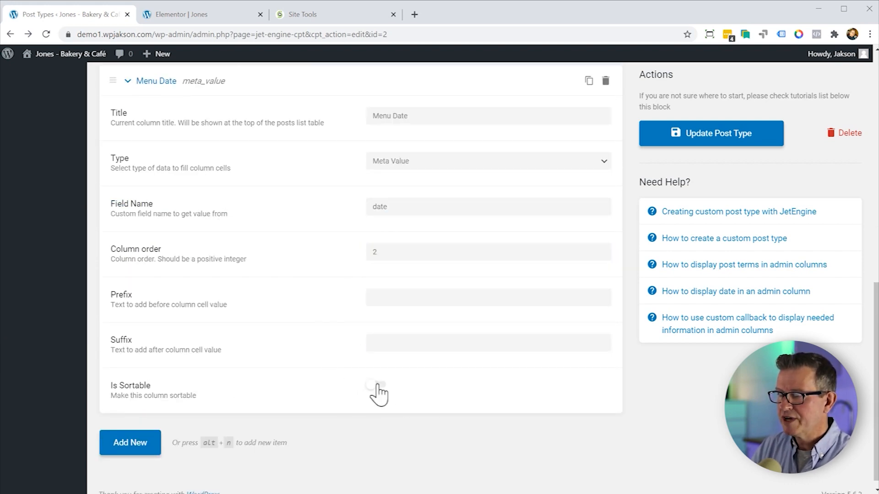
click(376, 391)
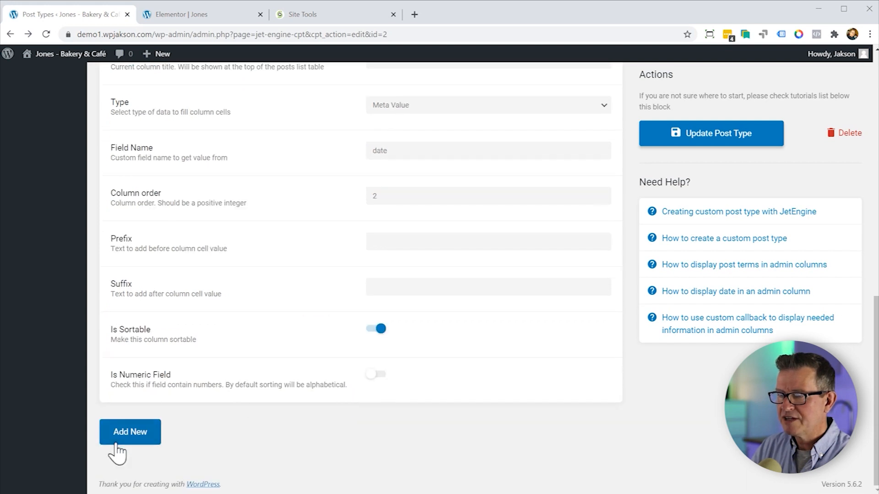
- Add a Menu Order admin column pointed at the order field and update the post type
click(129, 431)
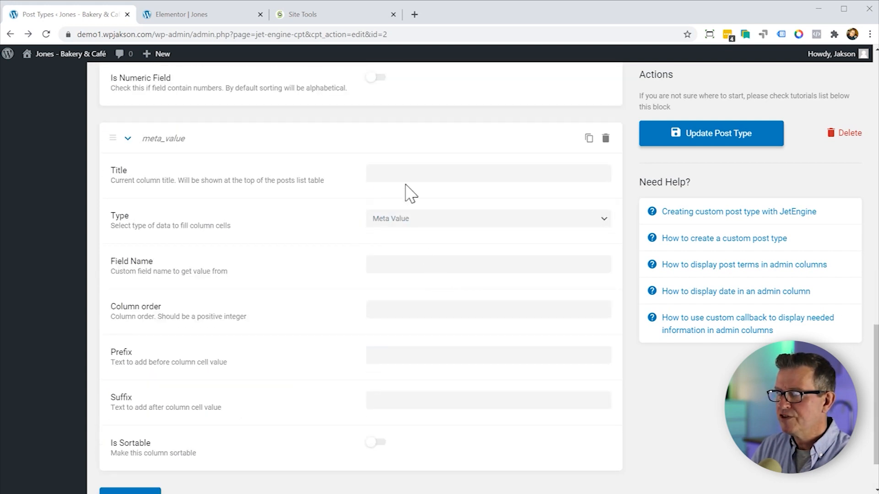
text(Menu)
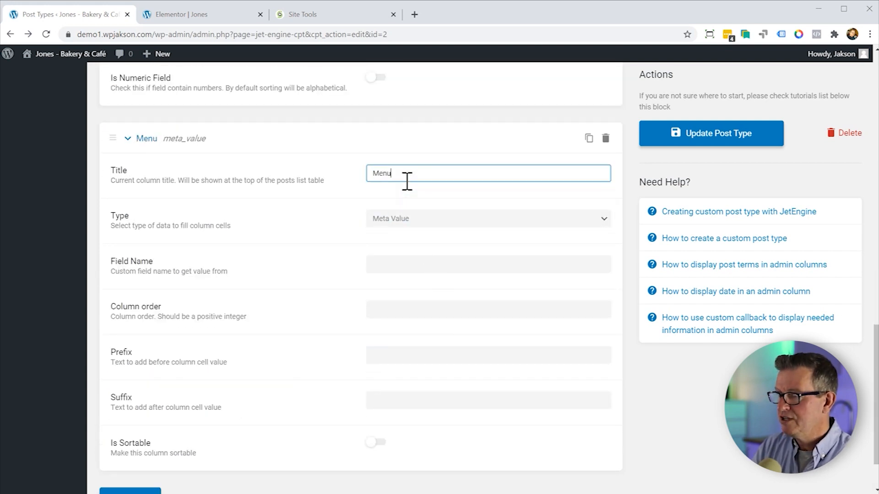
text(Order)
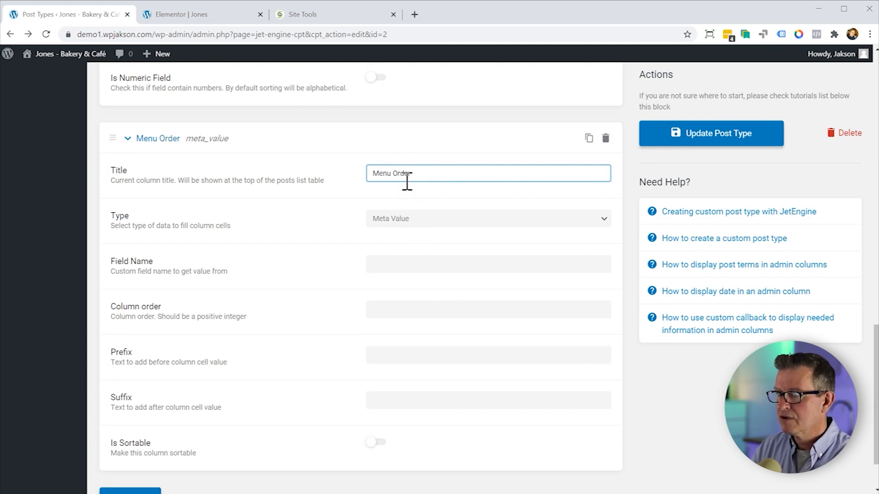
click(488, 264)
text(order)
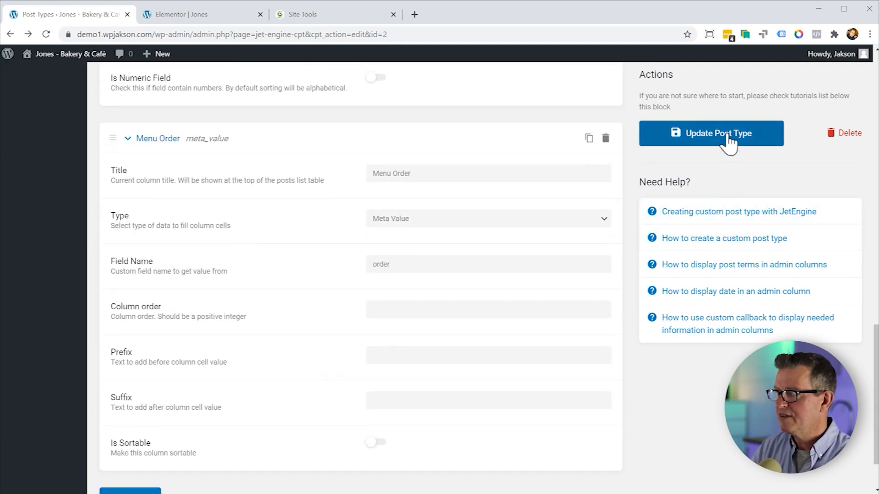
click(711, 134)
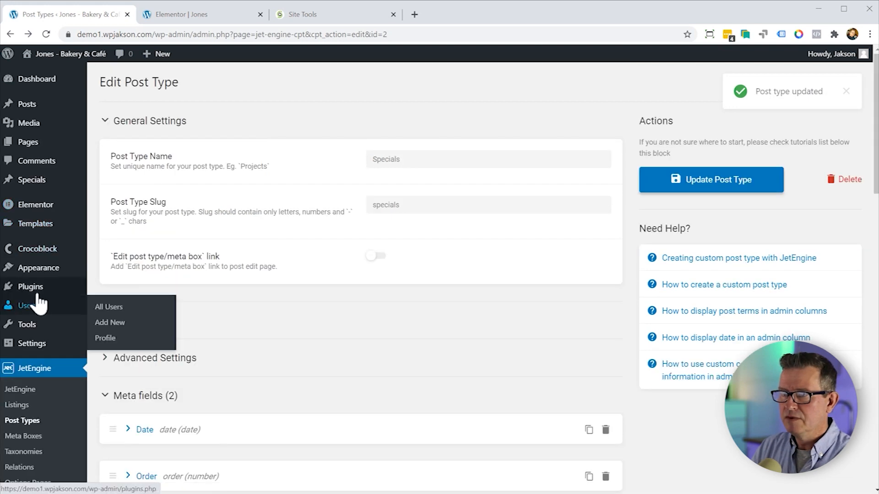
- View the Specials posts list showing the new Menu Date and Menu Order columns
click(31, 180)
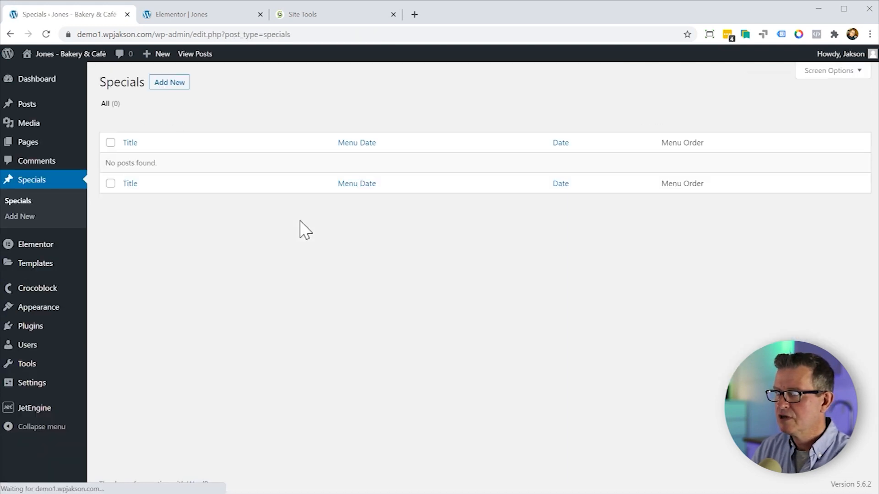
mouse_move(582, 154)
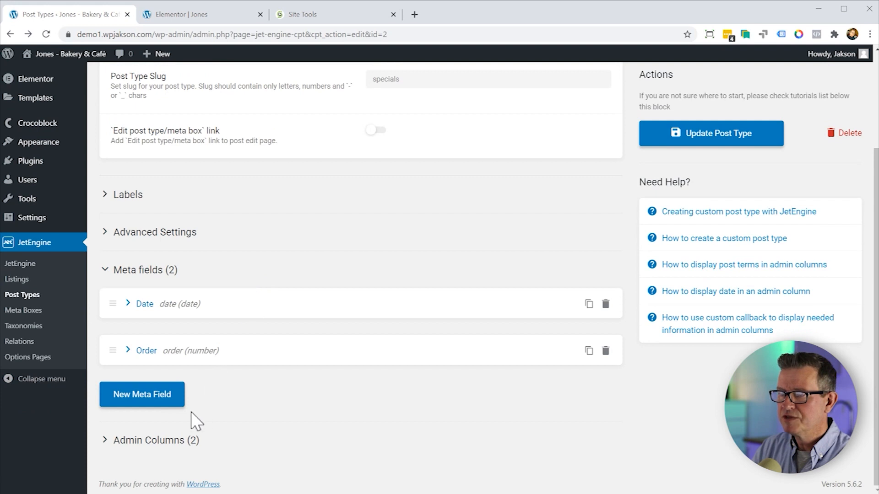
scroll(down, 3)
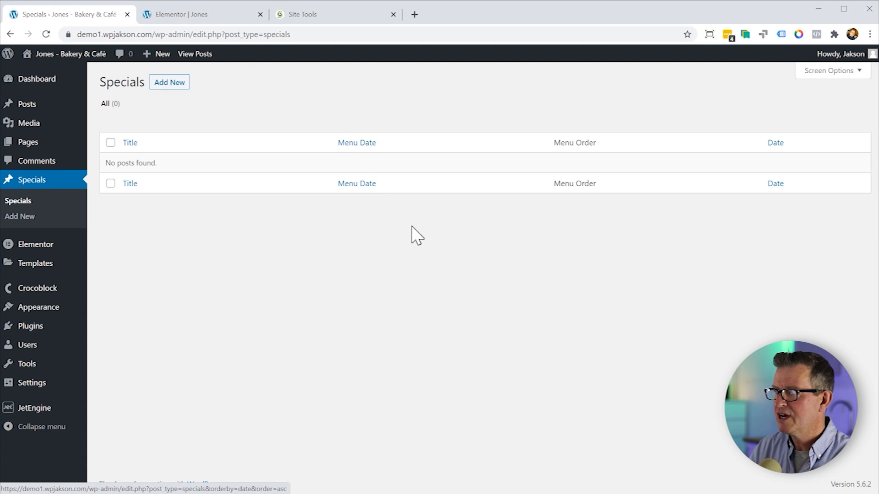
mouse_move(789, 184)
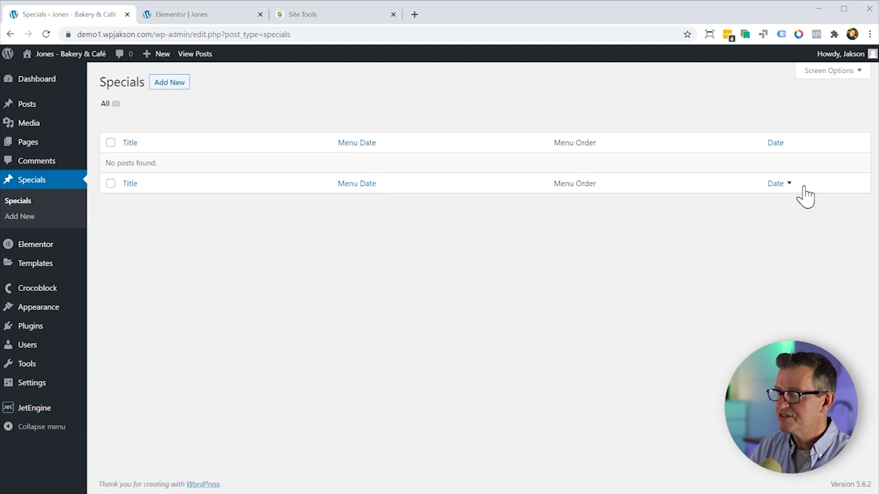
mouse_move(773, 220)
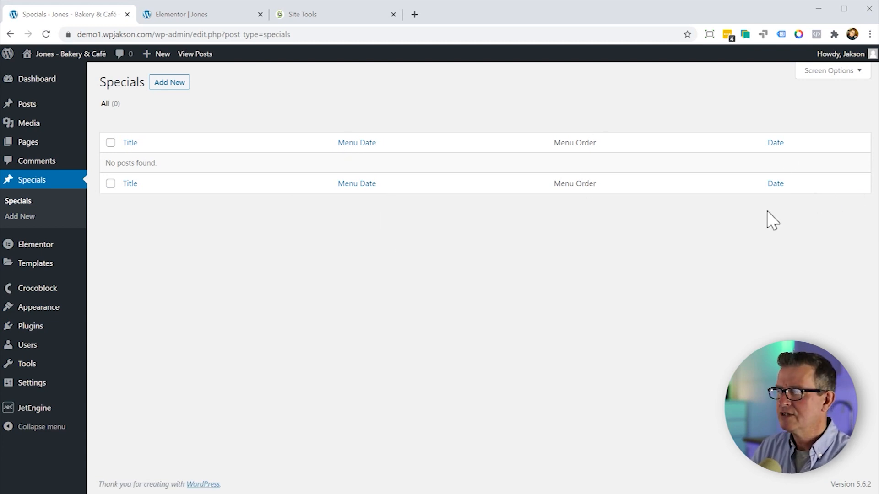
mouse_move(215, 255)
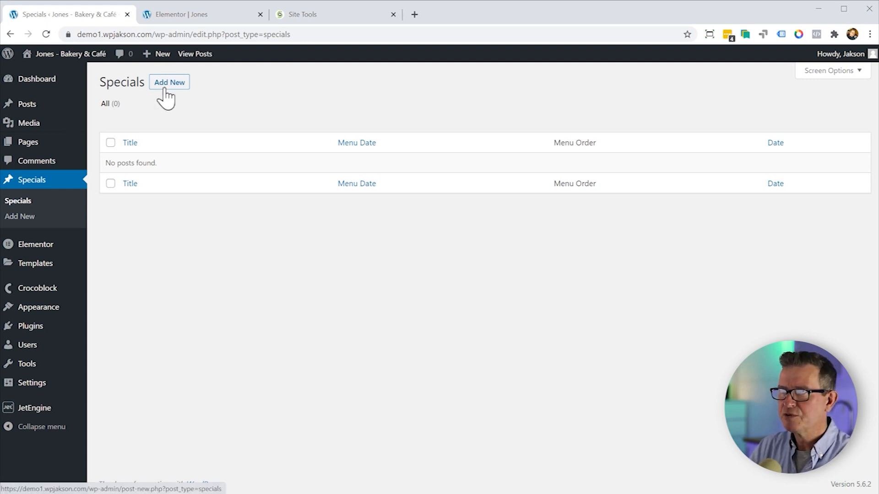
- Start a new Specials post, then return to edit the Specials post type in JetEngine
click(168, 81)
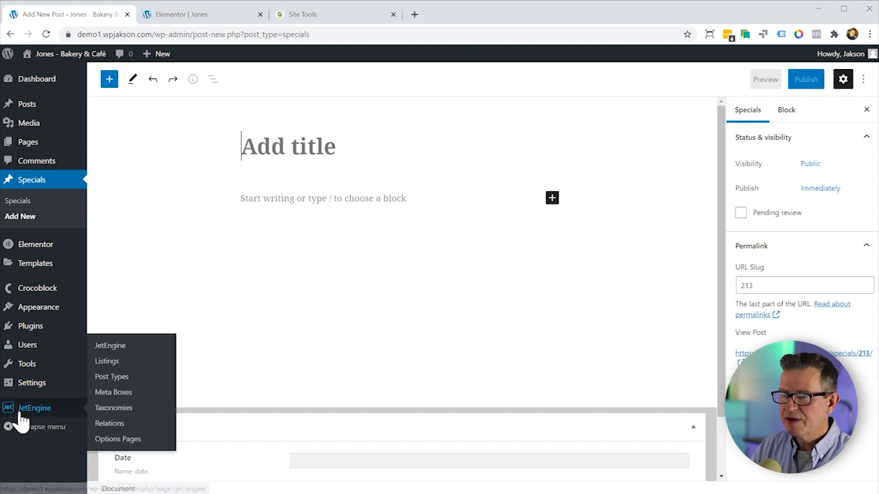
click(106, 361)
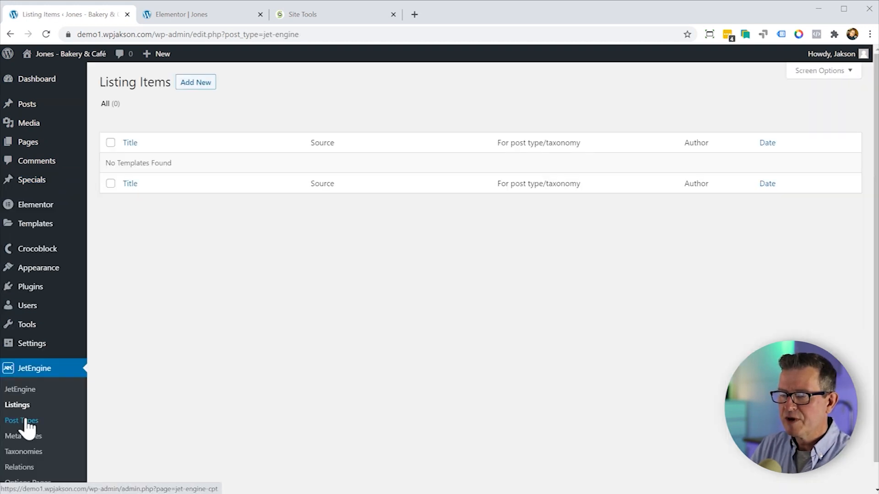
click(21, 421)
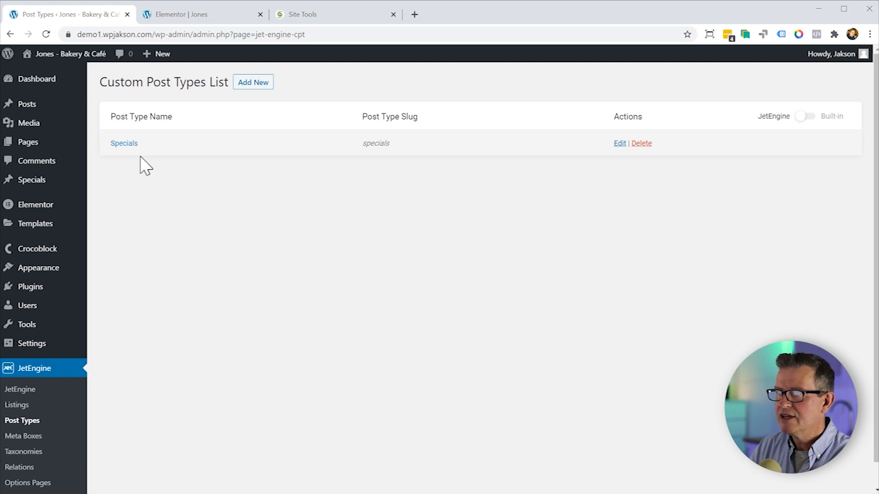
click(124, 142)
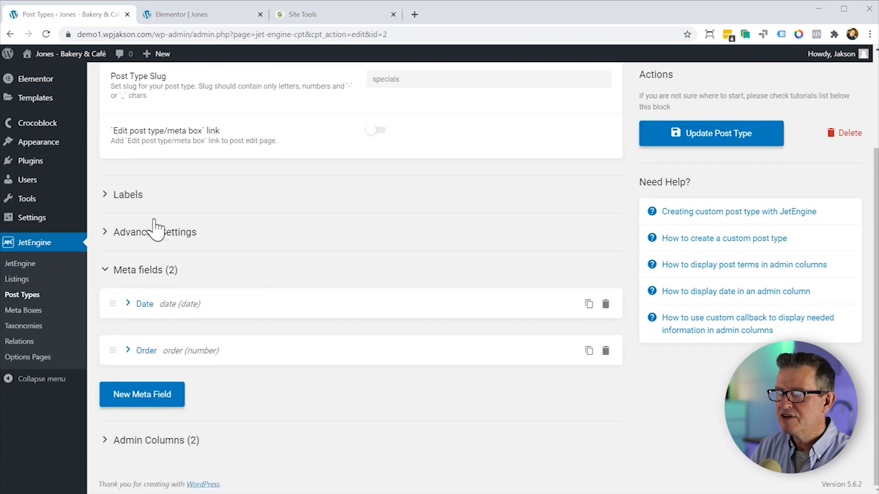
- Remove Editor from the post type's Supports so only Title remains, and update it
scroll(down, 3)
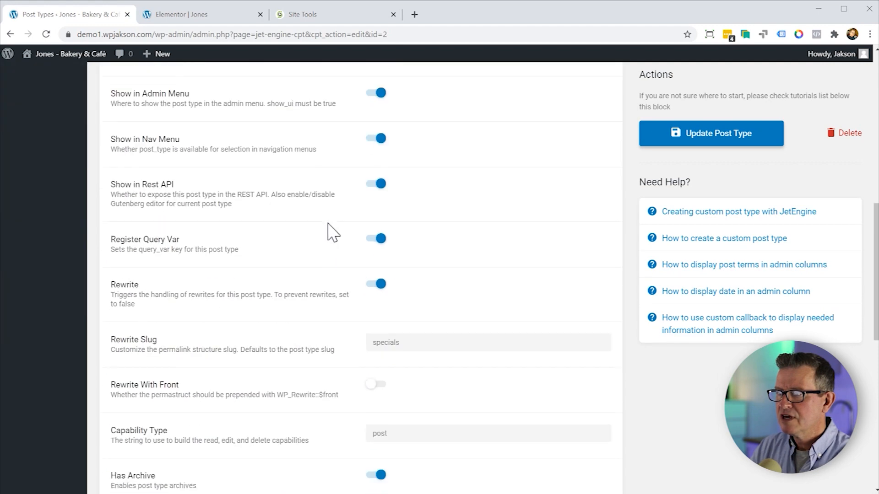
scroll(down, 3)
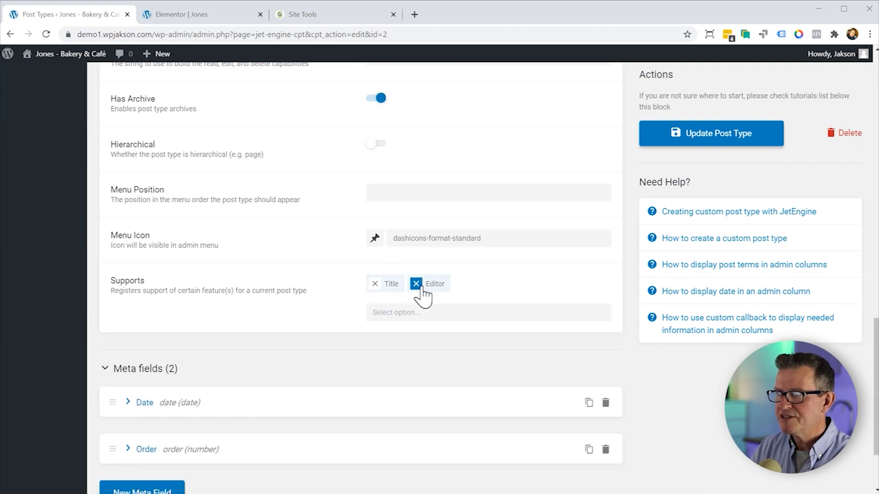
click(415, 284)
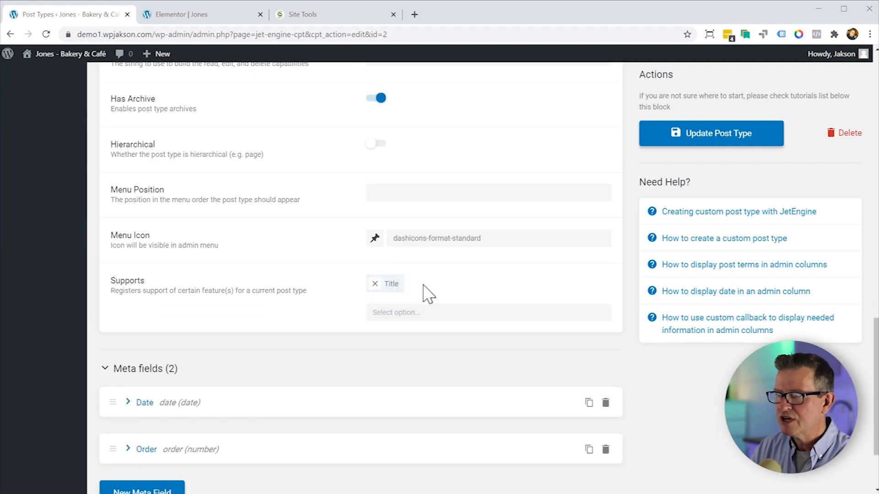
mouse_move(393, 303)
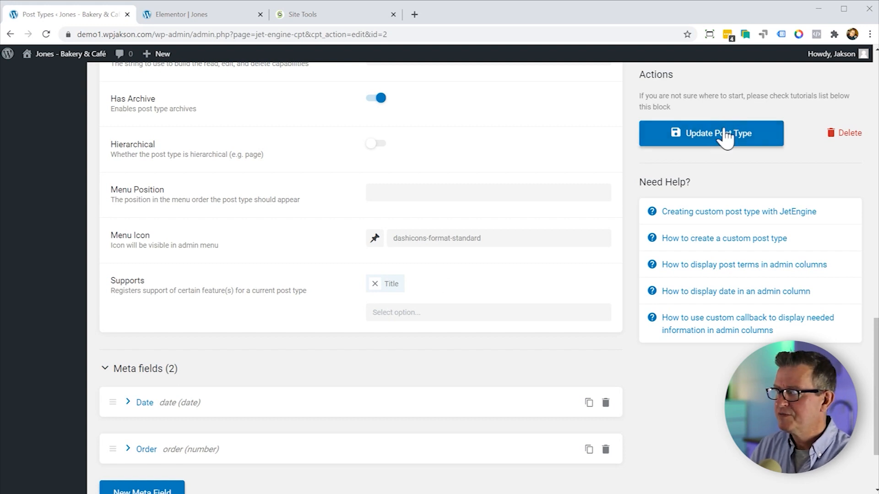
click(711, 132)
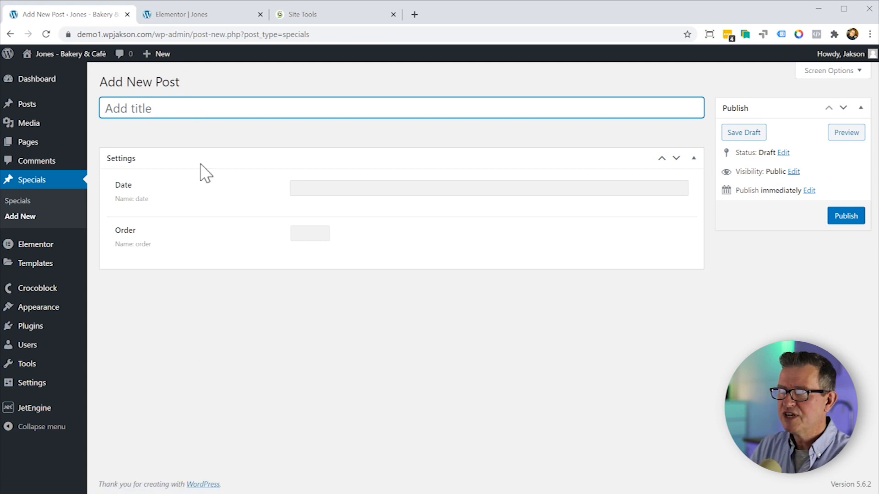
mouse_move(424, 338)
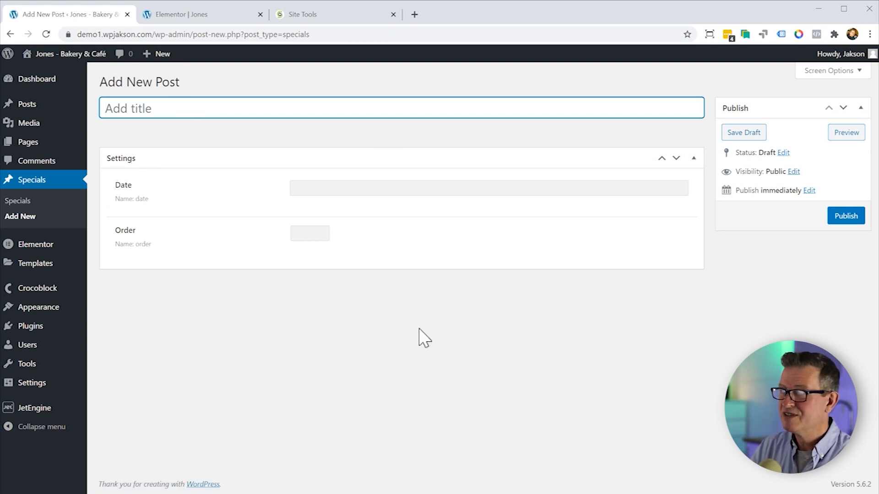
mouse_move(381, 257)
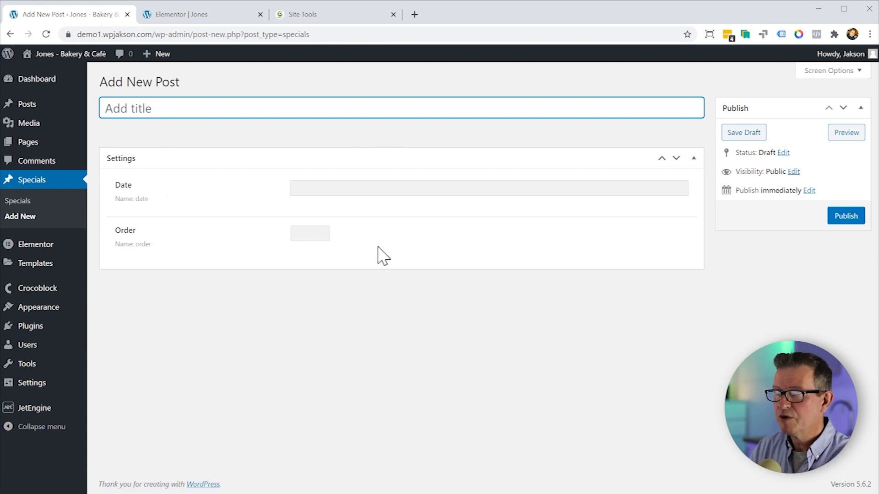
- Publish the Ham & Cheese on French Dark Sourdough special with order 1
click(488, 188)
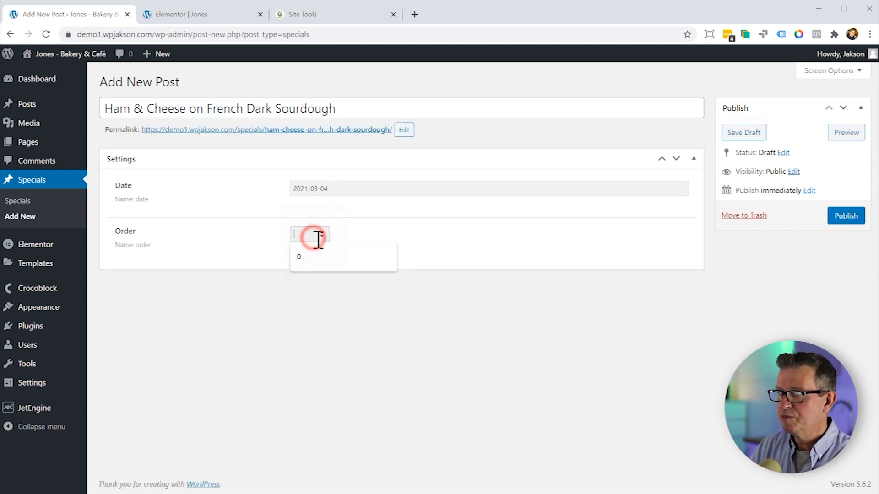
text(1)
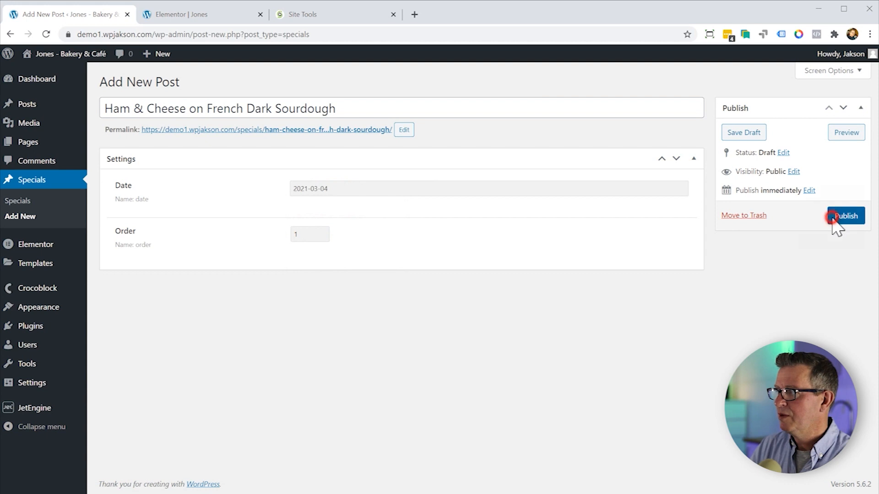
click(846, 216)
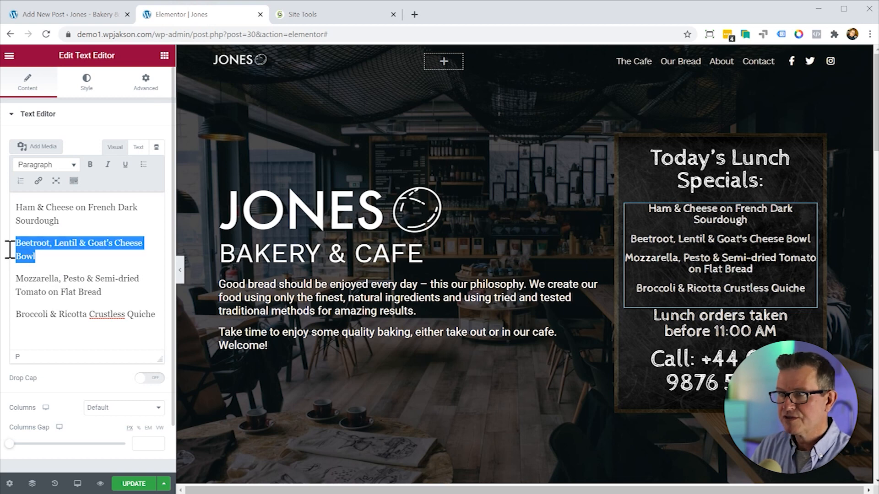
- Publish the Beetroot, Lentil & Goat's Cheese Bowl special dated 4 March 2021 with order 2
click(67, 14)
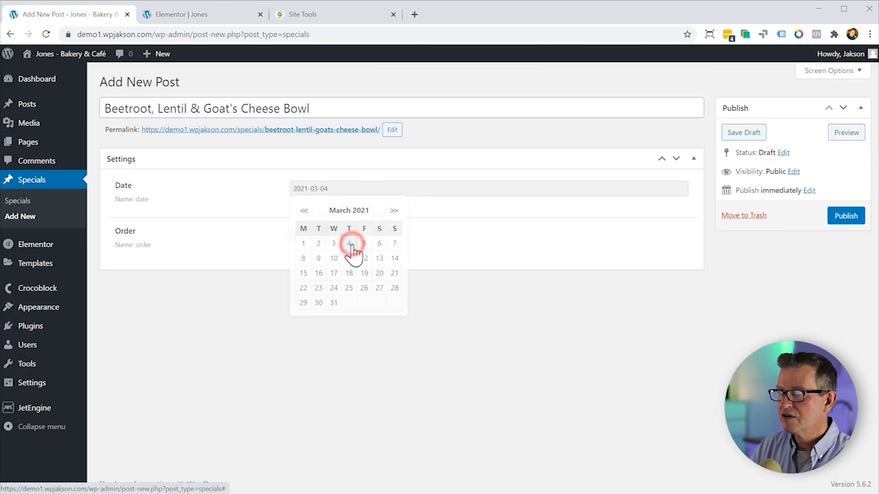
click(348, 244)
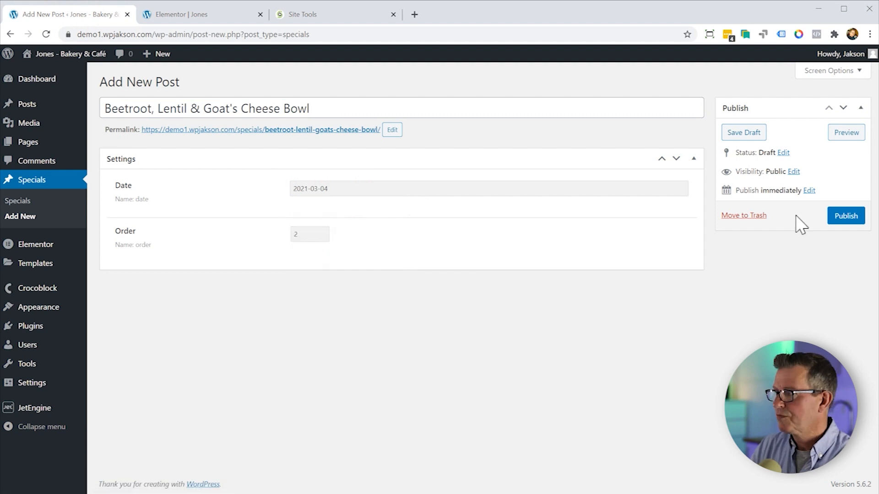
click(845, 215)
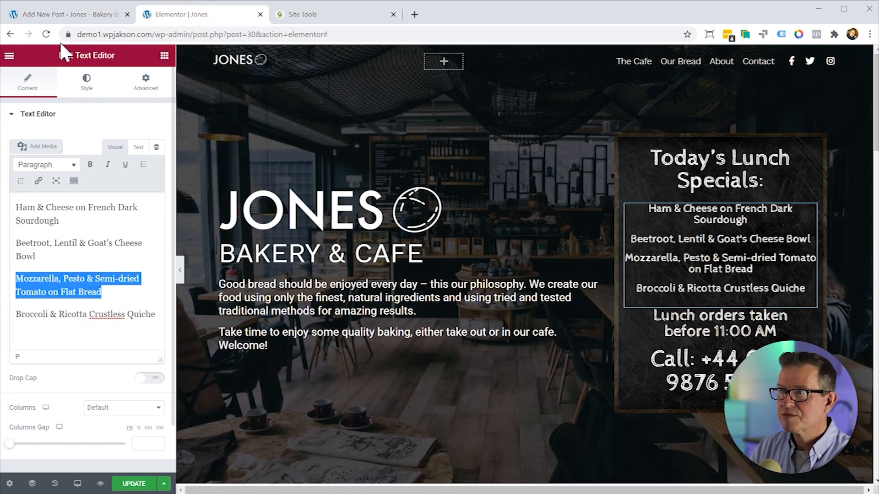
- Publish the Mozzarella, Pesto & Semi-dried Tomato flat bread special with order 3
click(67, 14)
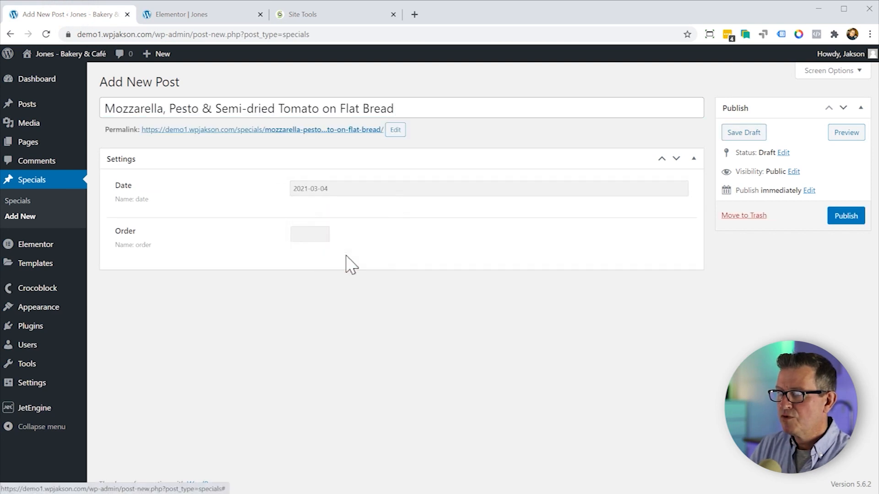
click(308, 233)
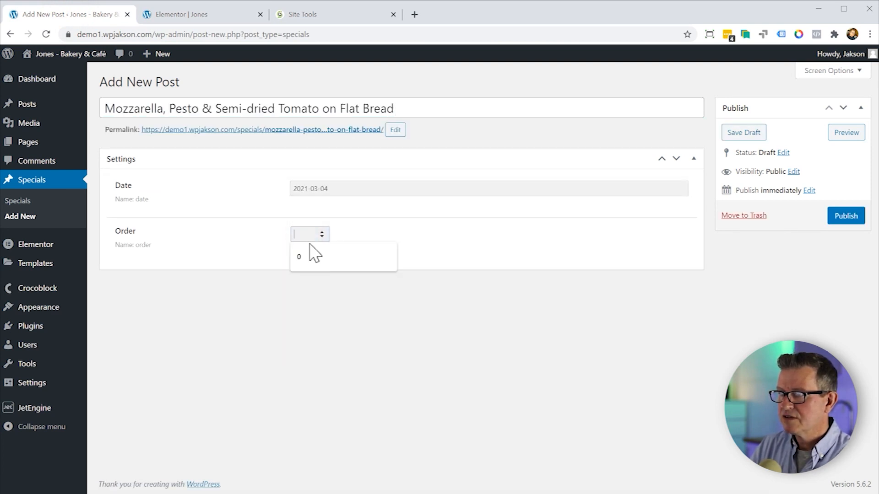
text(3)
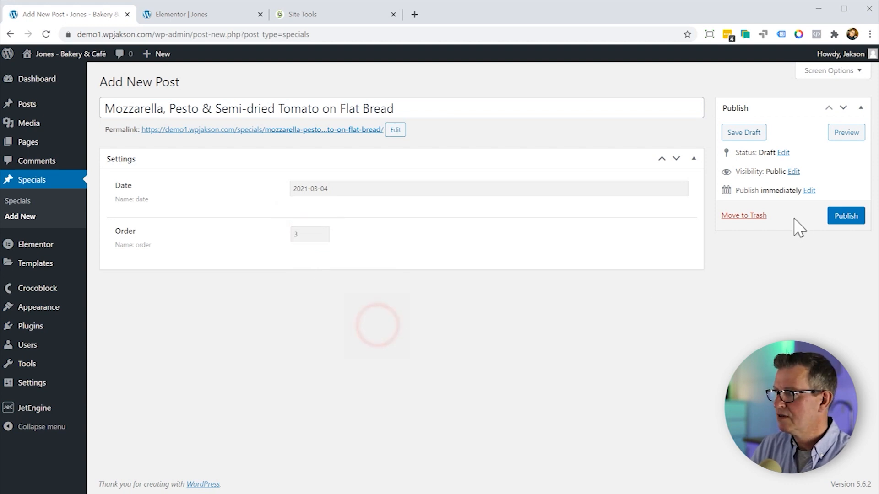
click(845, 216)
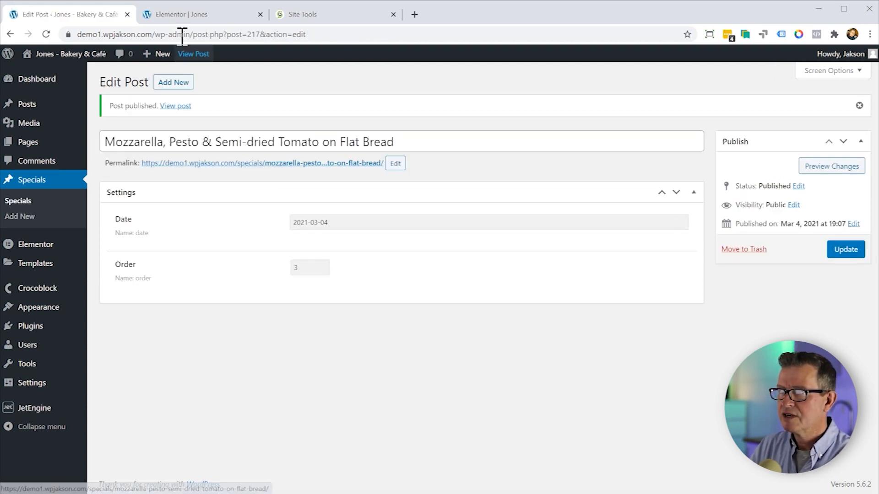
- Copy the quiche line from the Elementor editor and start a new Specials post
click(203, 14)
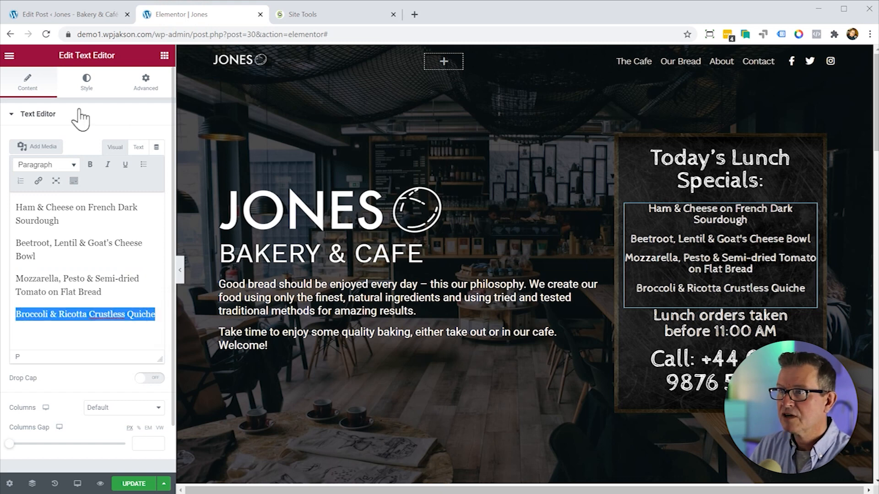
click(67, 13)
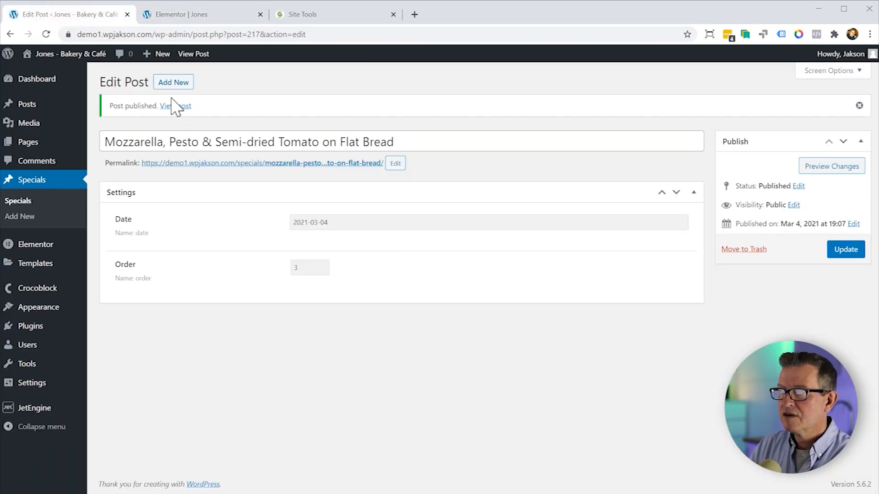
click(173, 81)
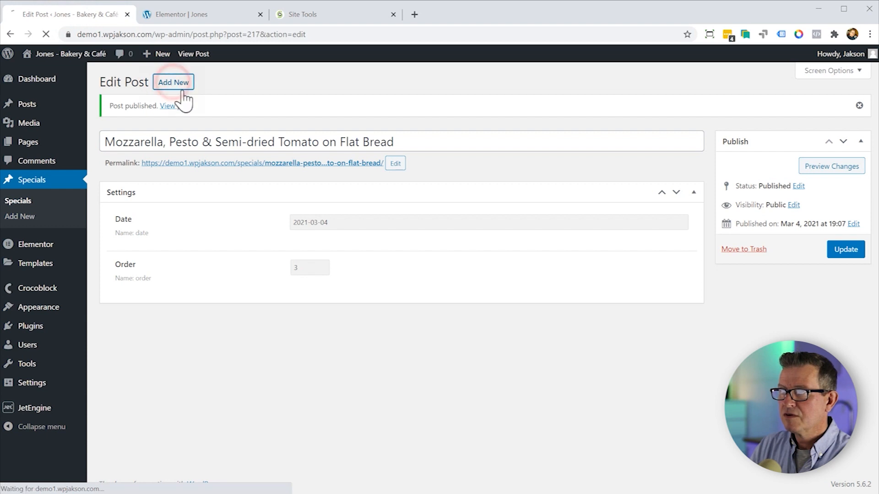
click(173, 82)
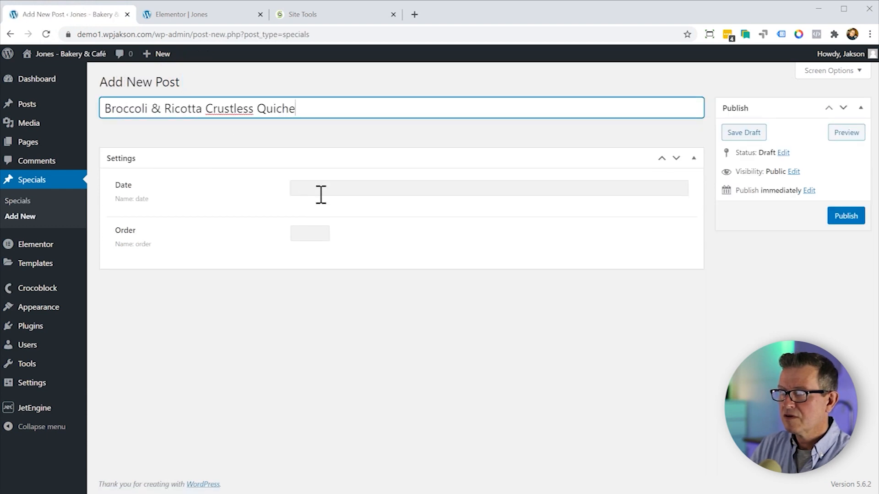
- Publish the Broccoli & Ricotta Crustless Quiche special dated 4 March 2021 with order 4
click(488, 188)
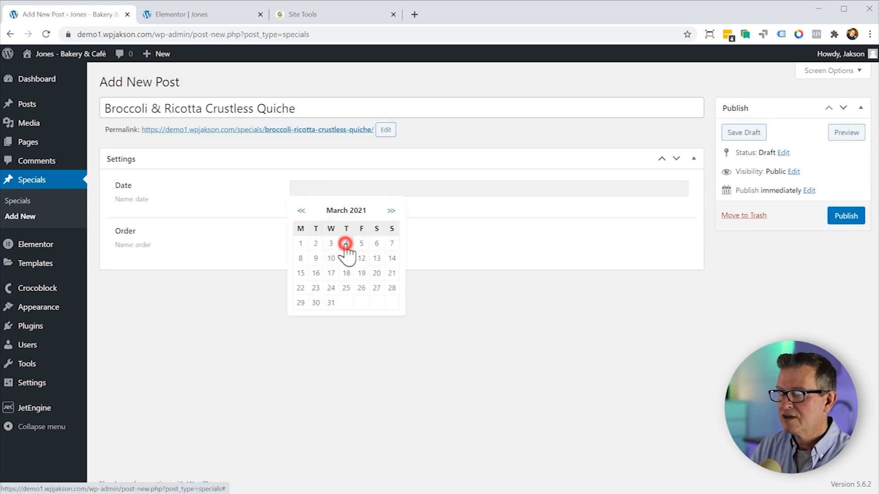
click(346, 243)
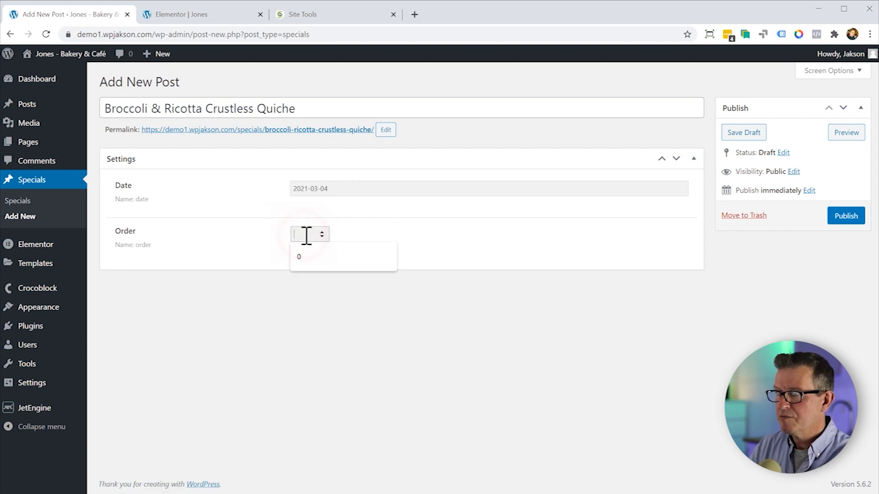
click(846, 217)
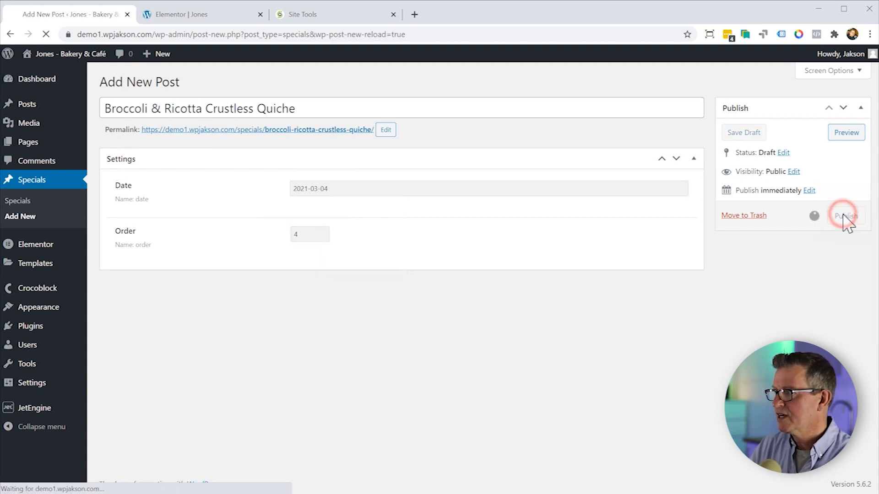
click(846, 216)
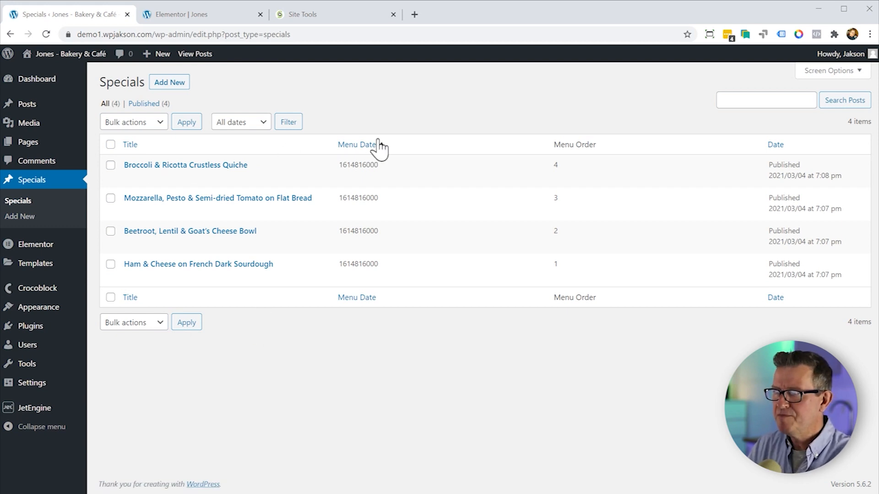
mouse_move(376, 325)
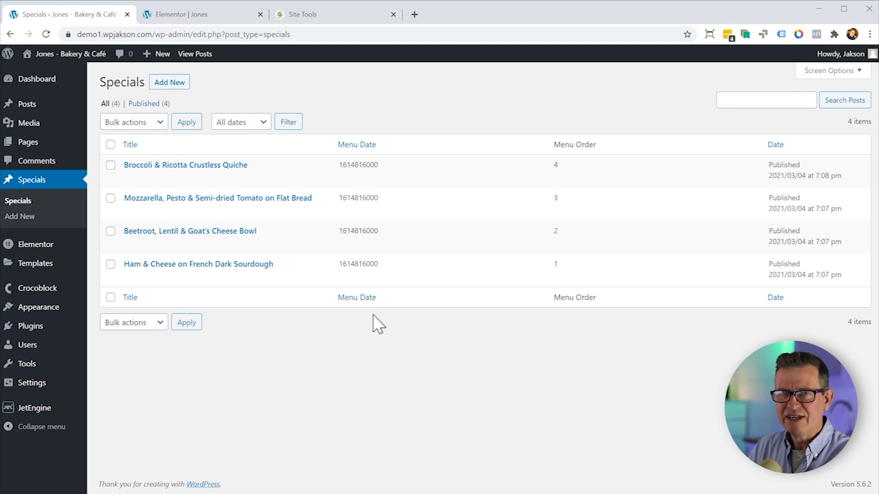
mouse_move(56, 429)
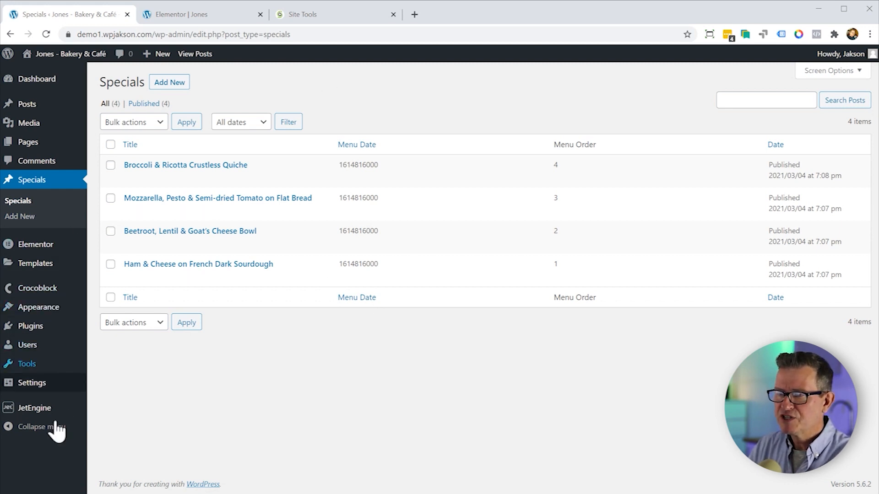
- Reopen the Specials post type and expand the timestamp Date field and Menu Date column settings
click(35, 407)
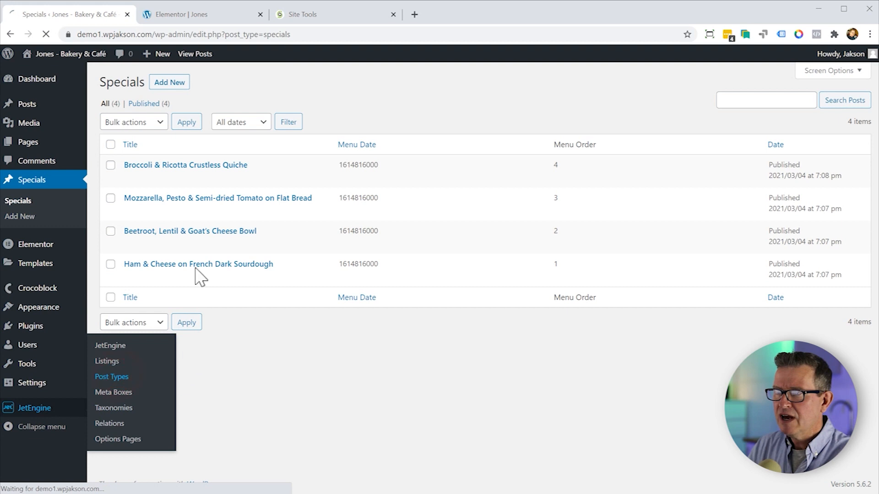
click(111, 376)
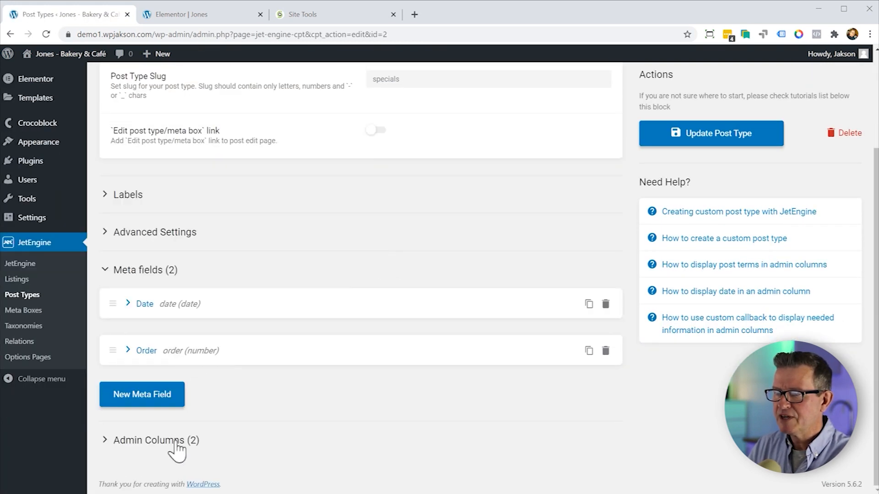
click(156, 440)
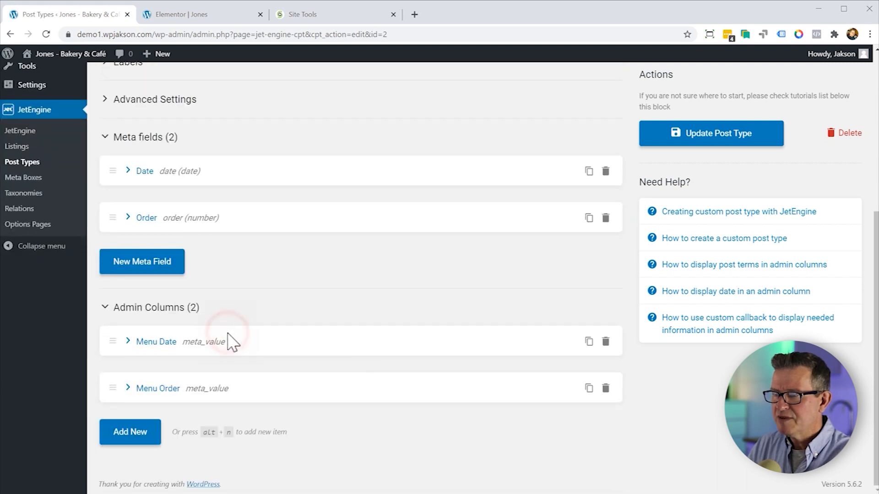
click(156, 342)
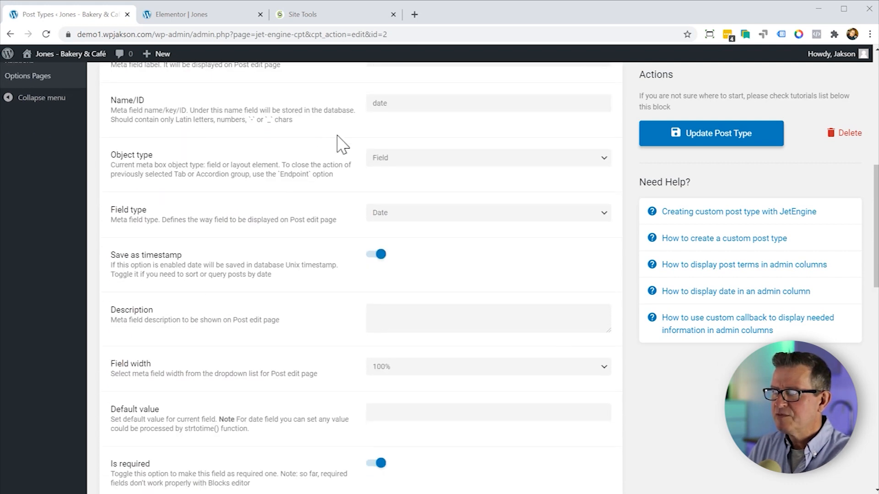
mouse_move(330, 268)
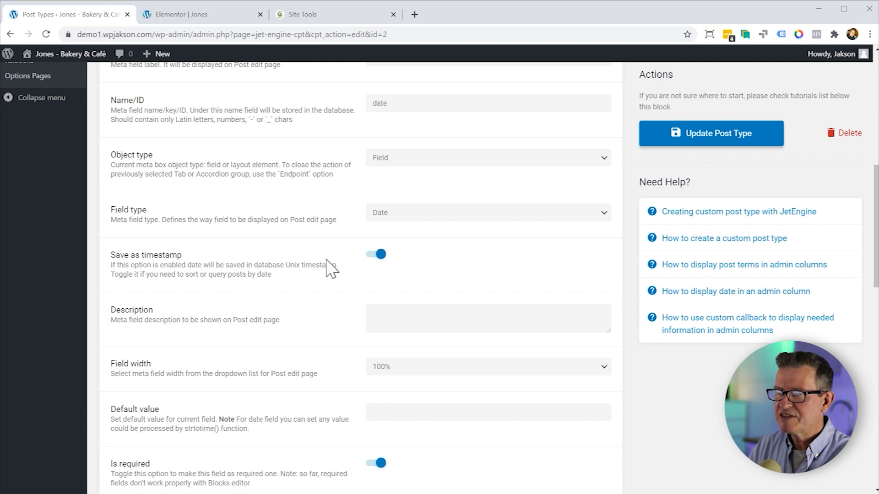
mouse_move(375, 264)
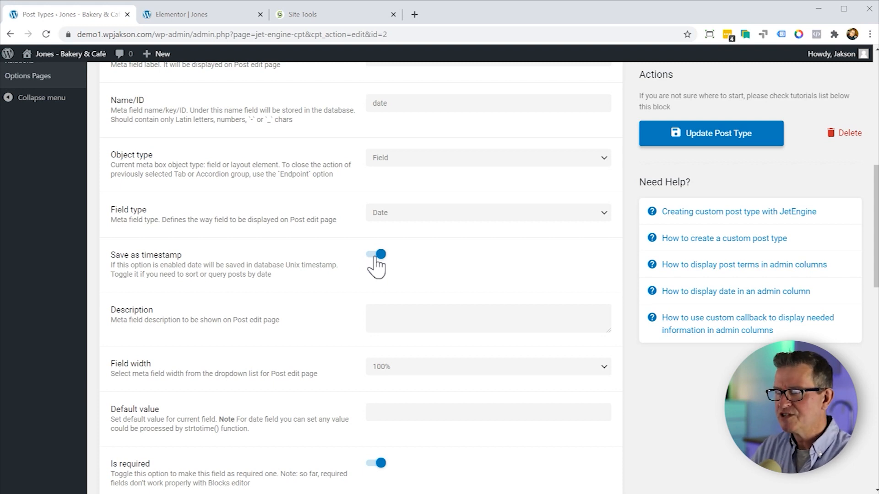
mouse_move(398, 266)
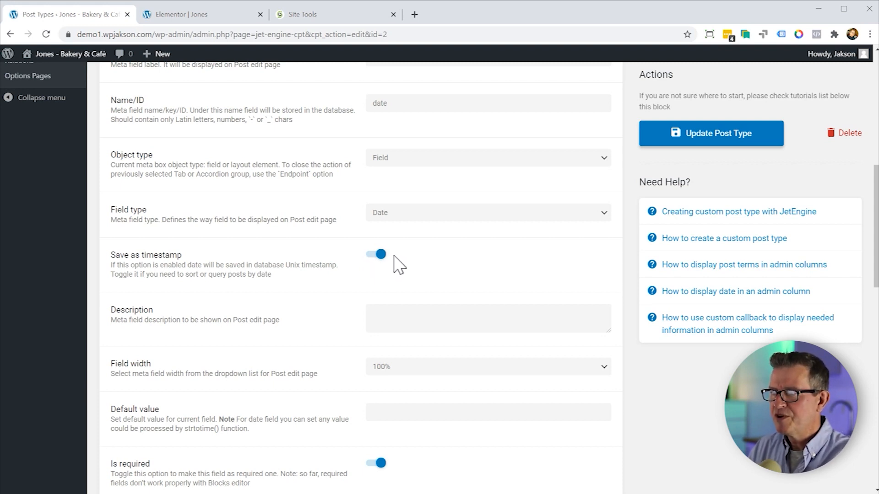
scroll(down, 3)
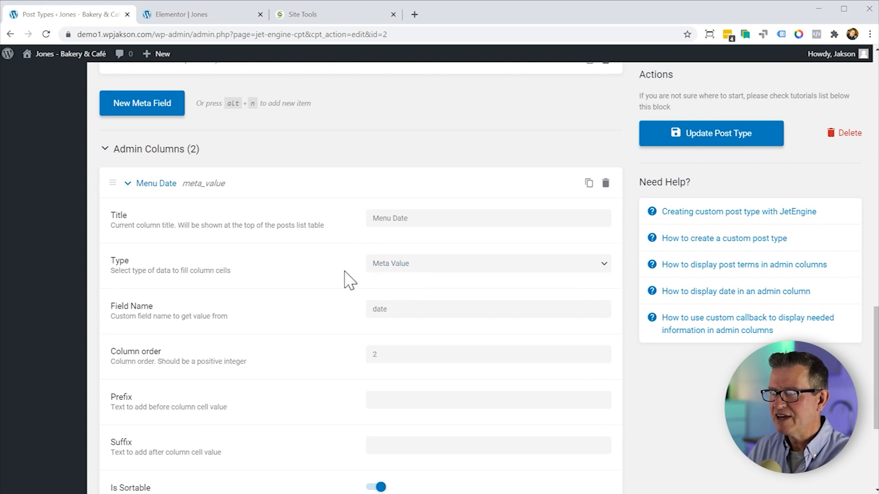
- Set the Menu Date column to the jet_engine_custom_cb_date callback reading the date field
click(487, 264)
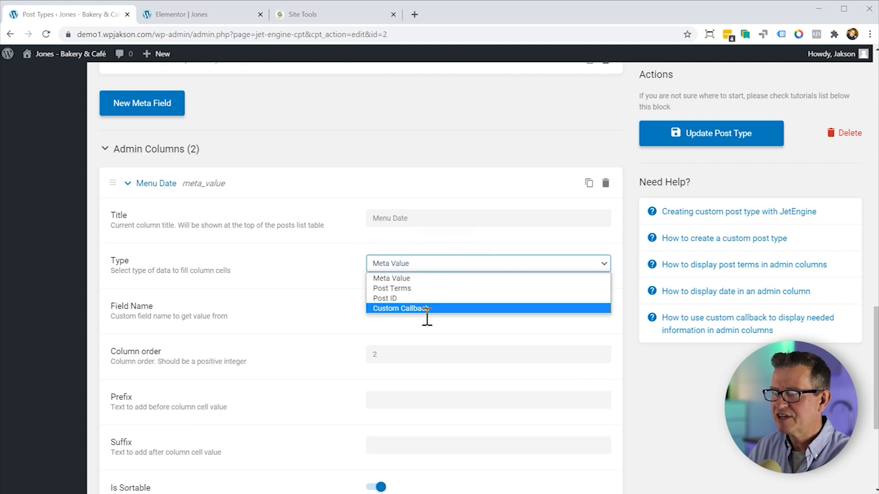
click(400, 309)
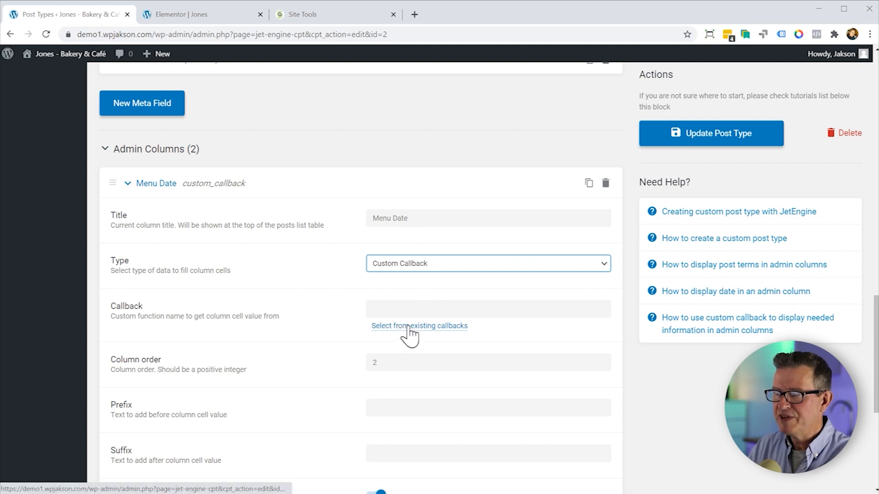
click(418, 326)
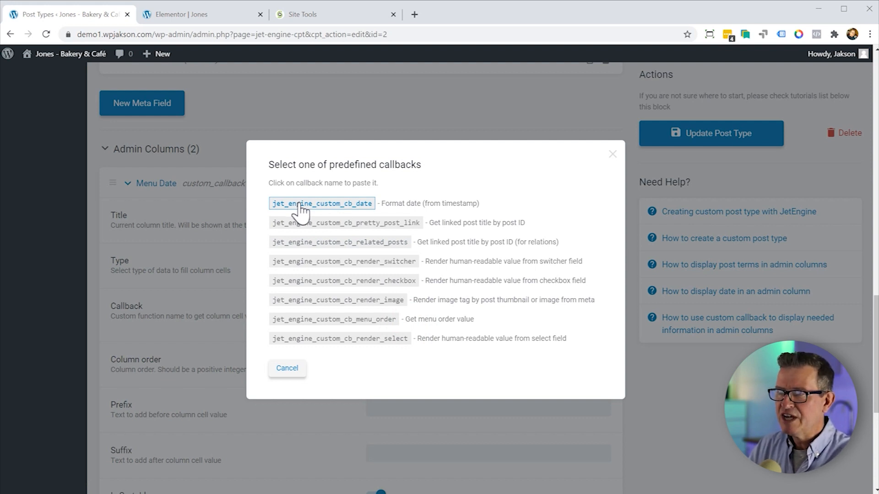
click(321, 203)
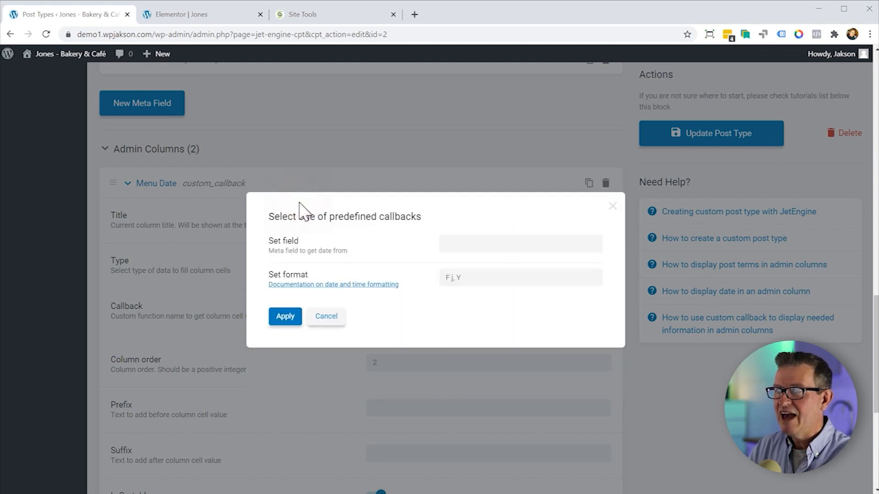
click(520, 243)
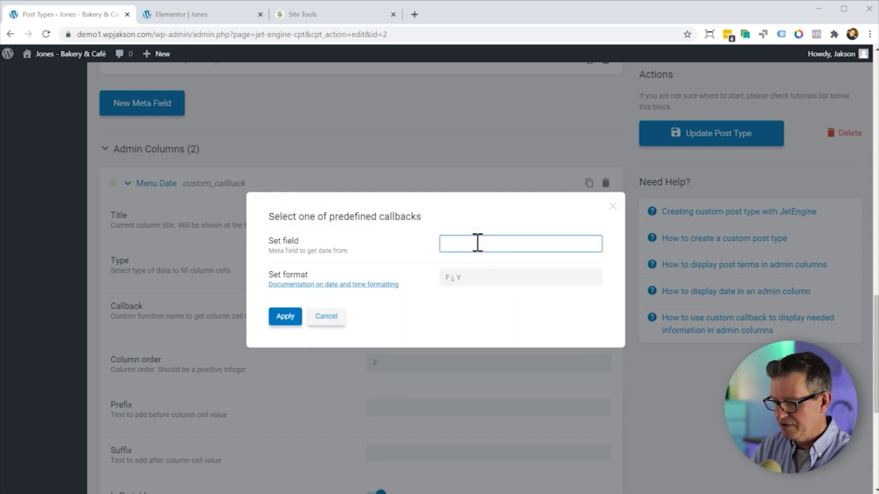
click(284, 316)
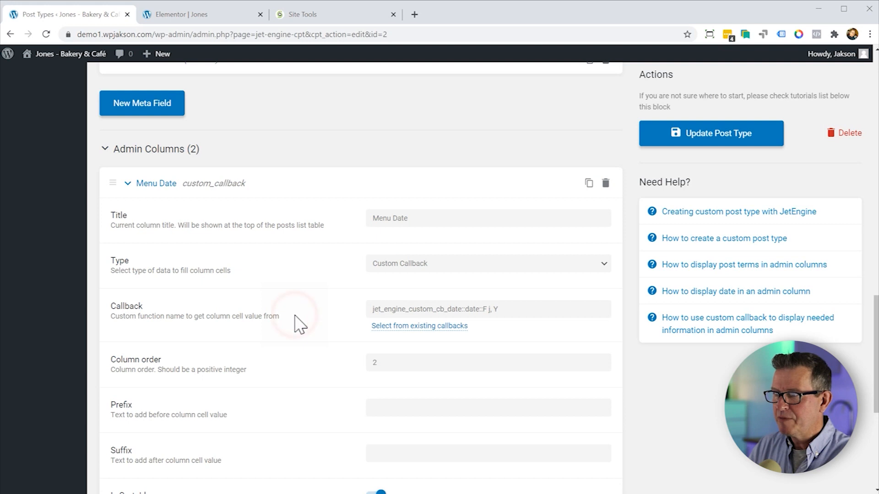
- Save the updated Specials post type
click(711, 133)
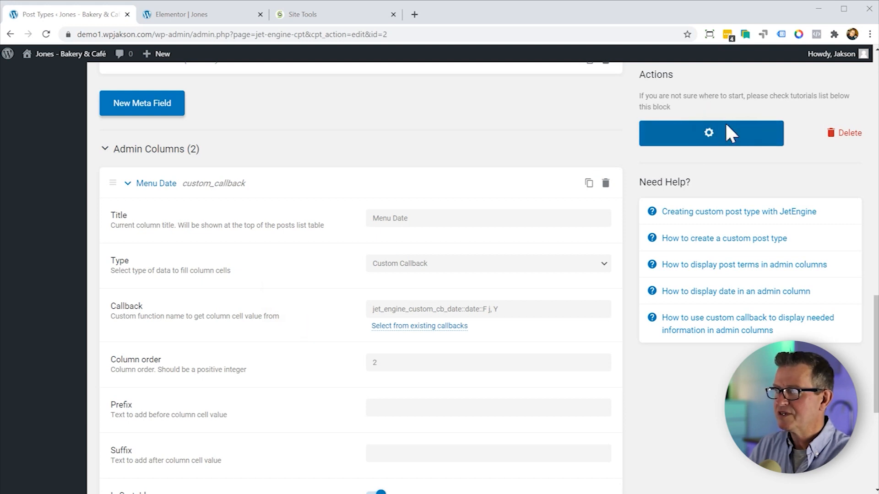
click(711, 132)
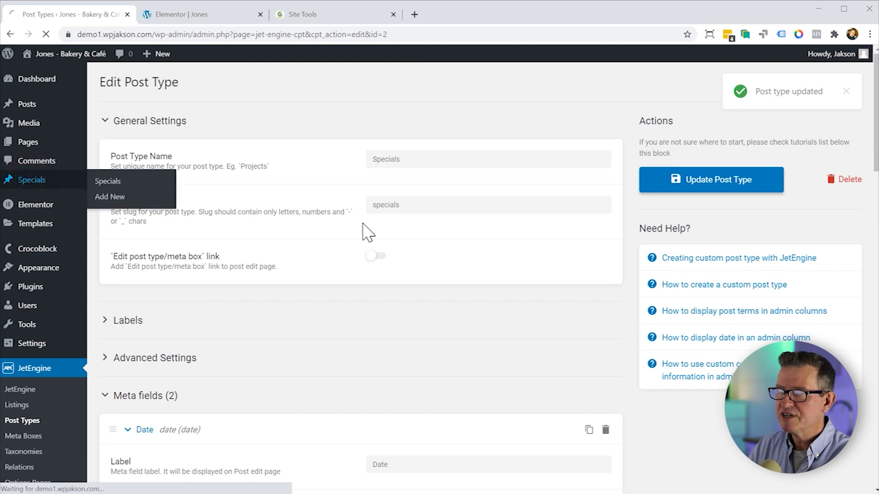
- View the Specials list with formatted Menu Date, compare with the homepage specials, and return
click(108, 180)
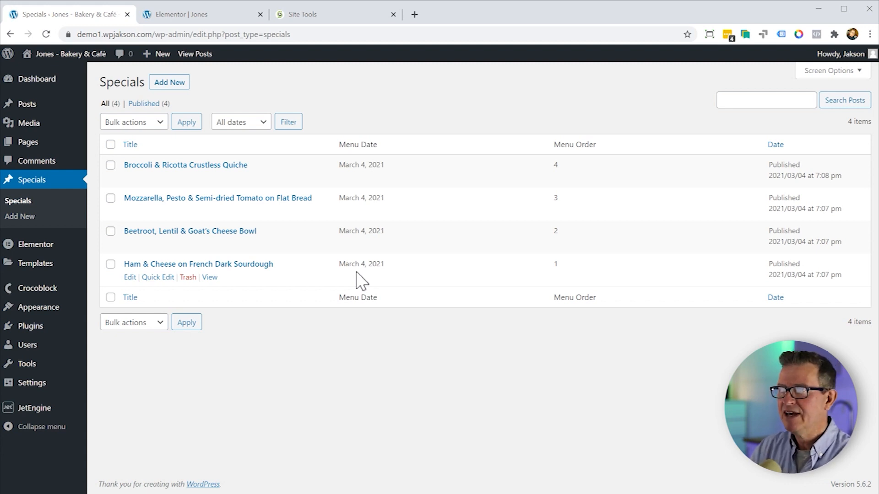
click(202, 14)
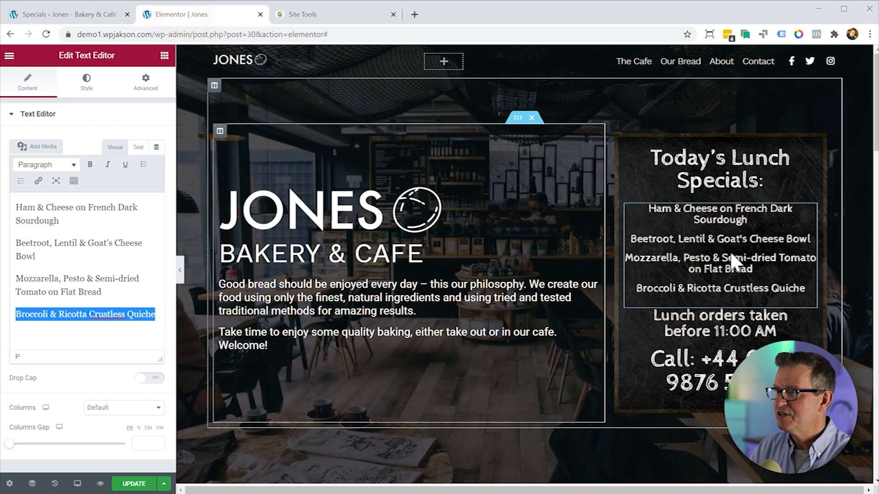
click(670, 211)
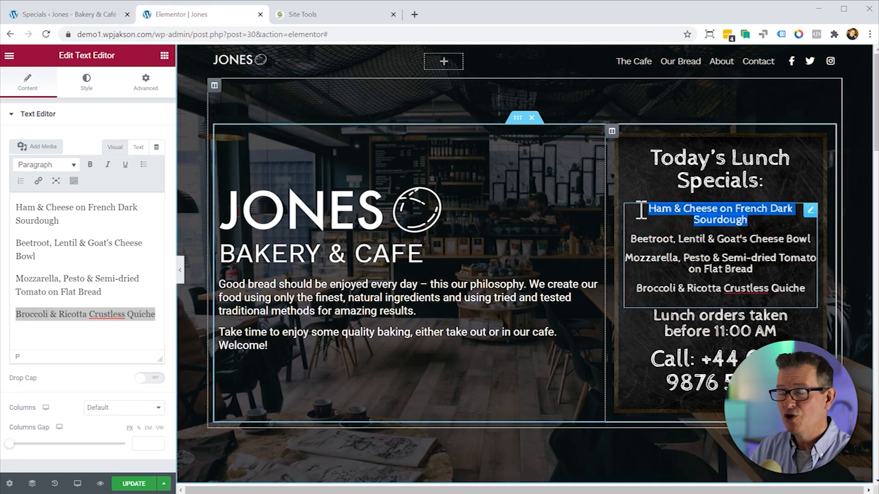
click(720, 215)
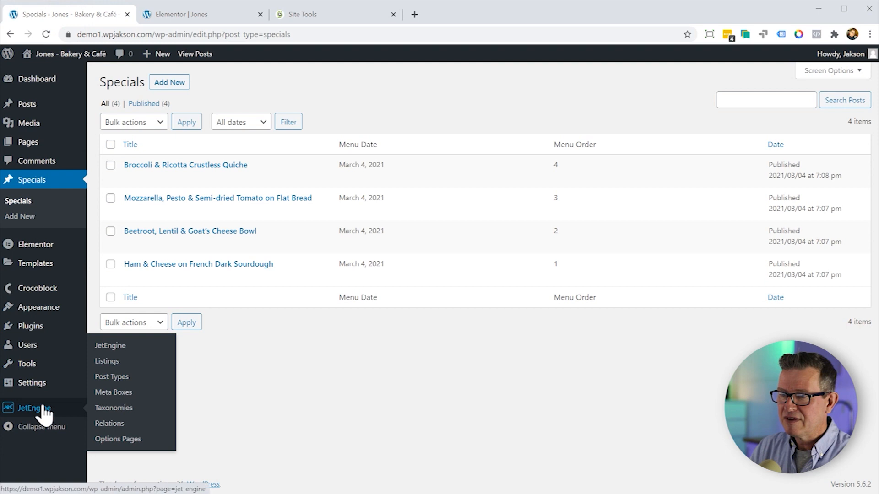
- Create a new listing item 'The Specials' from the Specials post type and open its editor
click(106, 361)
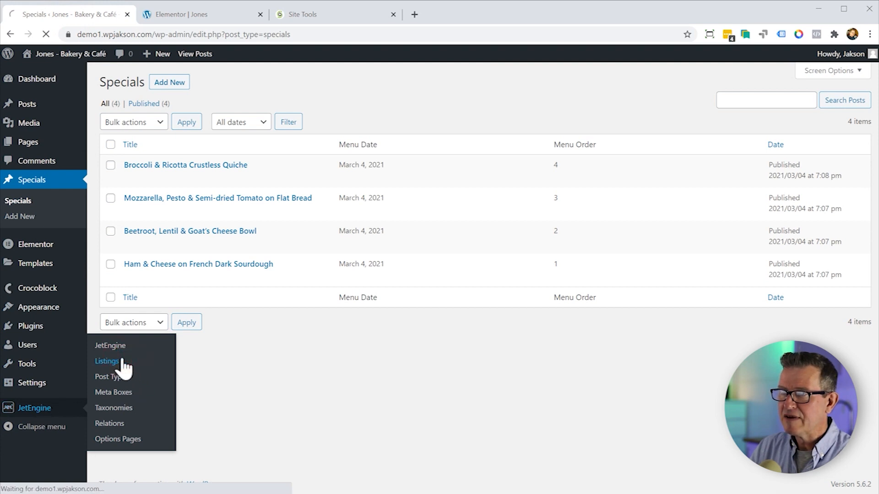
click(106, 361)
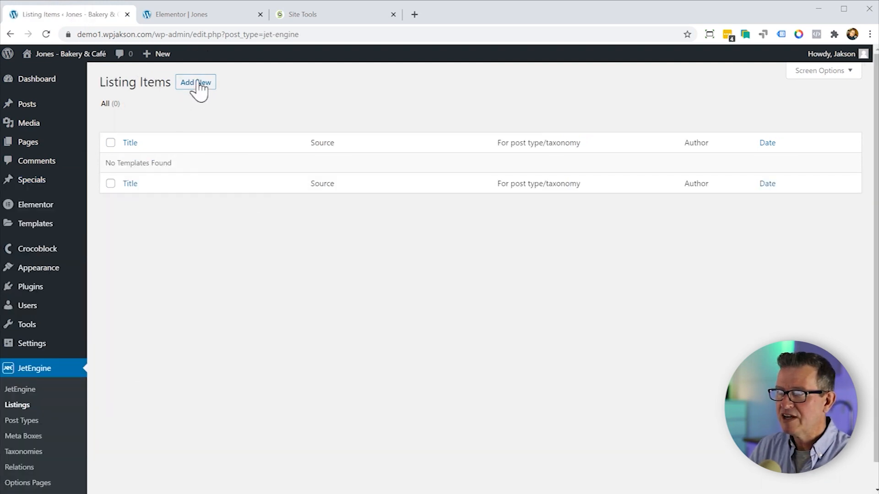
click(196, 82)
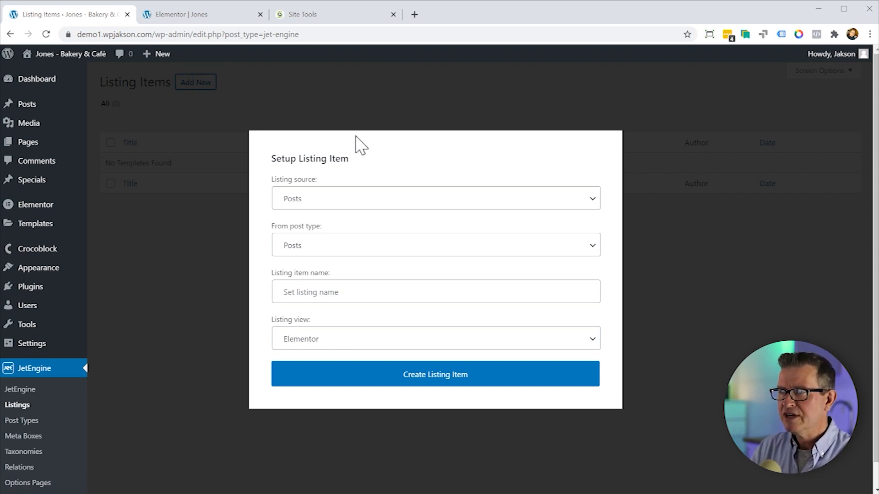
mouse_move(393, 204)
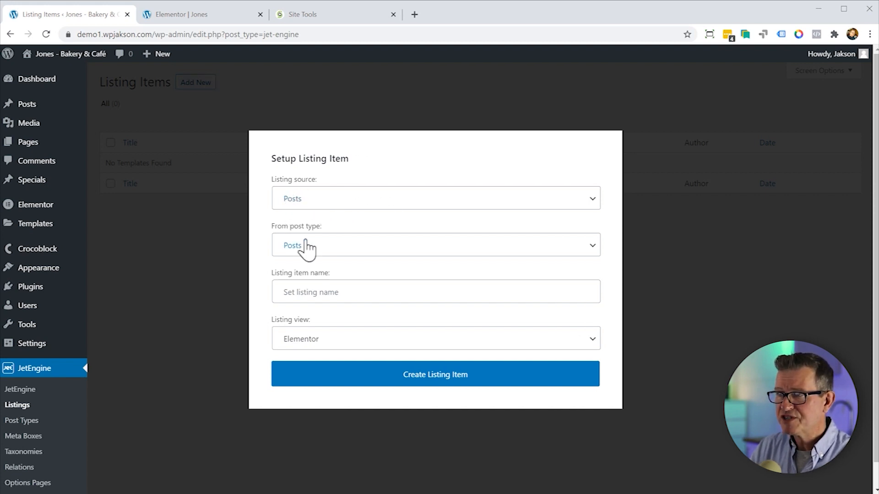
click(434, 245)
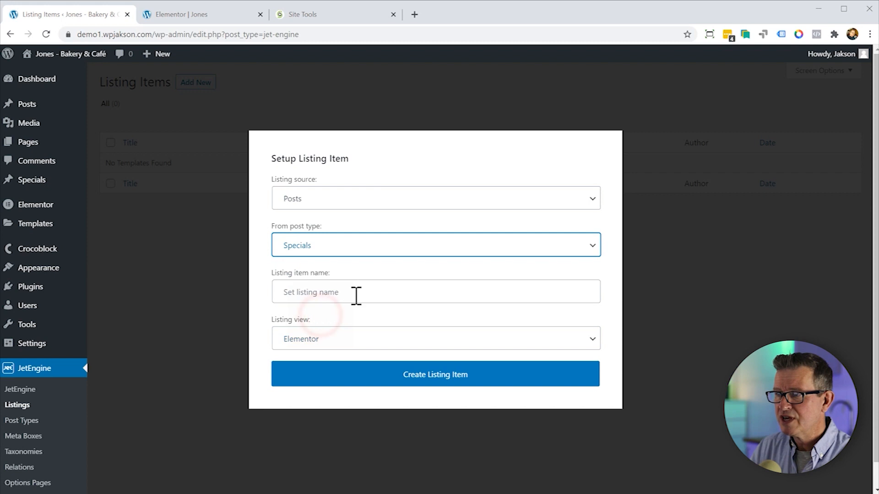
text(The Specials)
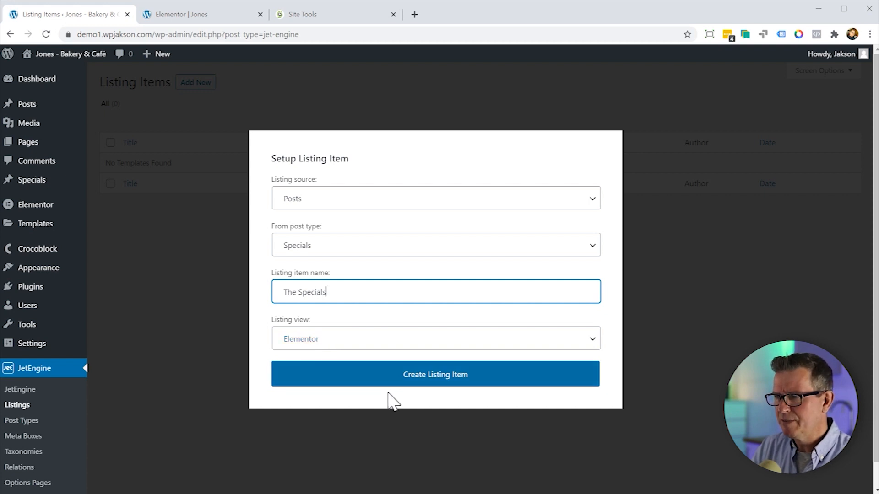
click(434, 374)
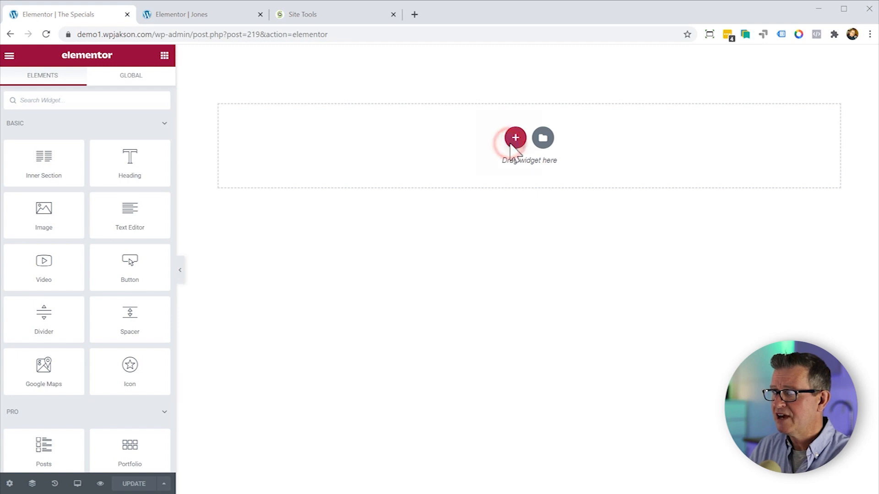
- Add a section to the listing template after a glance at the homepage specials
click(515, 138)
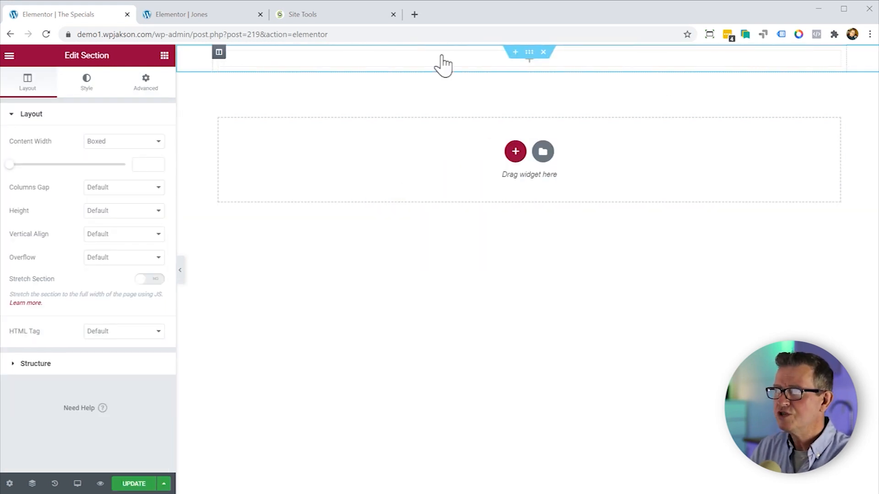
click(199, 14)
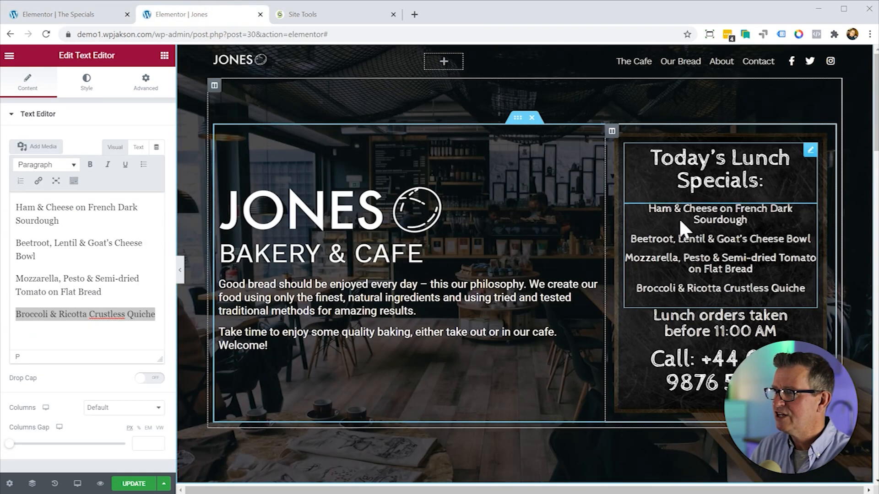
click(63, 14)
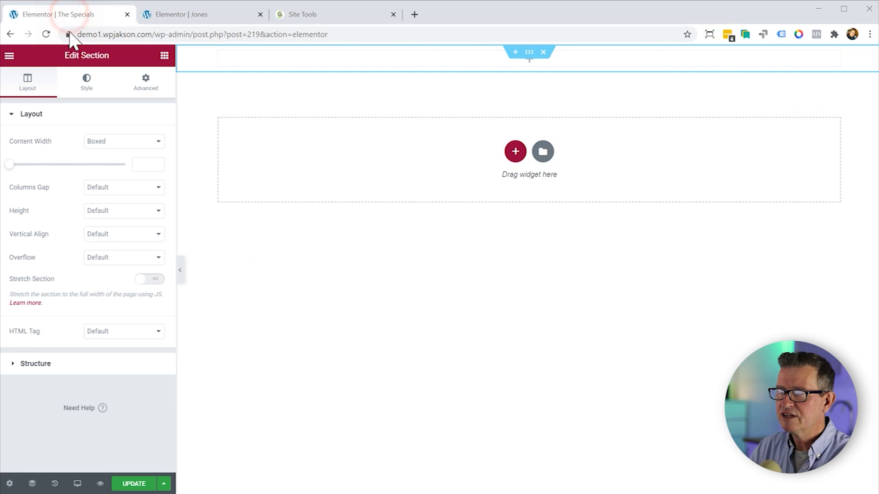
mouse_move(9, 484)
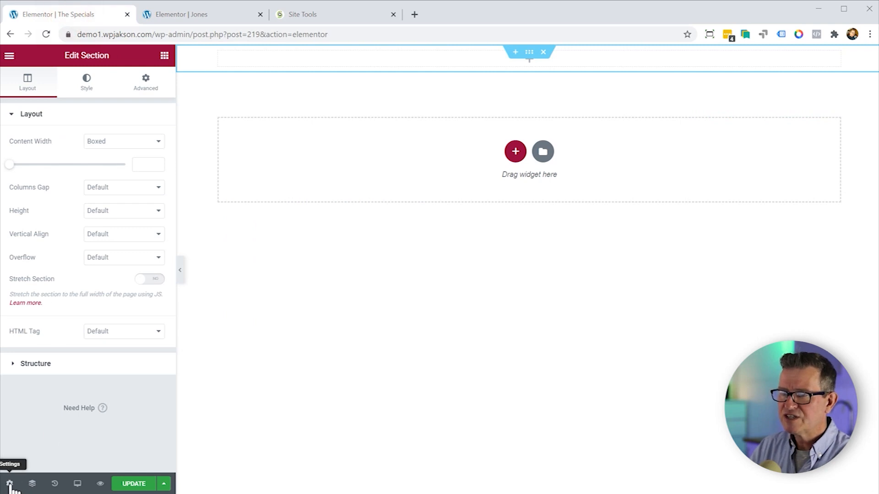
- Confirm the listing source is Posts of type Specials in Listing Settings and save
click(9, 483)
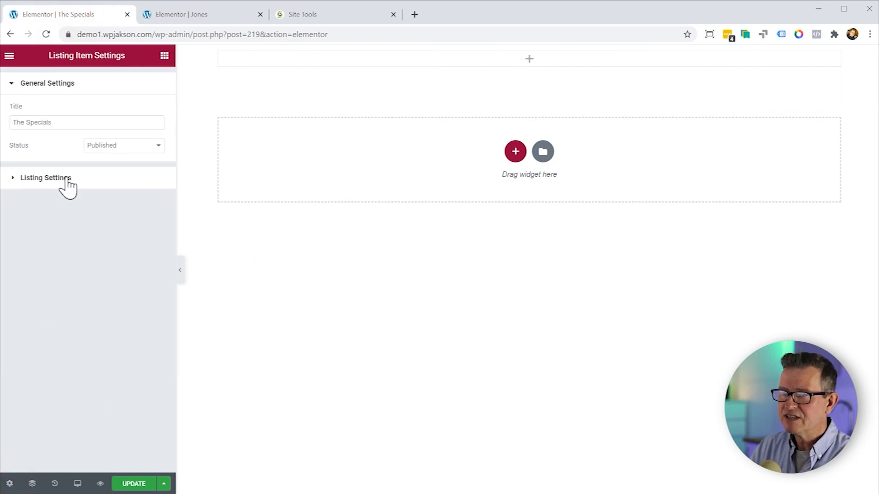
click(46, 177)
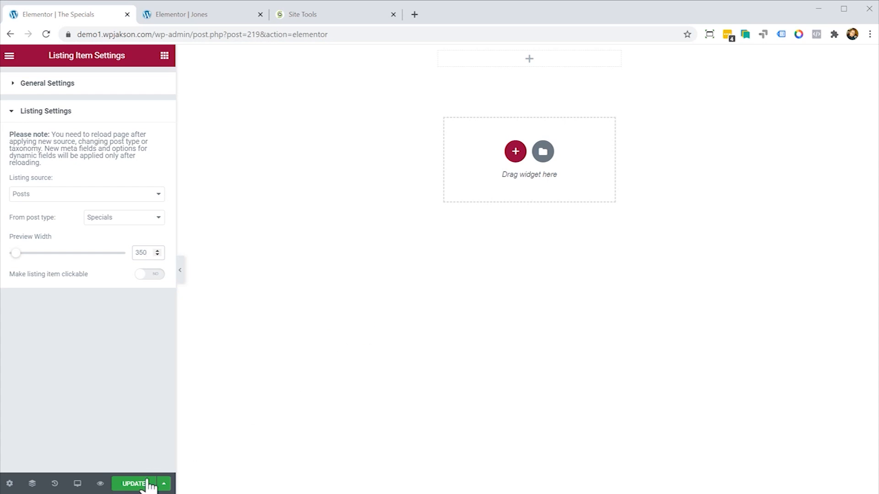
click(133, 483)
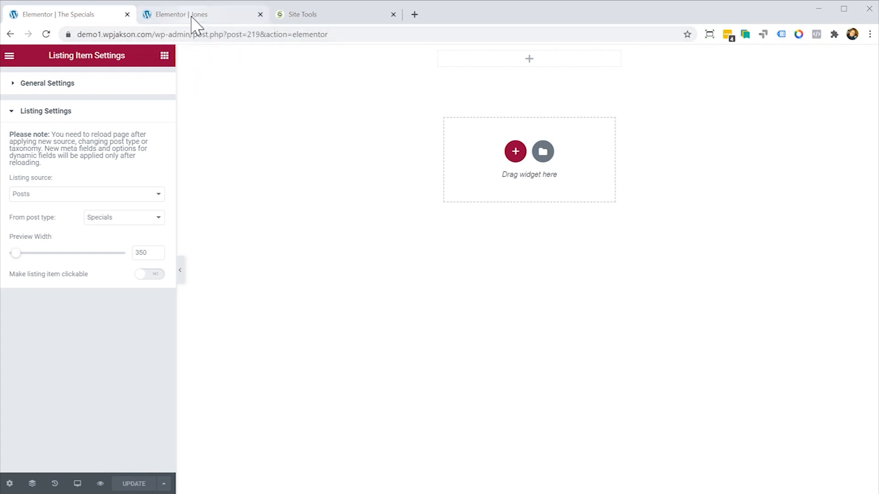
click(201, 14)
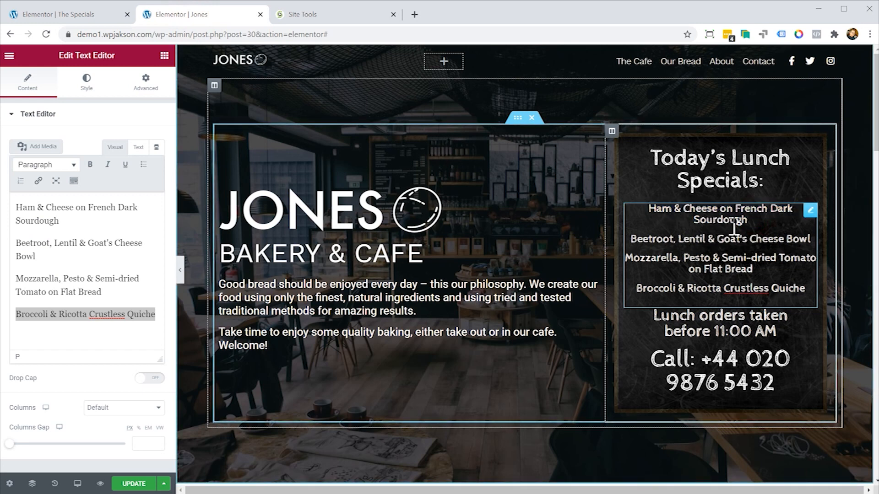
mouse_move(726, 275)
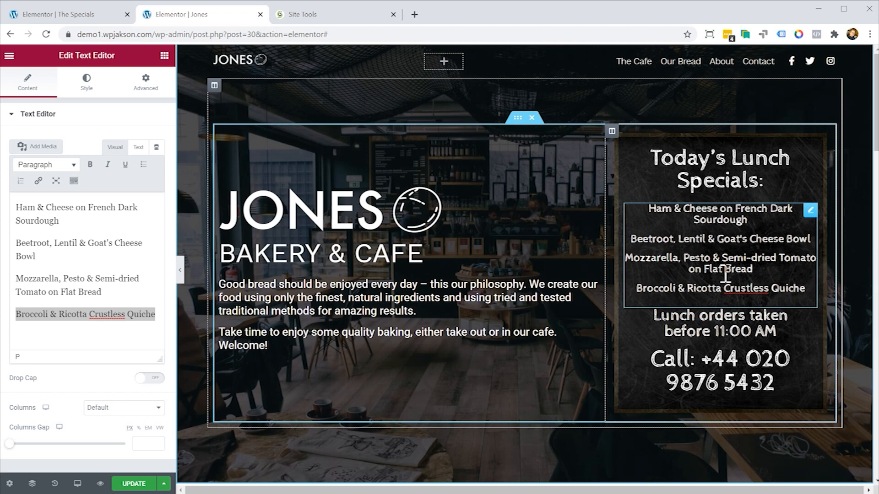
click(805, 289)
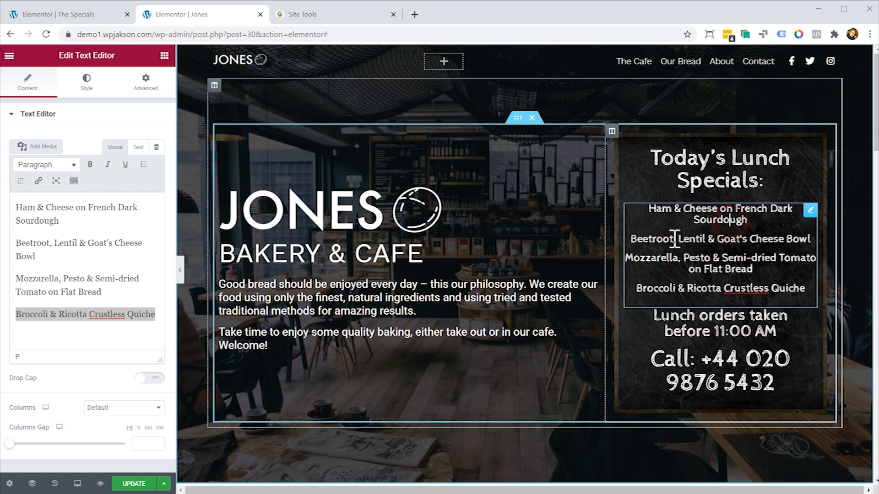
click(86, 81)
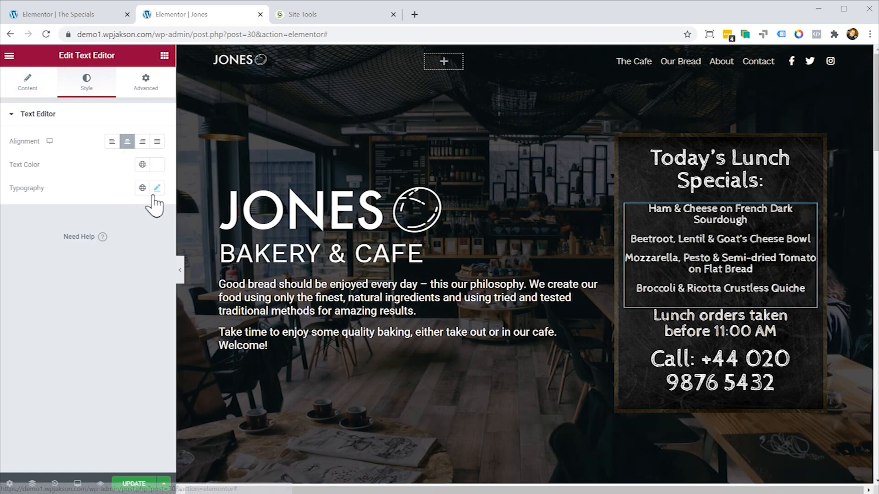
click(156, 188)
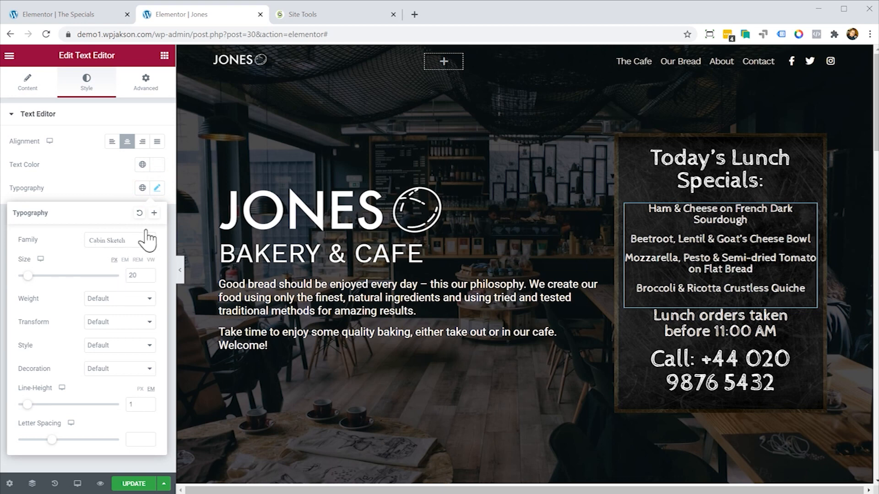
mouse_move(142, 164)
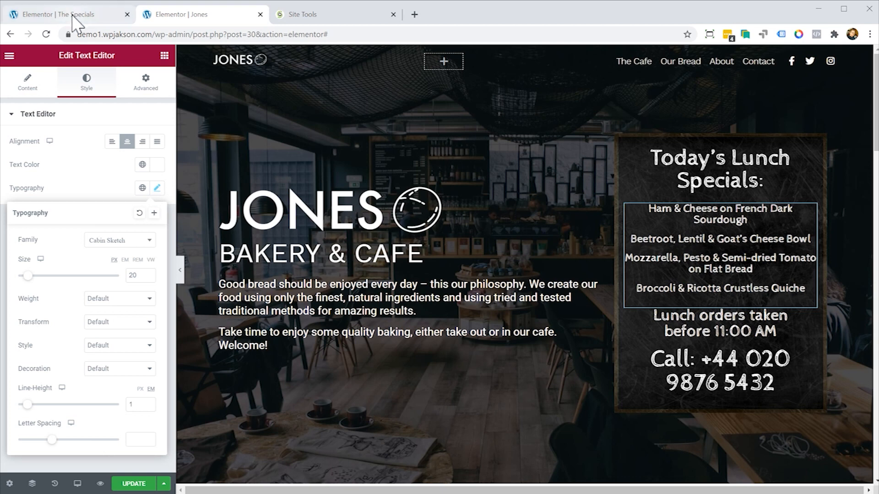
click(62, 13)
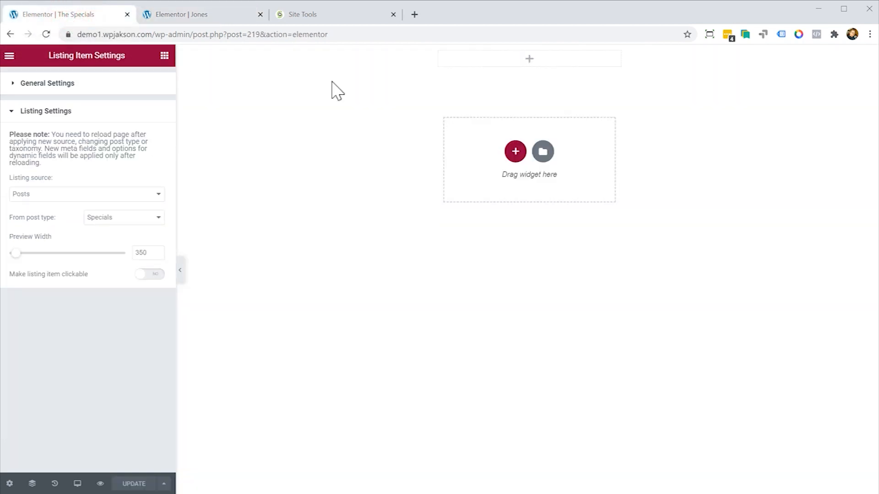
mouse_move(193, 71)
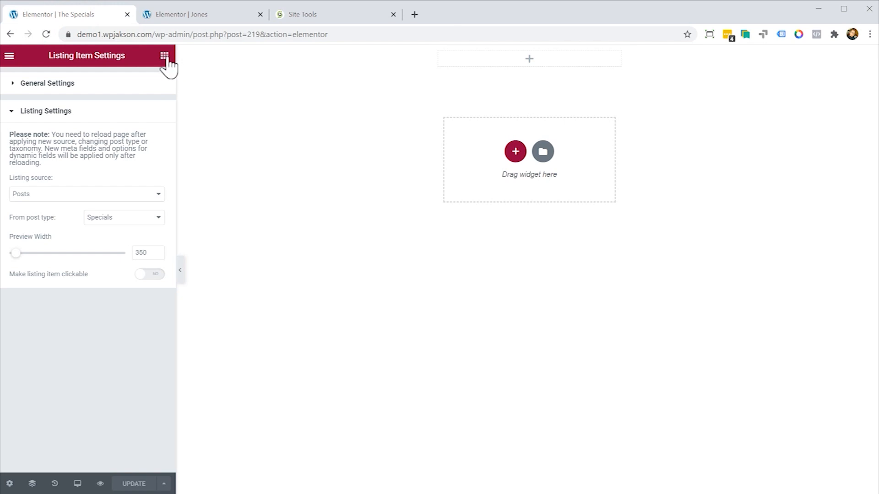
- Bring up the widget library scrolled to the JetEngine listing elements with Dynamic Field
click(164, 55)
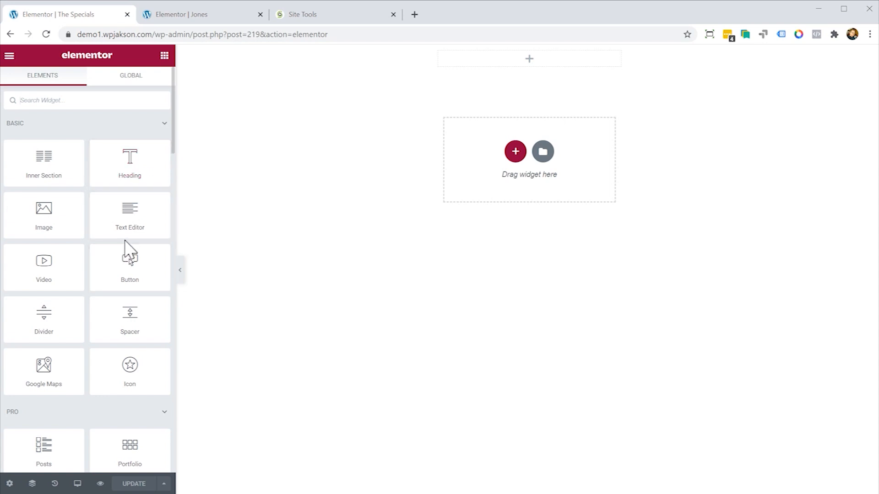
scroll(down, 3)
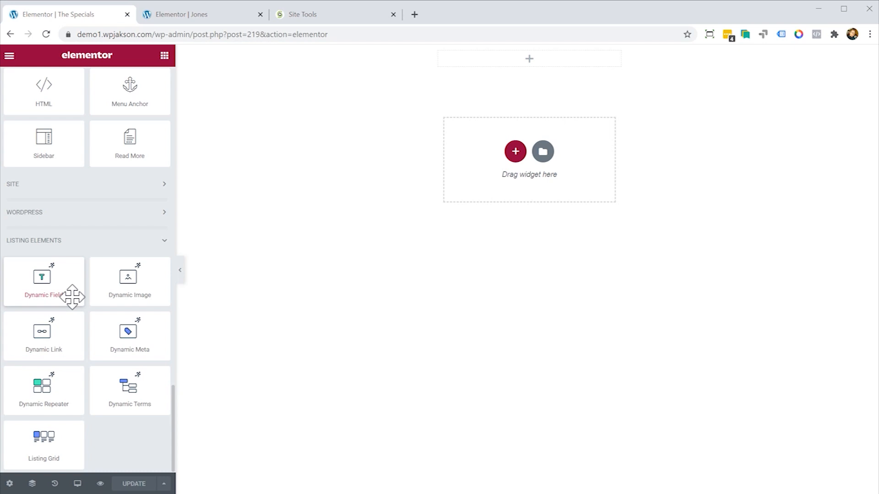
mouse_move(72, 294)
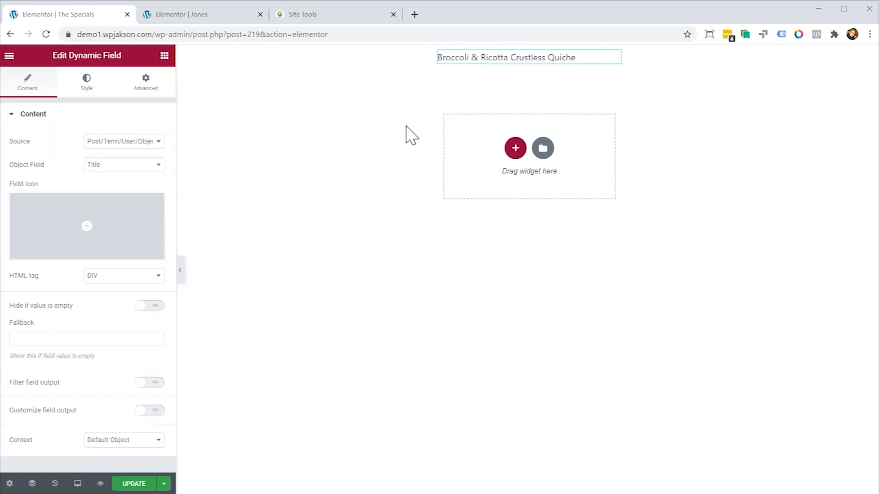
mouse_move(438, 84)
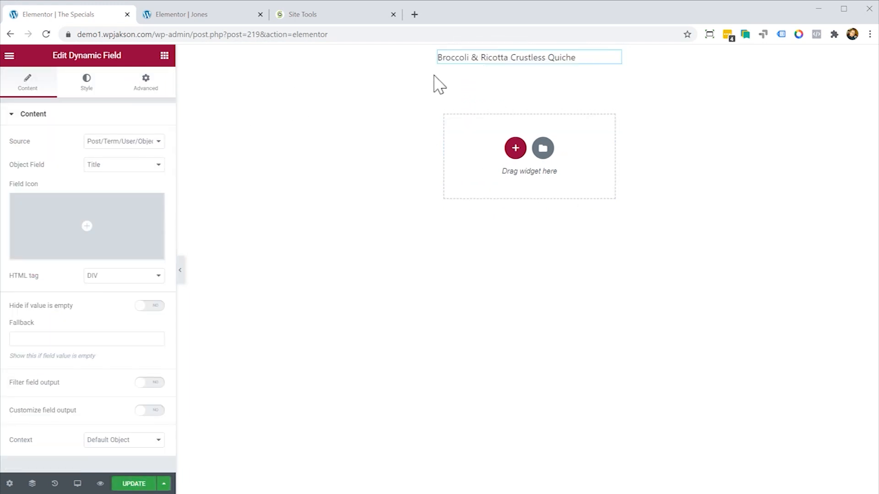
click(202, 13)
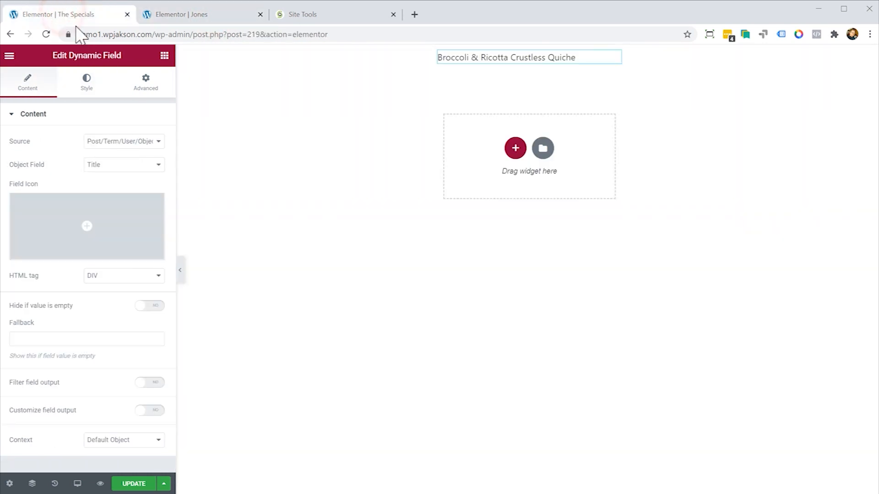
click(123, 141)
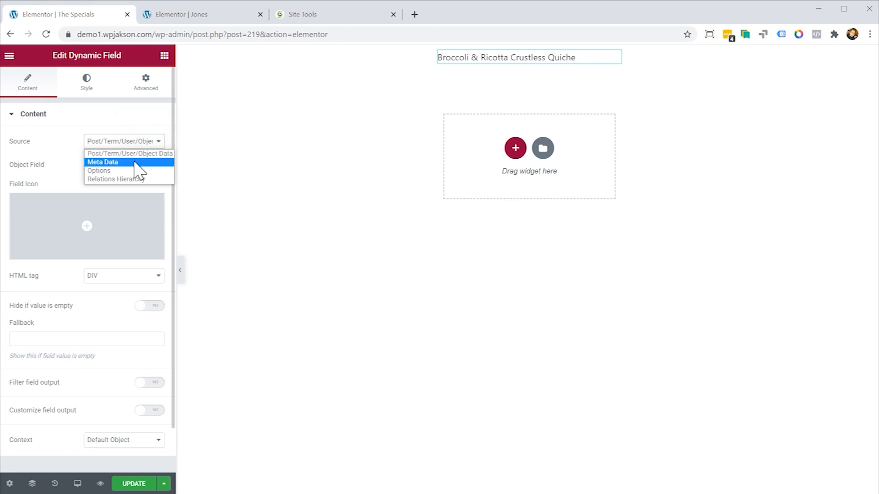
click(102, 162)
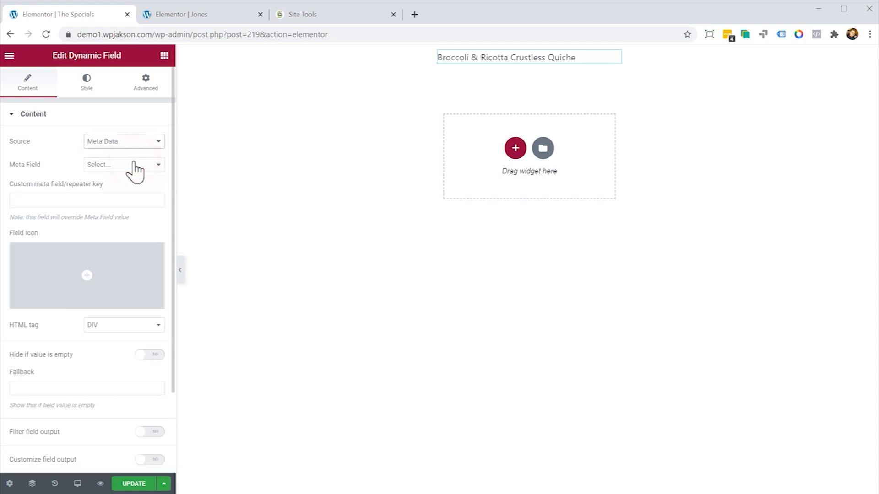
click(122, 164)
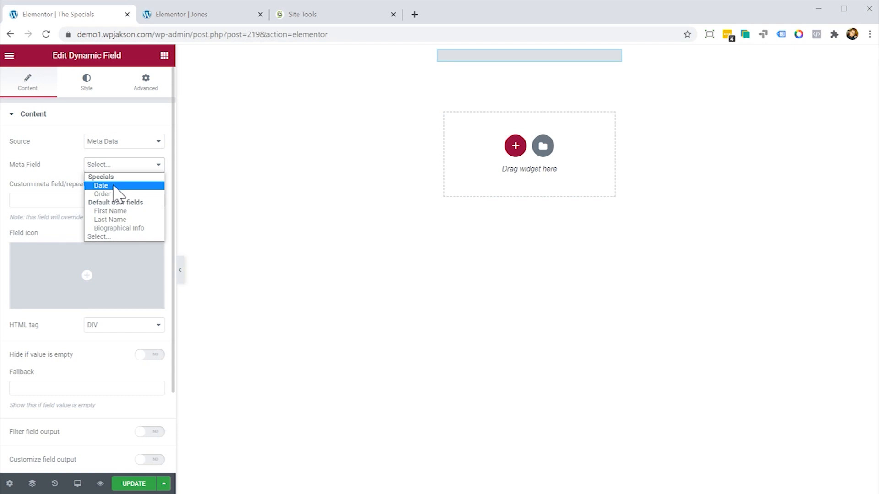
mouse_move(119, 192)
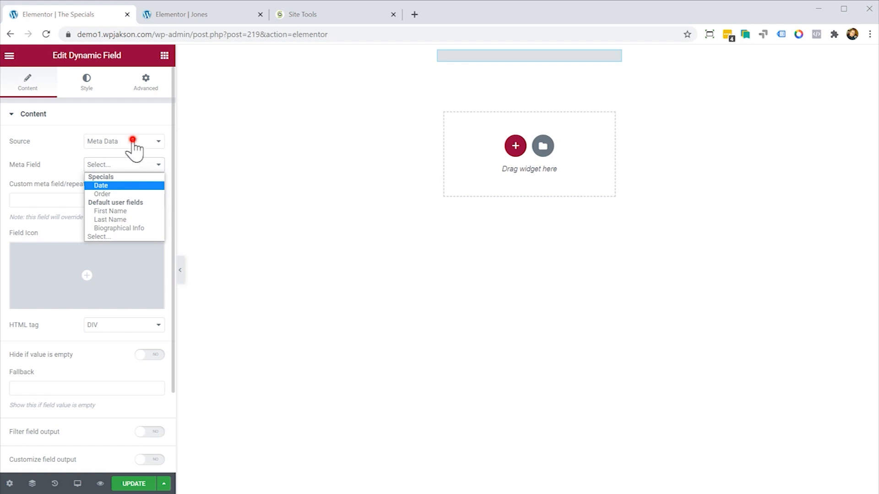
click(124, 141)
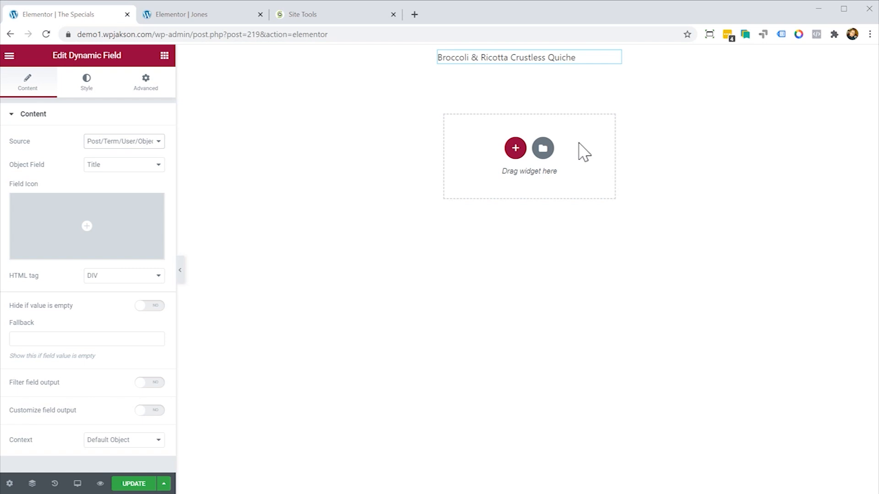
mouse_move(106, 155)
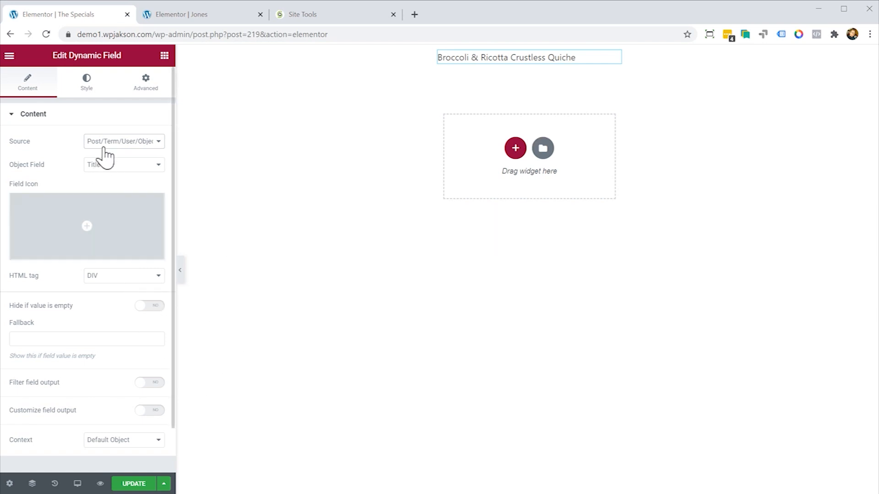
- Set the dynamic title field's typography to the Cabin Sketch font
click(87, 81)
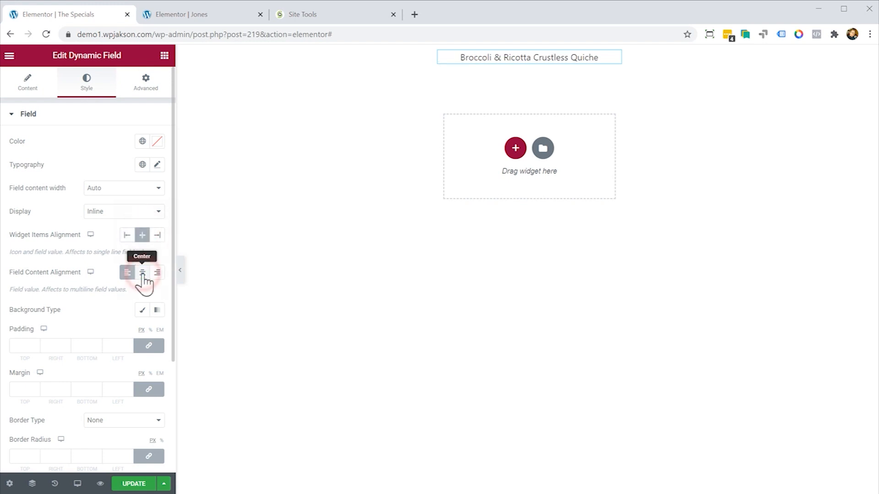
click(156, 164)
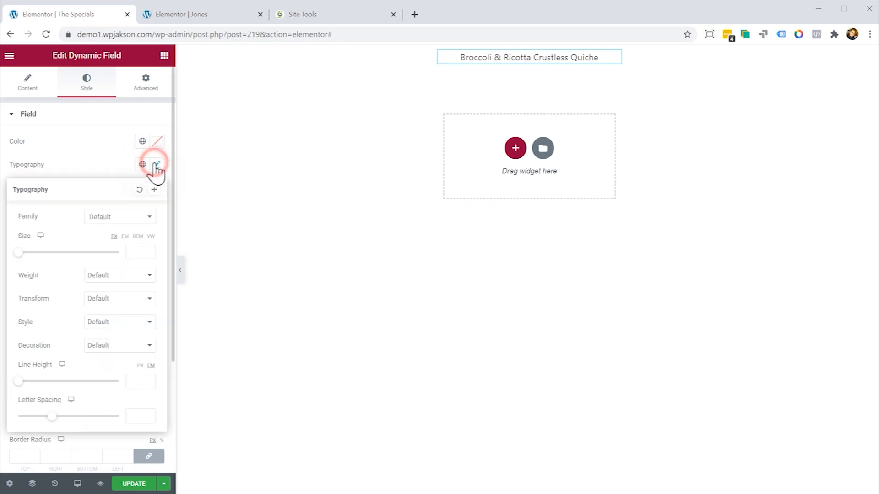
click(119, 217)
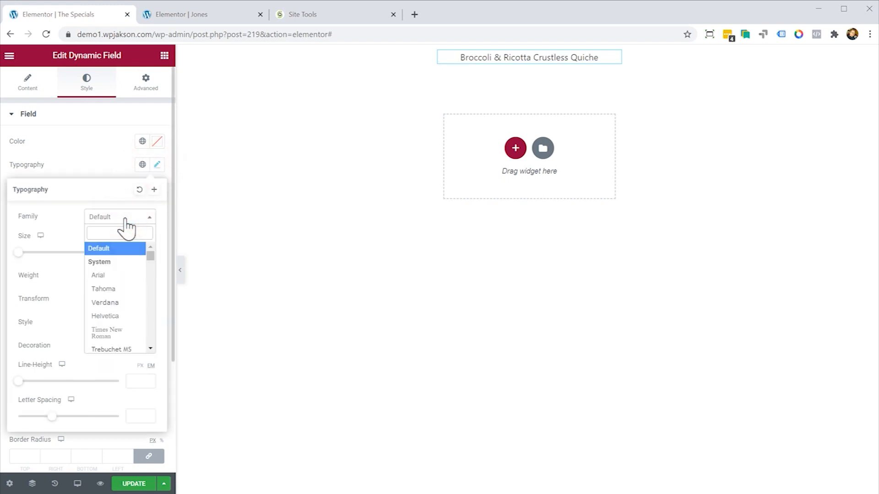
text(cab)
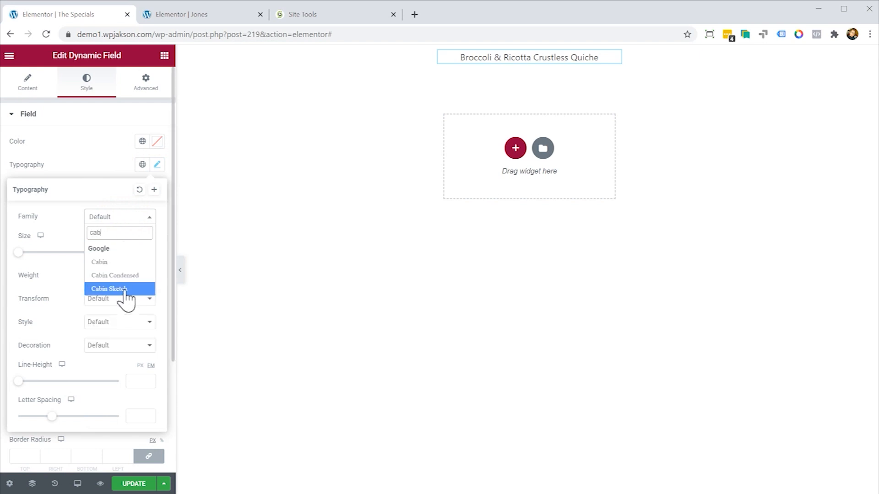
click(109, 289)
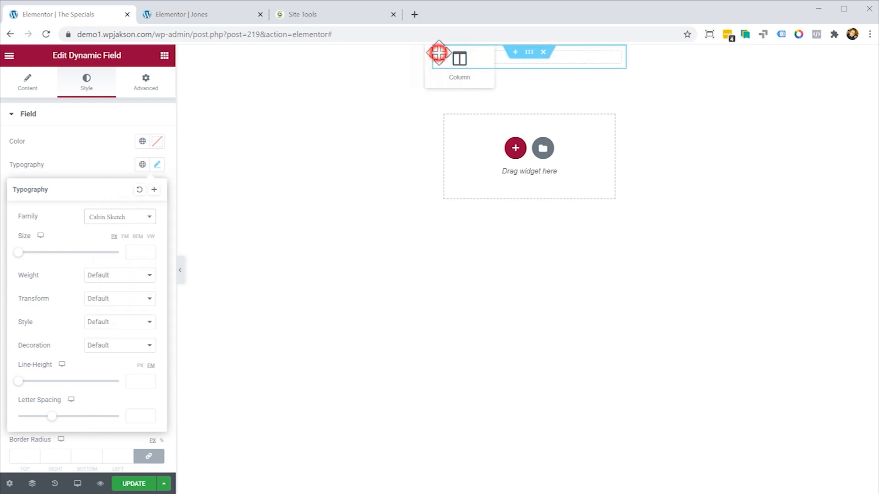
- Remove the inner spacing of the column holding the field
click(458, 56)
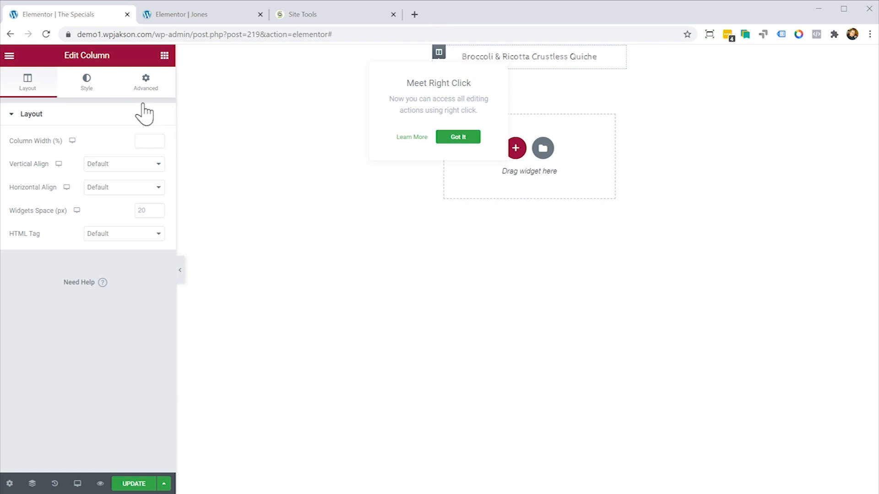
click(145, 81)
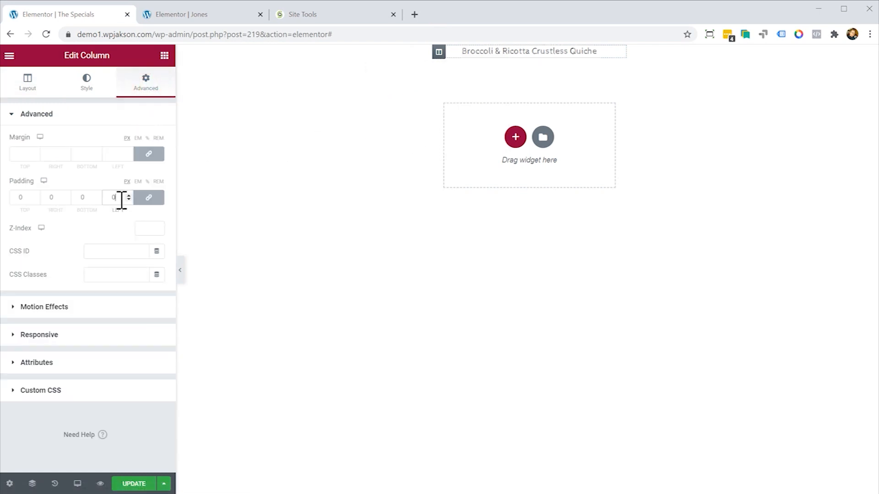
mouse_move(307, 148)
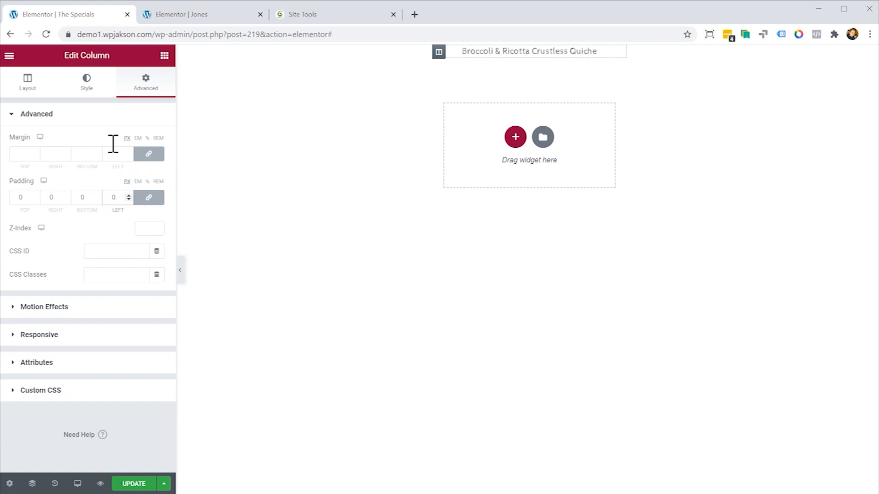
click(86, 81)
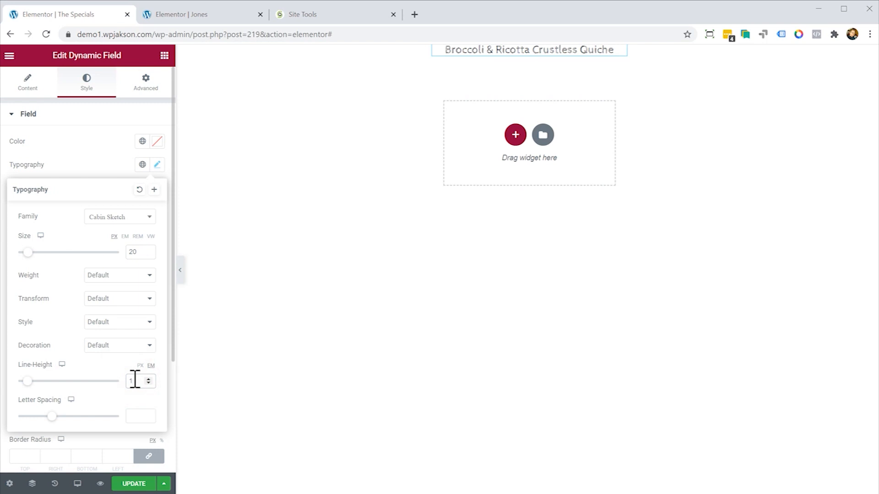
mouse_move(133, 154)
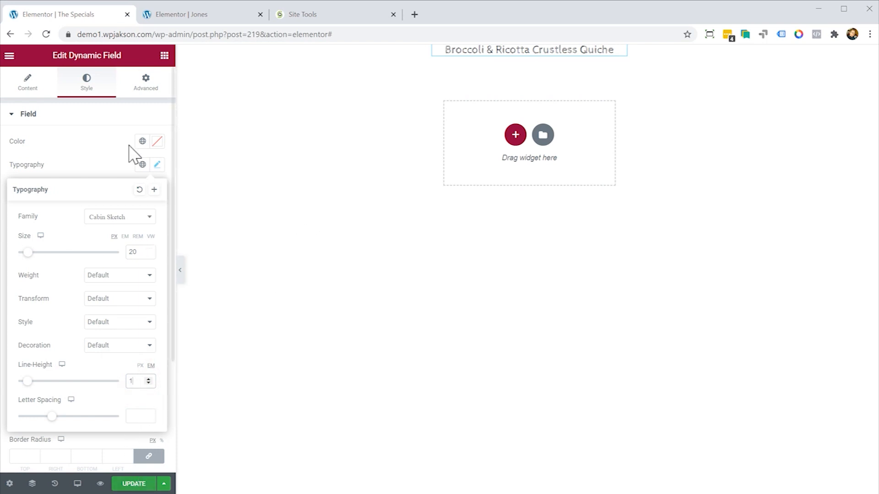
- Make the title text white and save the listing template
click(142, 164)
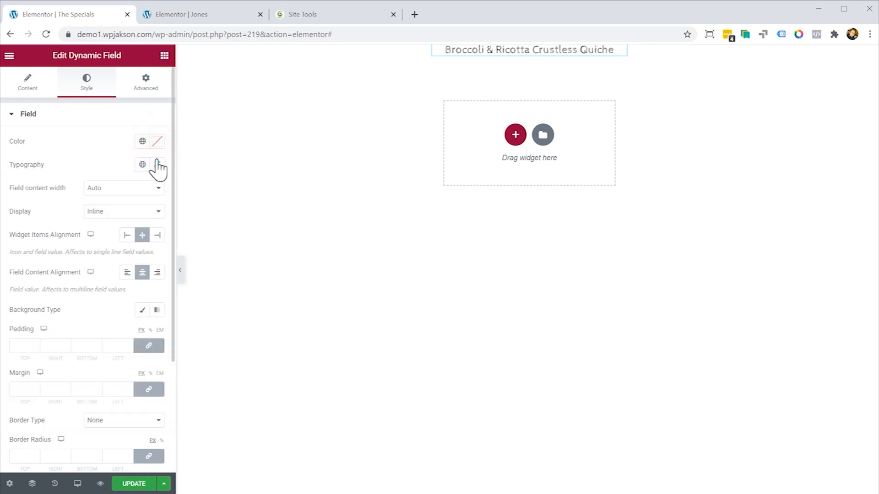
click(157, 141)
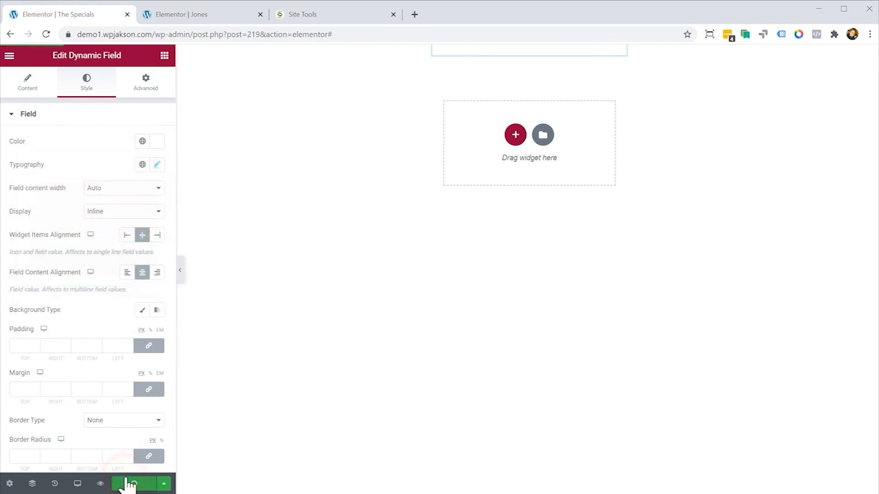
click(135, 483)
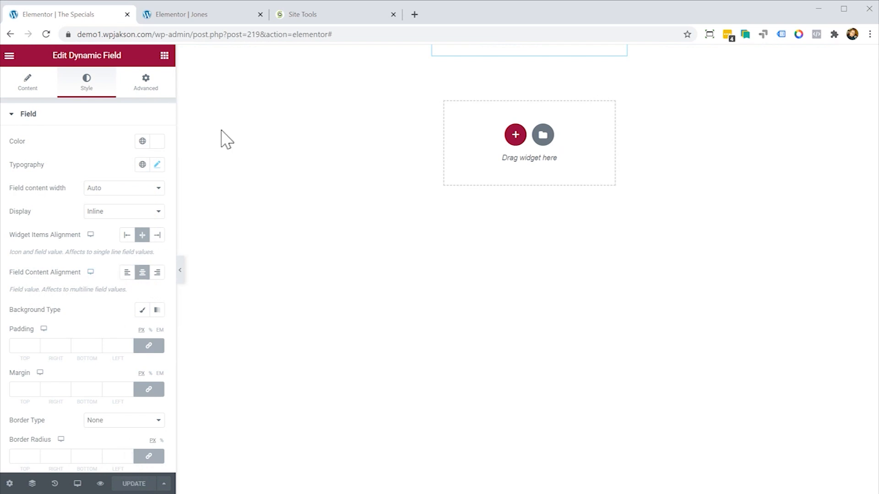
click(198, 13)
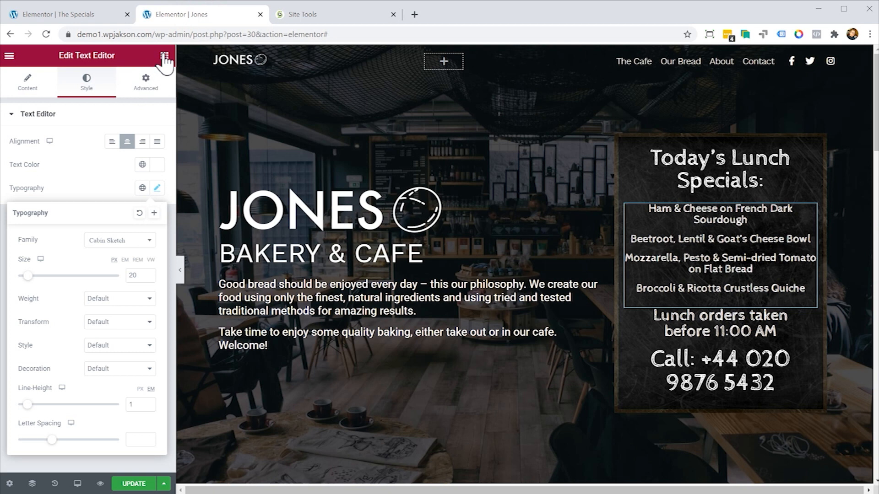
- Place a Listing Grid widget into the chalkboard column of the homepage
click(163, 55)
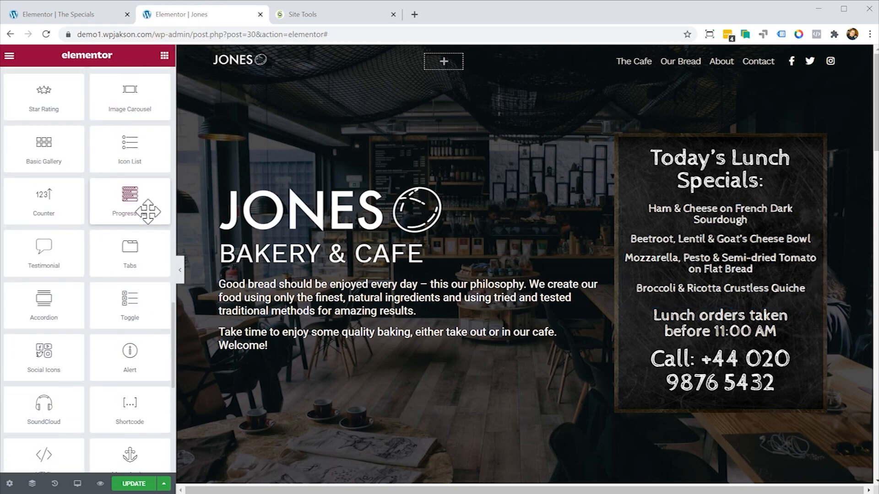
scroll(down, 3)
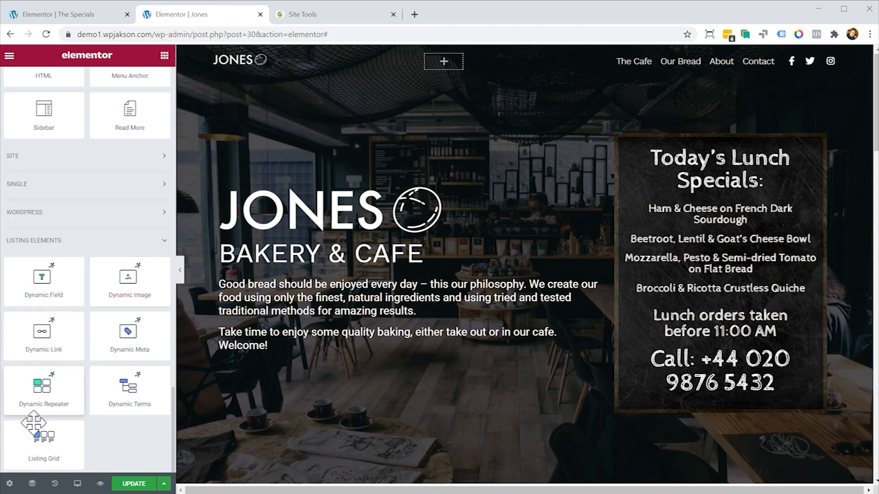
mouse_move(43, 443)
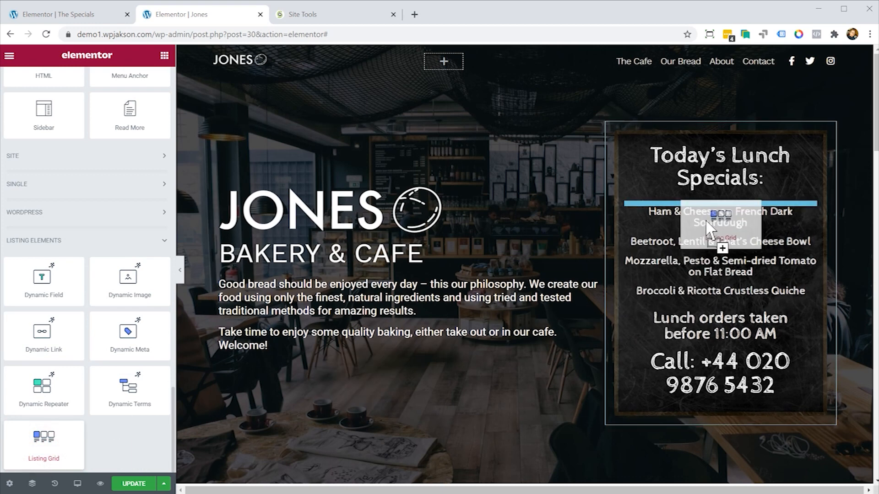
click(721, 222)
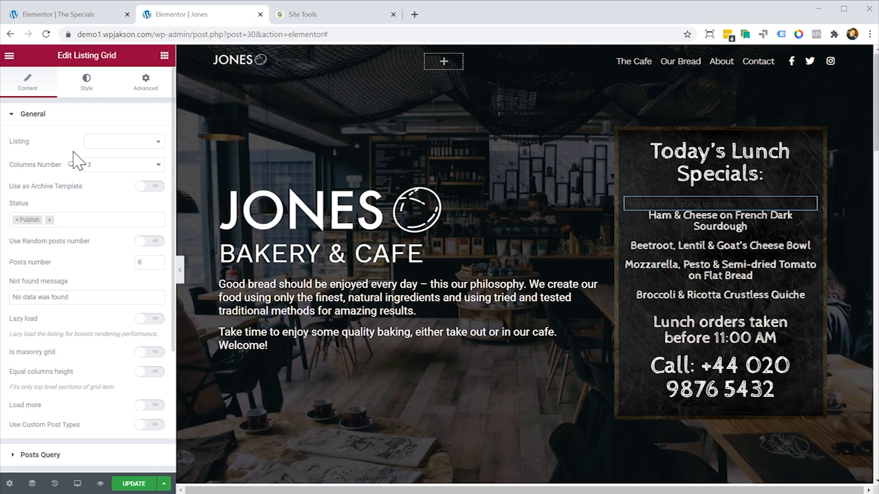
mouse_move(133, 161)
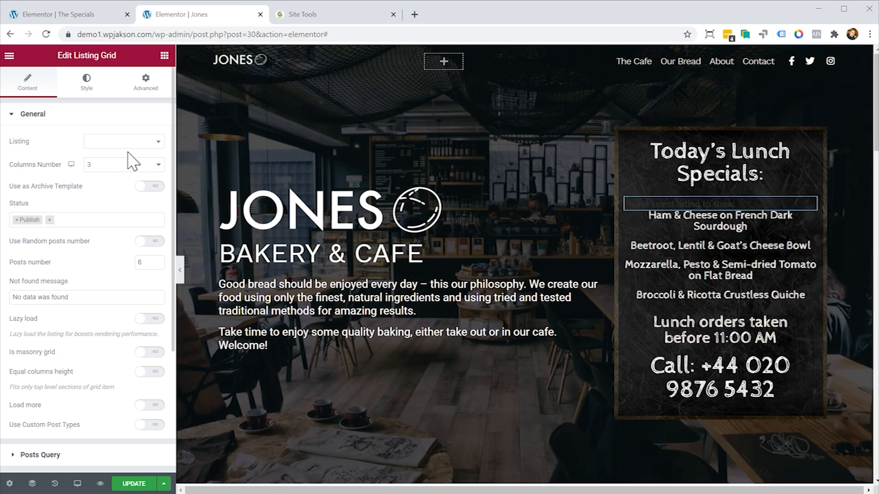
- Set the grid's listing to The Specials
click(122, 141)
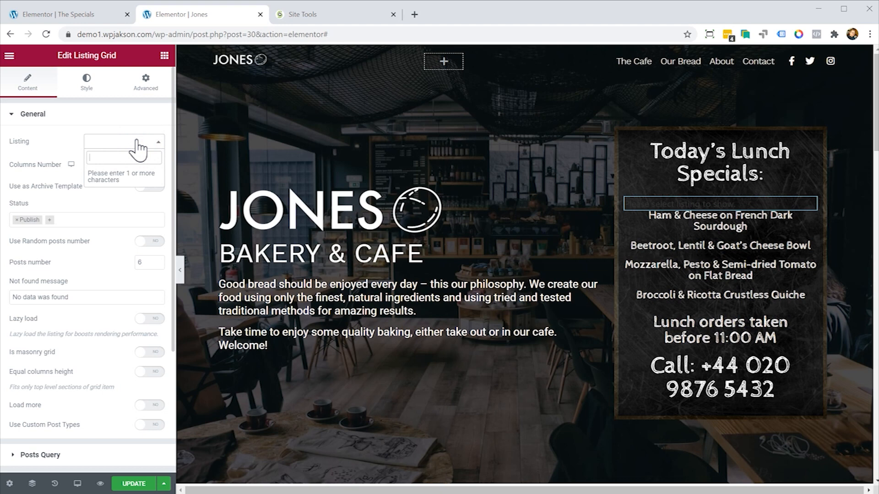
text(spe)
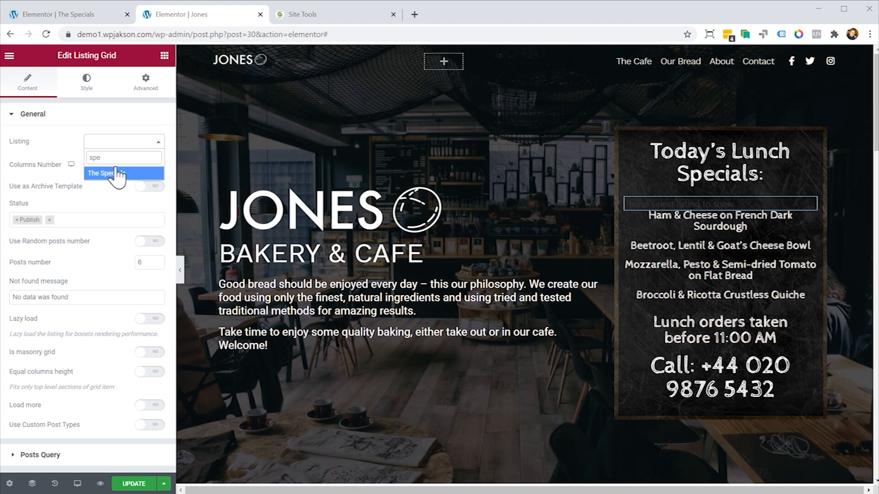
click(105, 173)
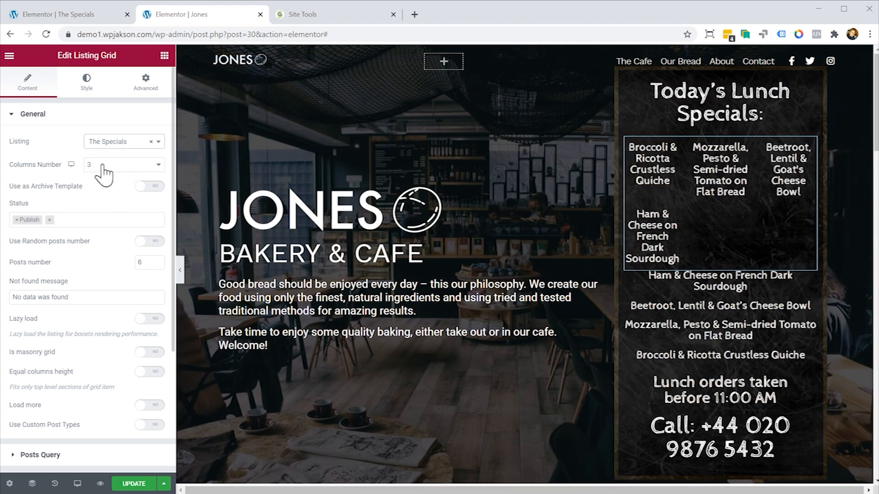
- Set the listing grid's Columns Number to 1
click(124, 164)
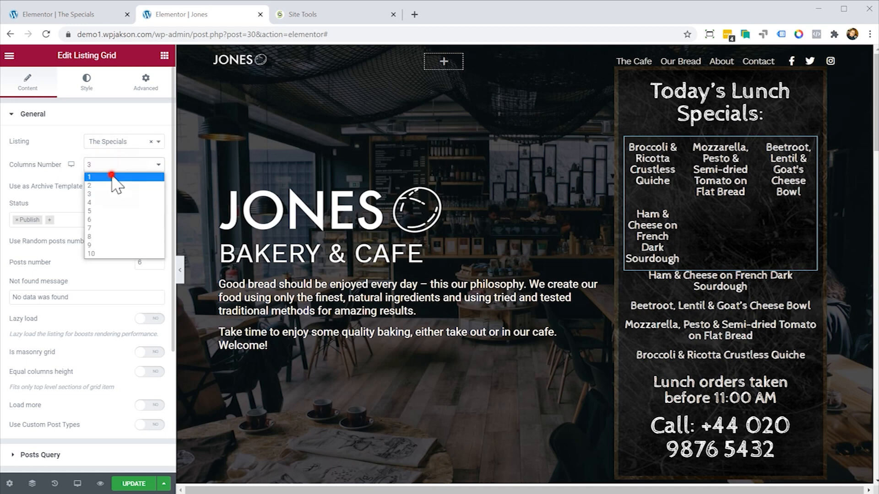
click(104, 177)
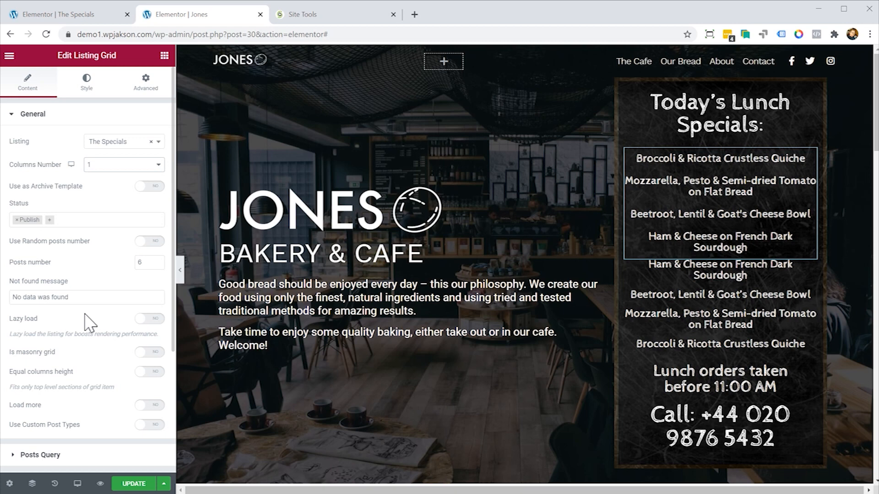
mouse_move(118, 280)
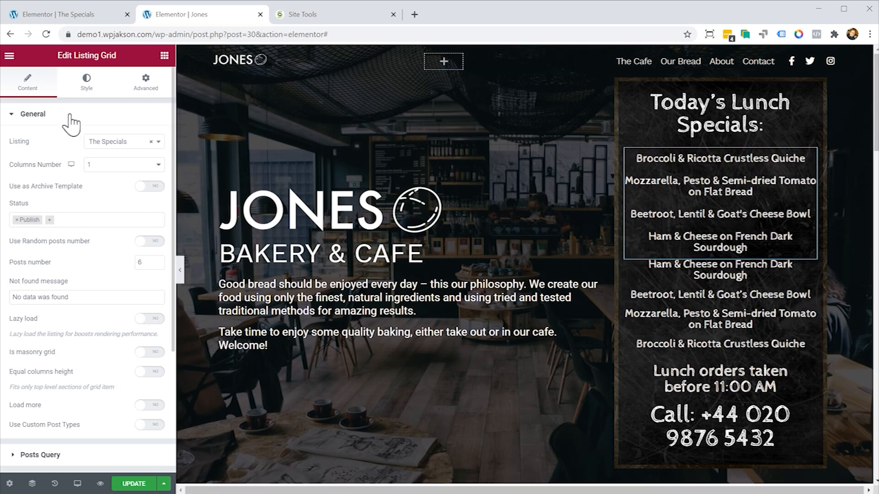
- Collapse the General section to reach the Posts Query settings
click(39, 141)
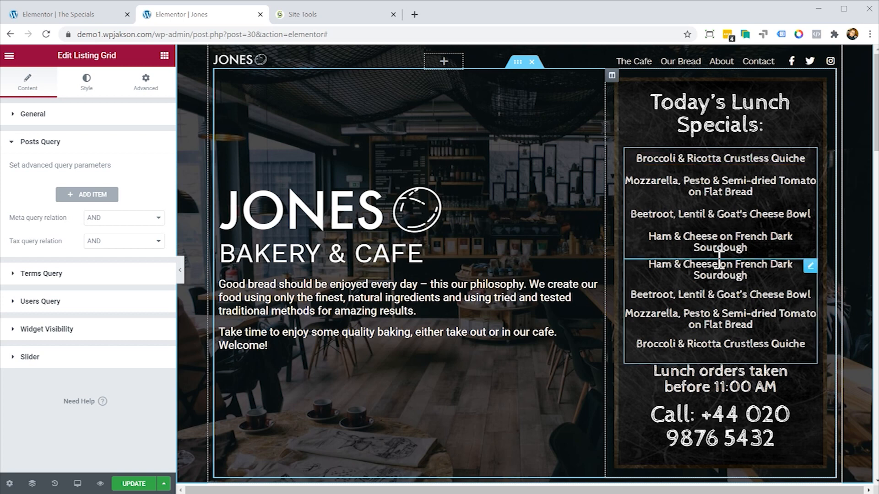
mouse_move(61, 14)
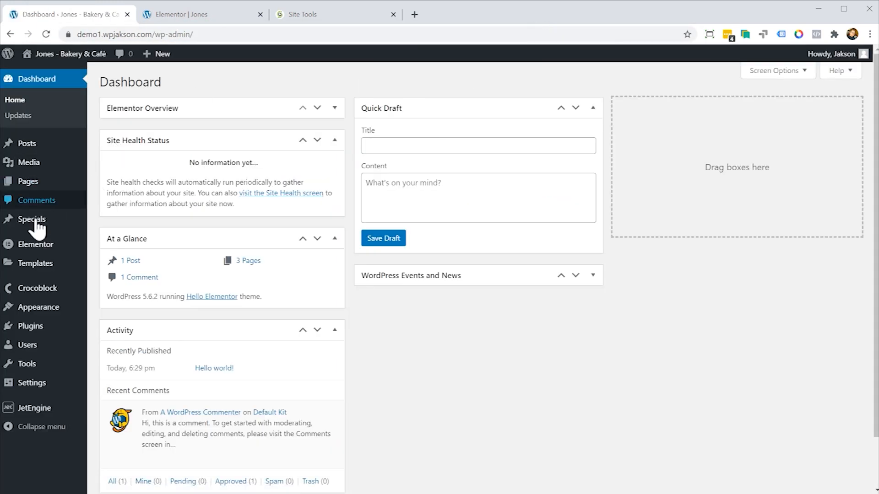
- Start a new Specials post titled 'Jakson Burger'
click(31, 218)
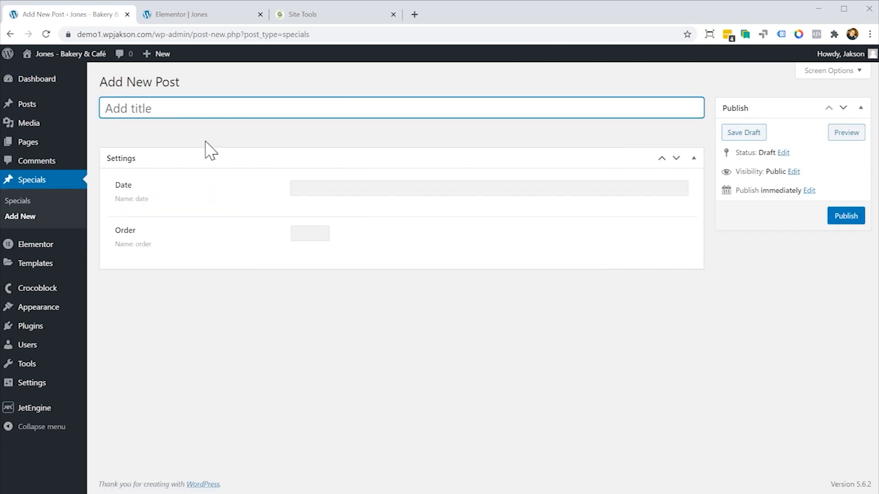
text(Jakso)
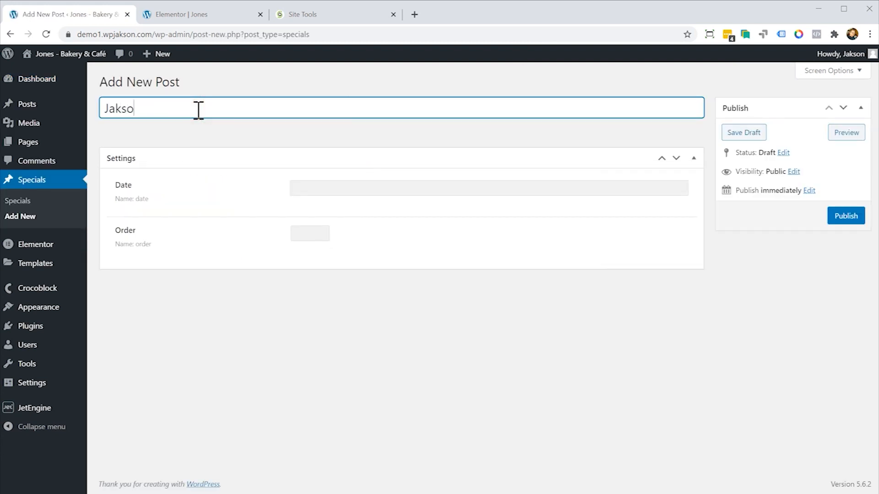
text(n)
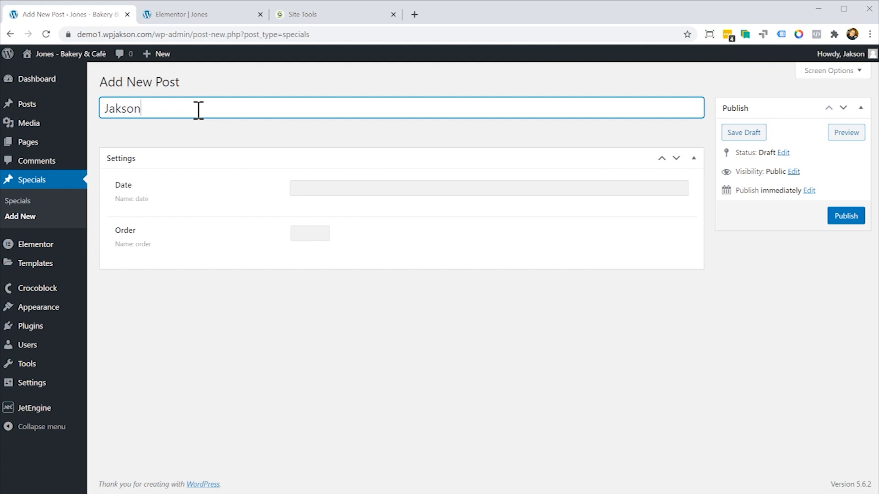
text(Burg)
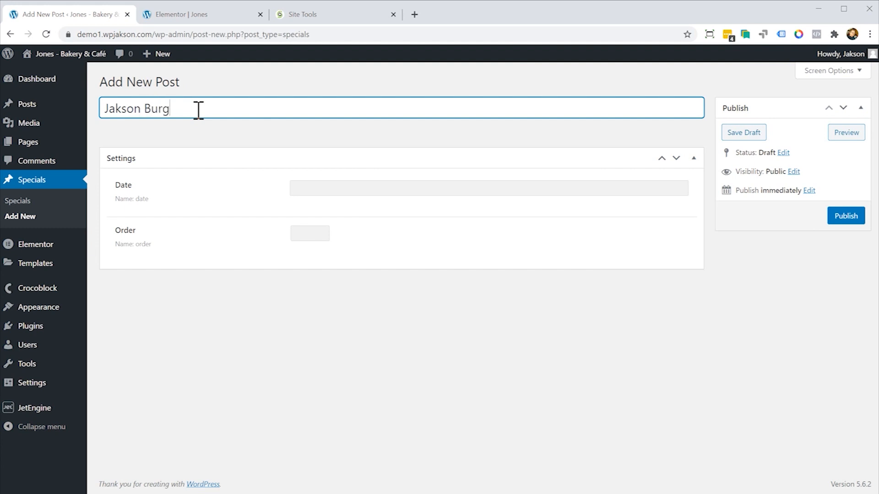
text(er)
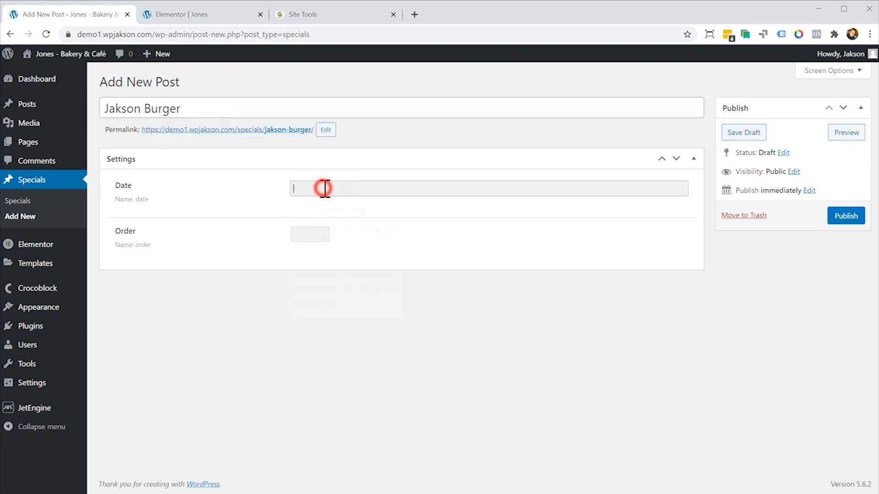
- Set its Date to 2021-03-05 and publish the special
text(2021-03-05)
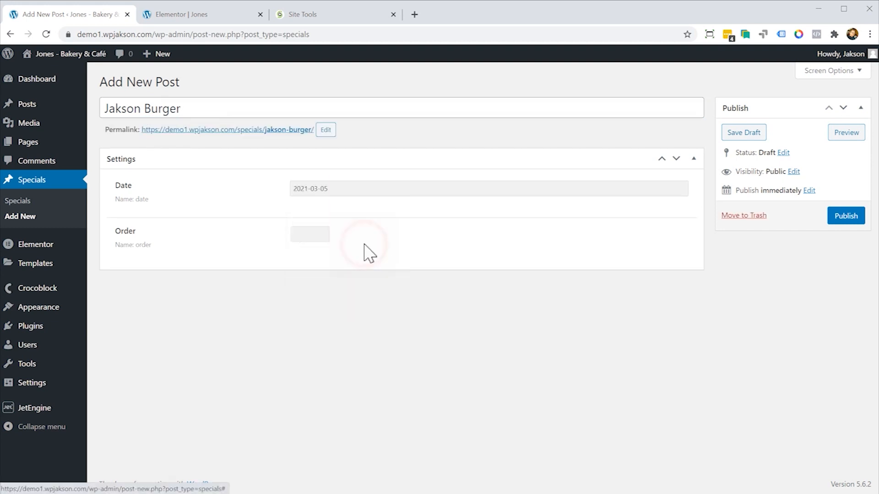
click(308, 233)
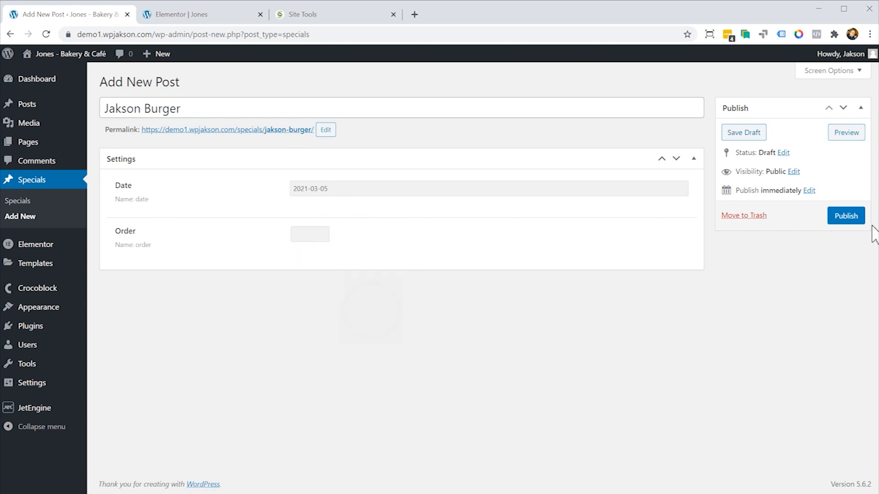
click(846, 215)
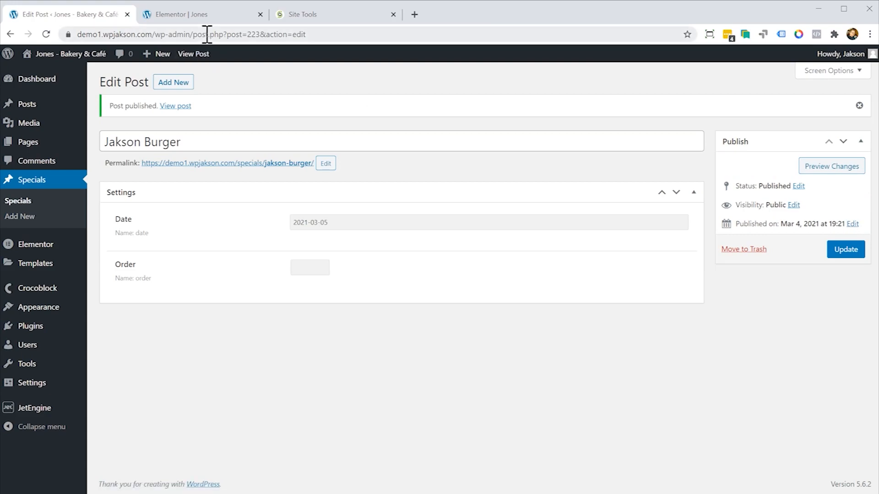
- Select The Specials as the listing for the chalkboard Listing Grid widget
click(184, 14)
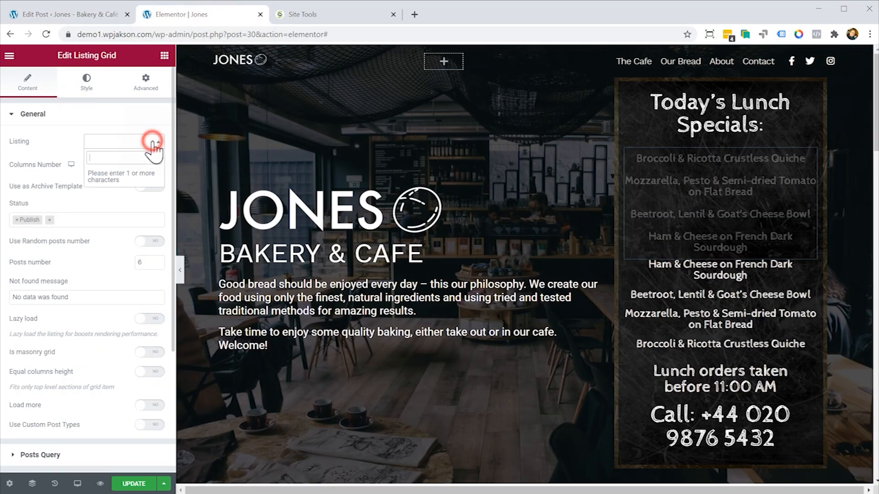
text(sp)
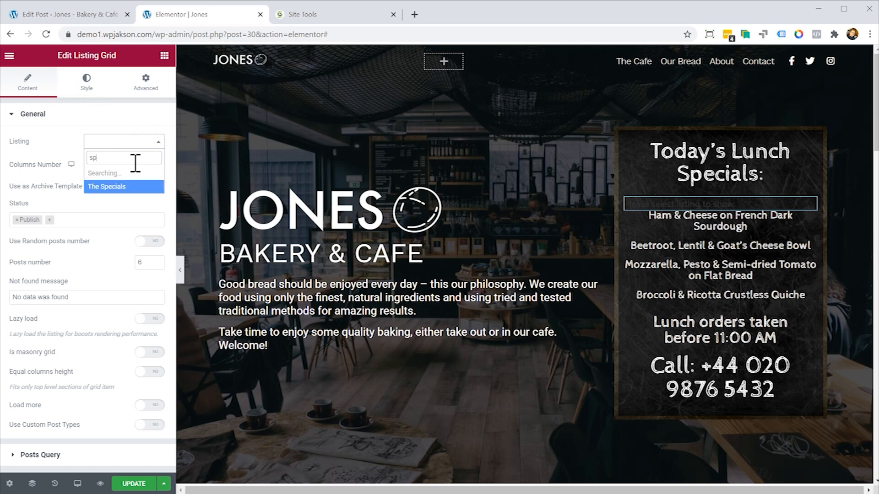
click(106, 186)
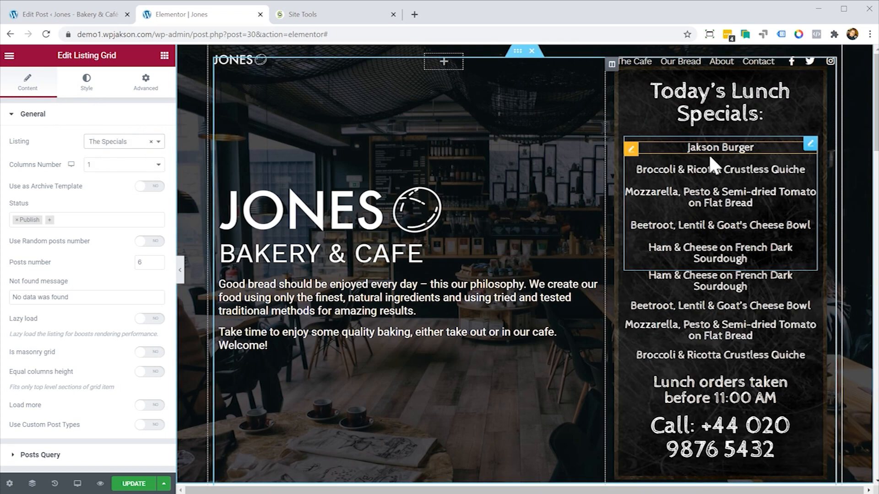
mouse_move(714, 166)
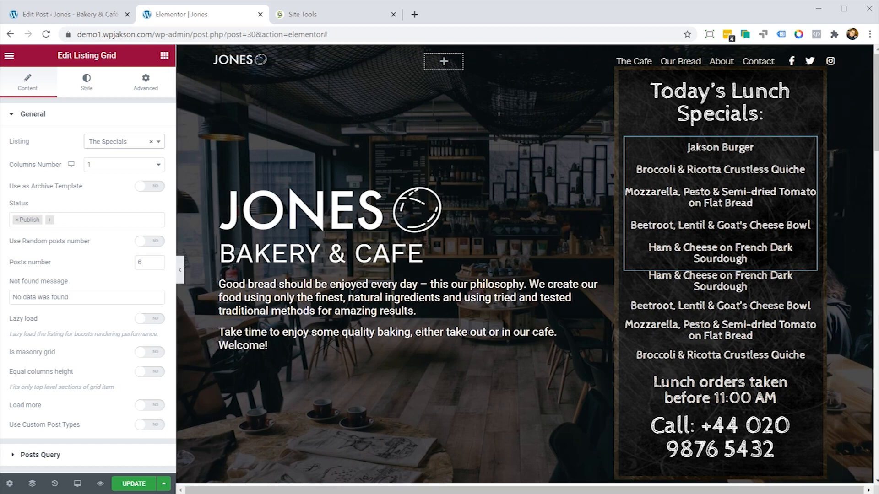
- Add a new Posts Query item of type Meta Query to the specials grid
click(33, 113)
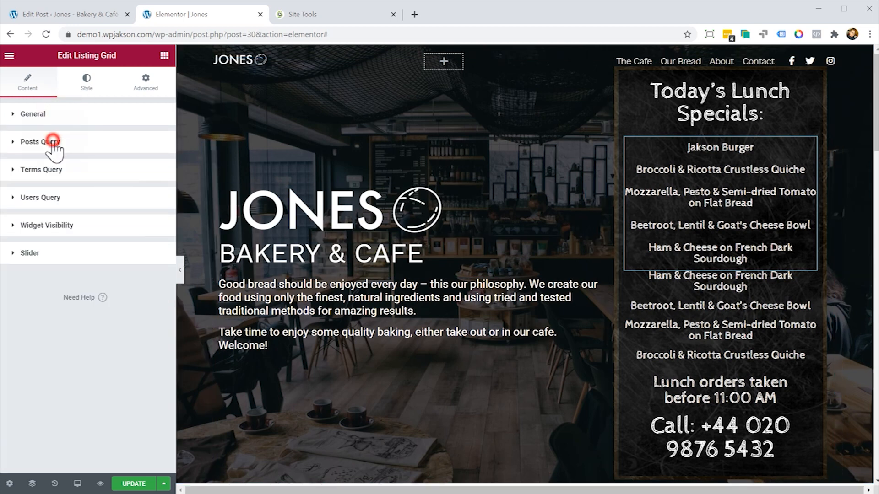
click(40, 142)
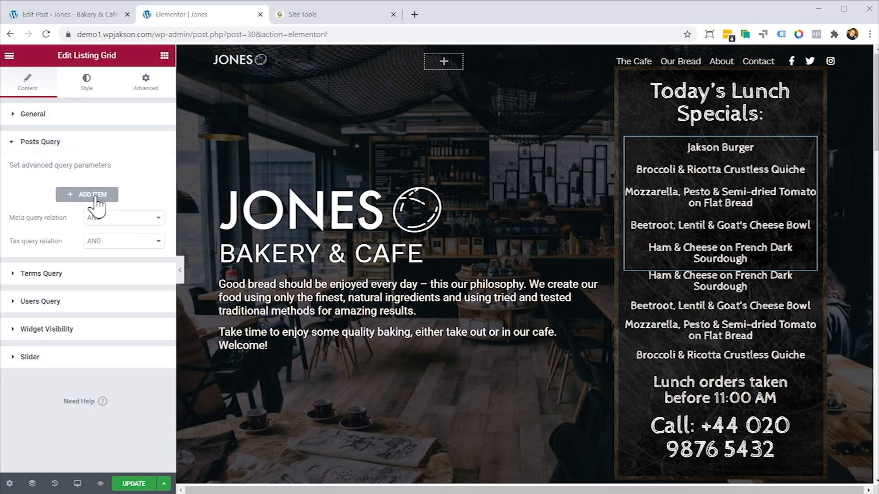
click(87, 194)
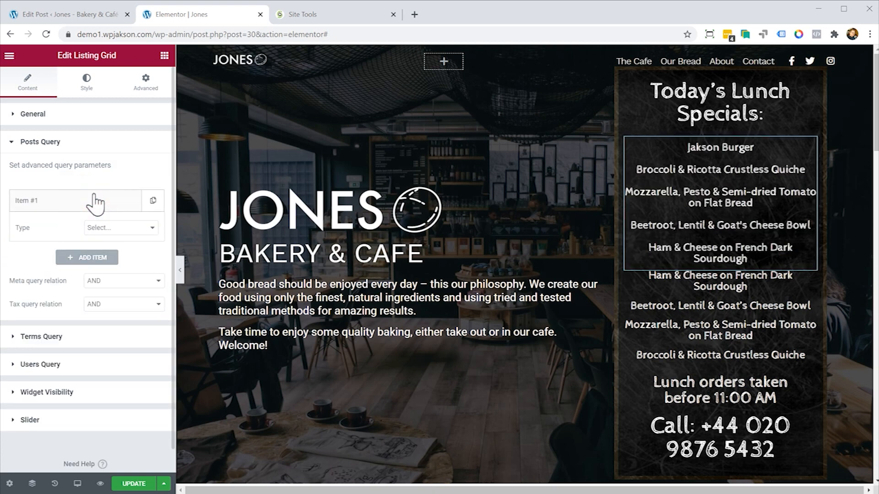
mouse_move(119, 233)
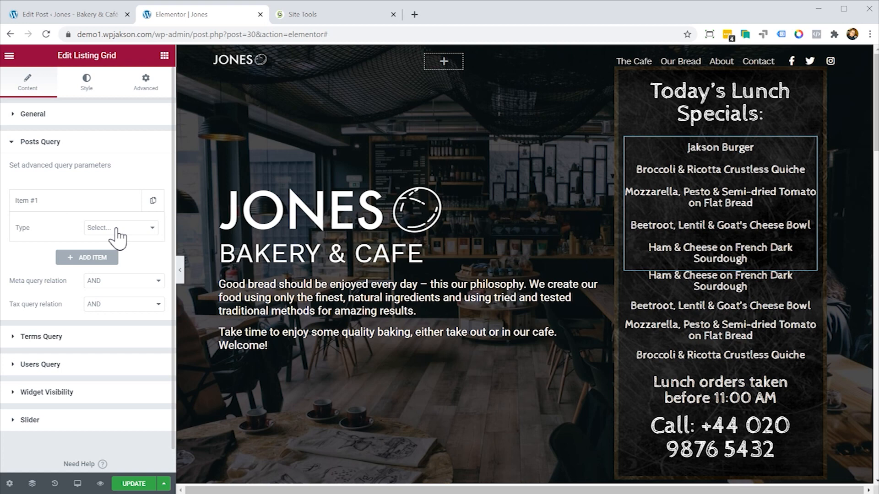
click(120, 228)
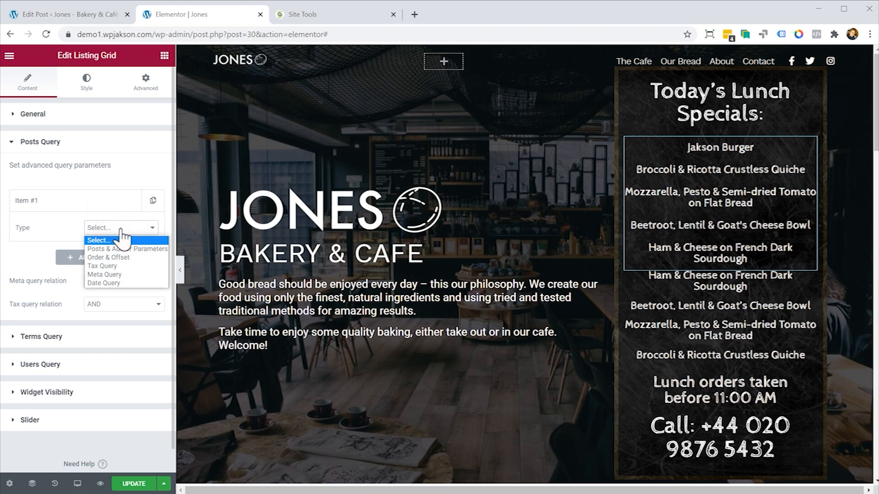
mouse_move(102, 266)
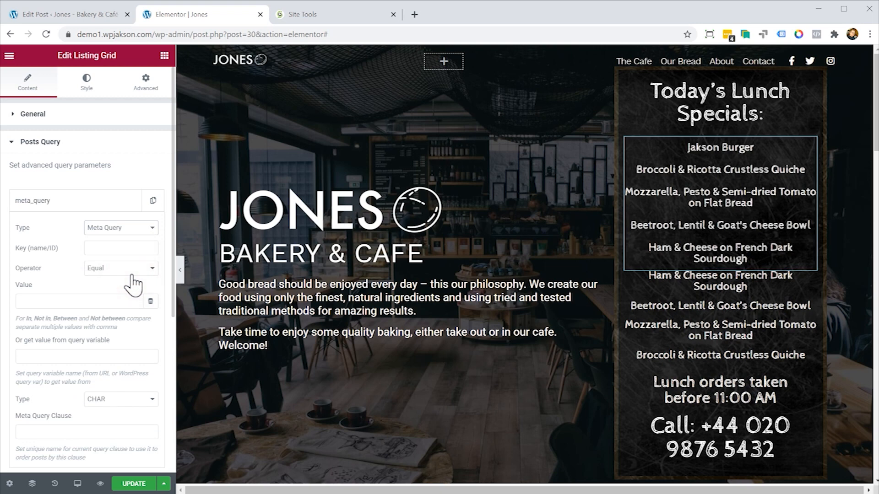
- Set the meta query key 'date' equal to value 'today' with its value data type
click(121, 248)
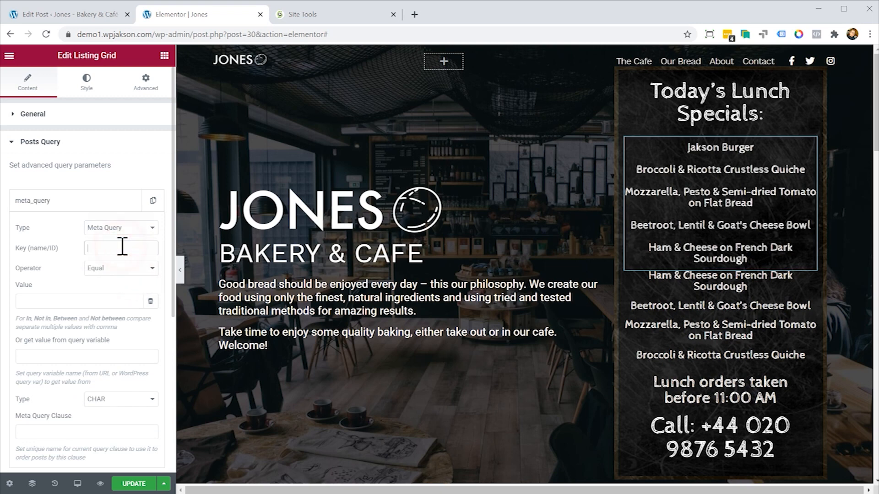
text(date)
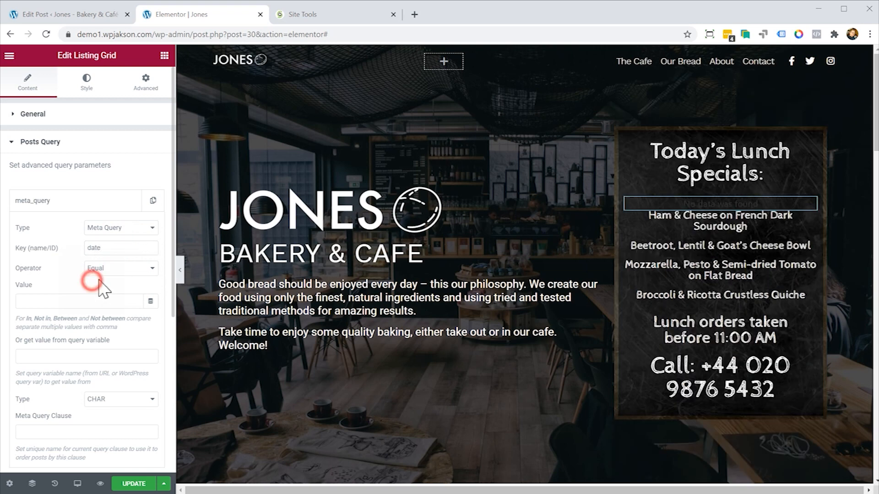
click(79, 301)
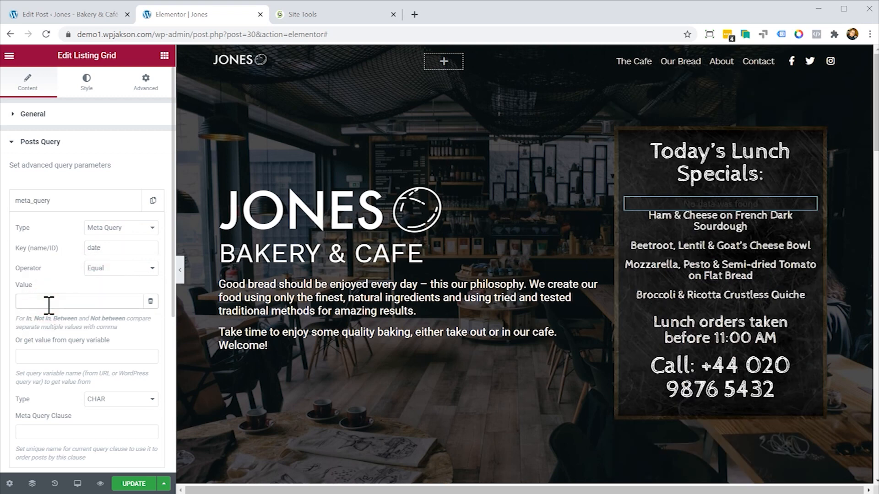
text(today)
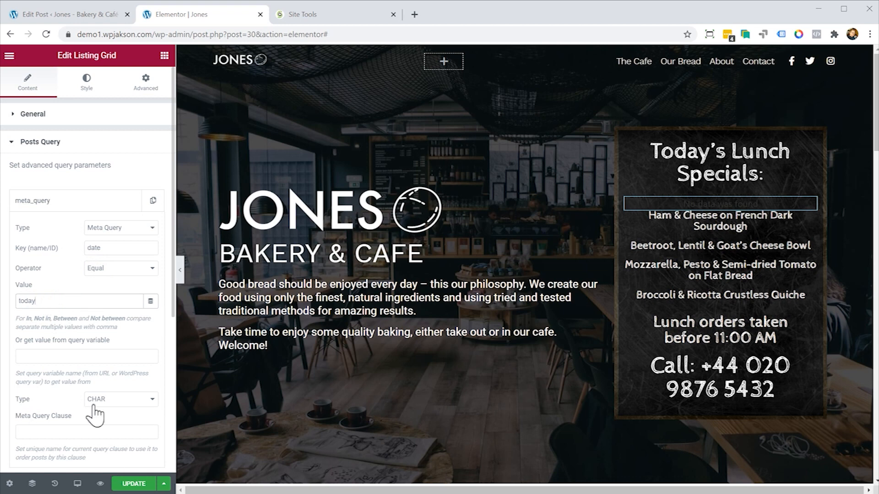
click(119, 399)
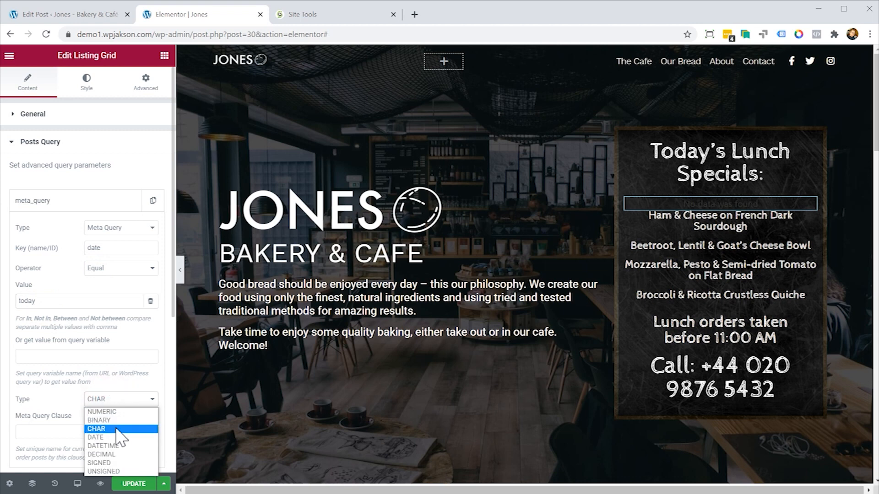
click(94, 437)
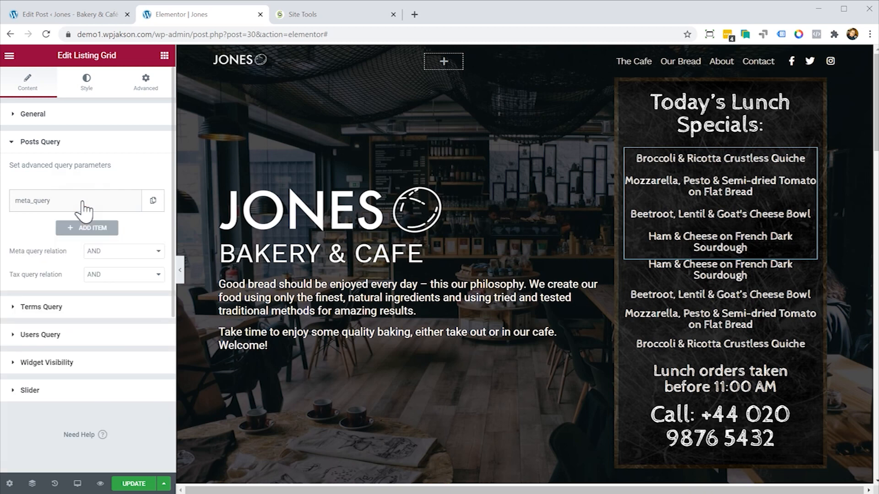
- Add a second Posts Query item of type Order & Offset with Order ASC
click(720, 158)
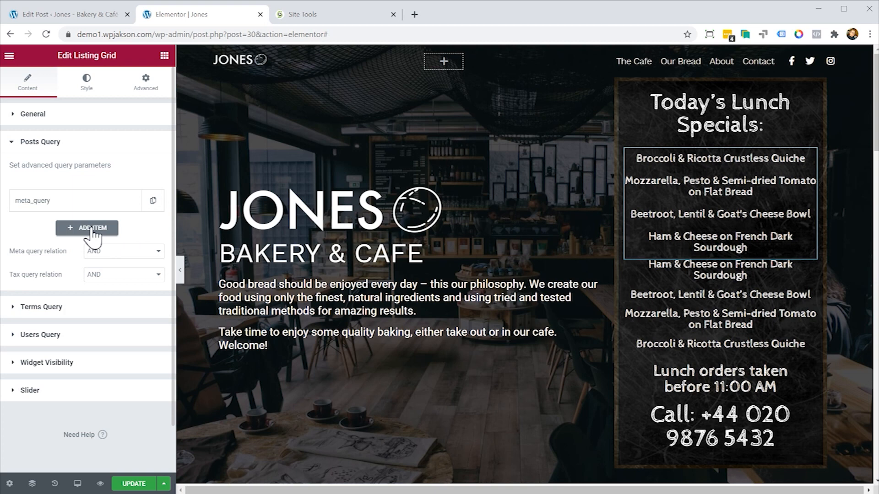
click(87, 228)
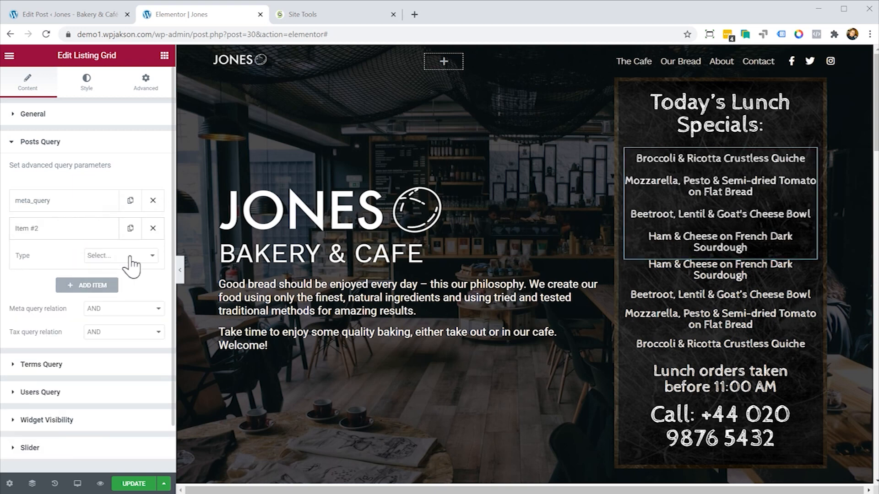
click(118, 255)
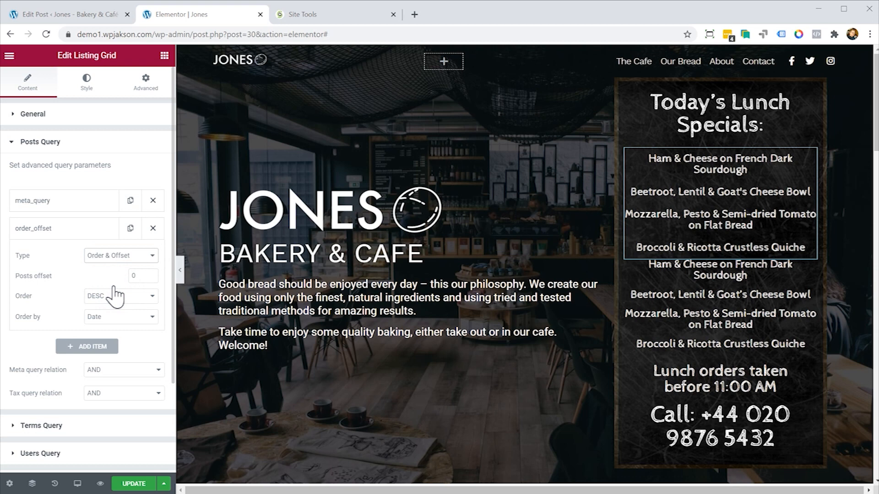
click(121, 317)
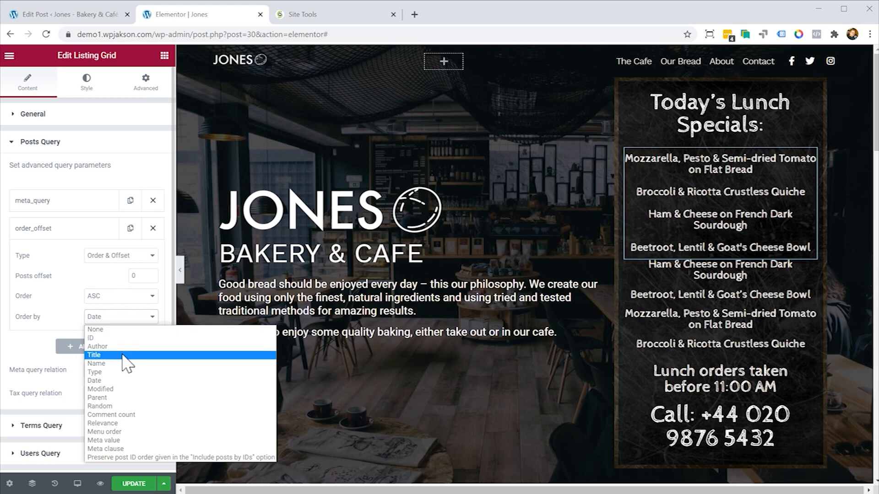
- Order by Meta value using meta key 'order' with Meta type NUMERIC
click(96, 364)
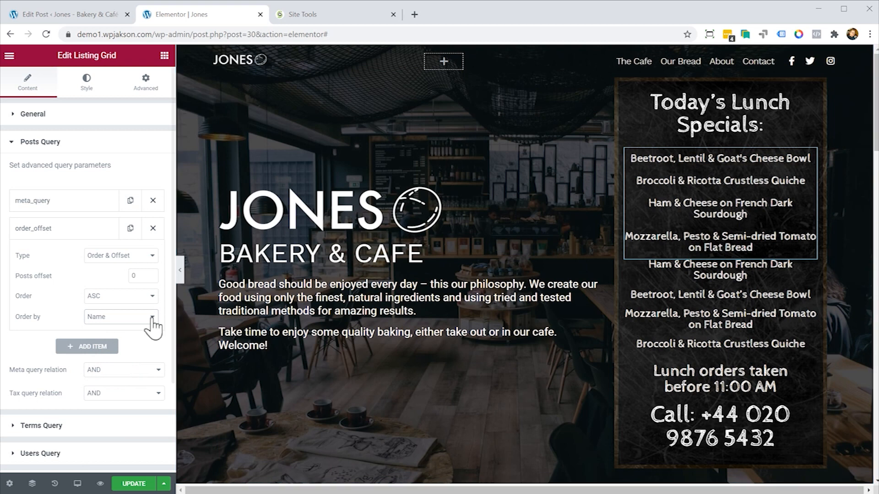
click(120, 317)
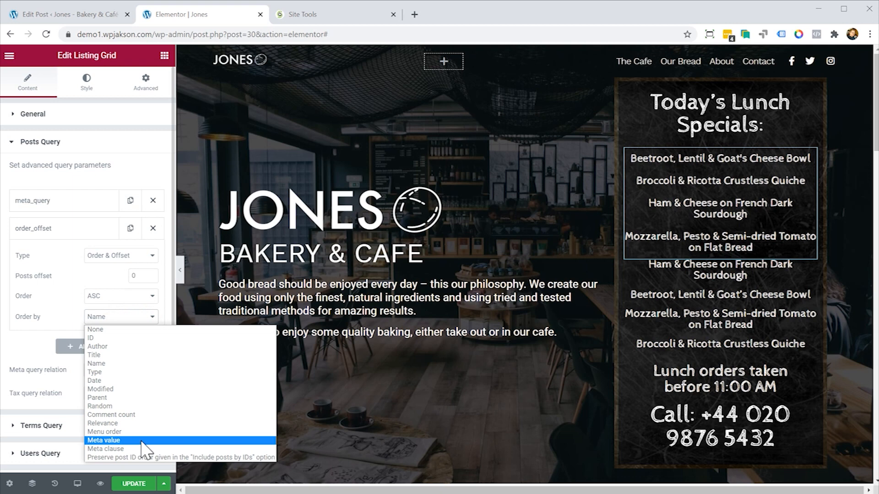
click(103, 440)
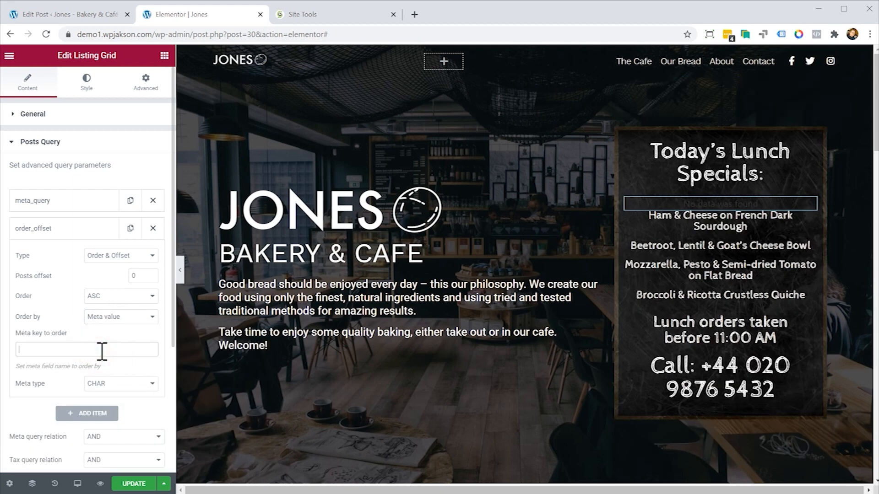
text(order)
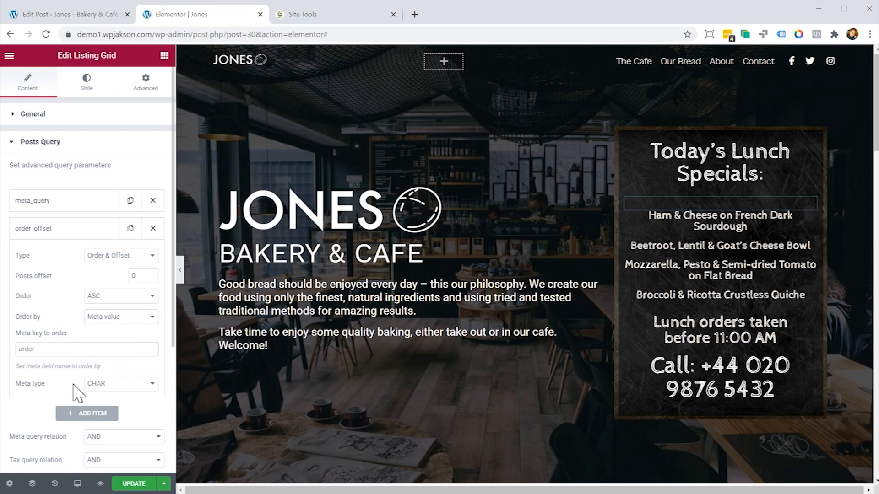
click(120, 384)
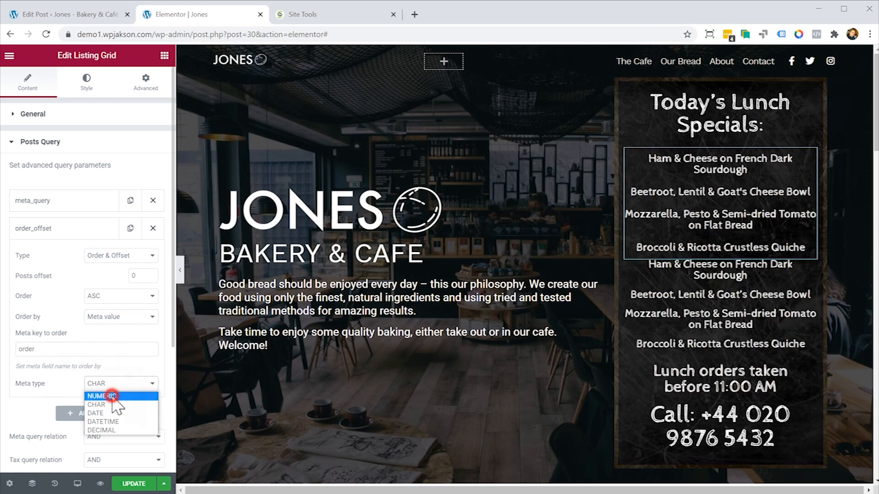
click(100, 397)
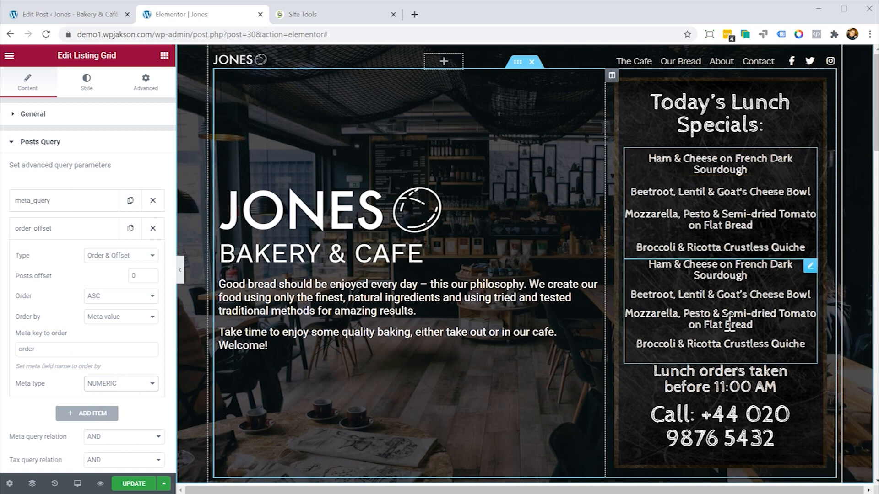
right_click(729, 325)
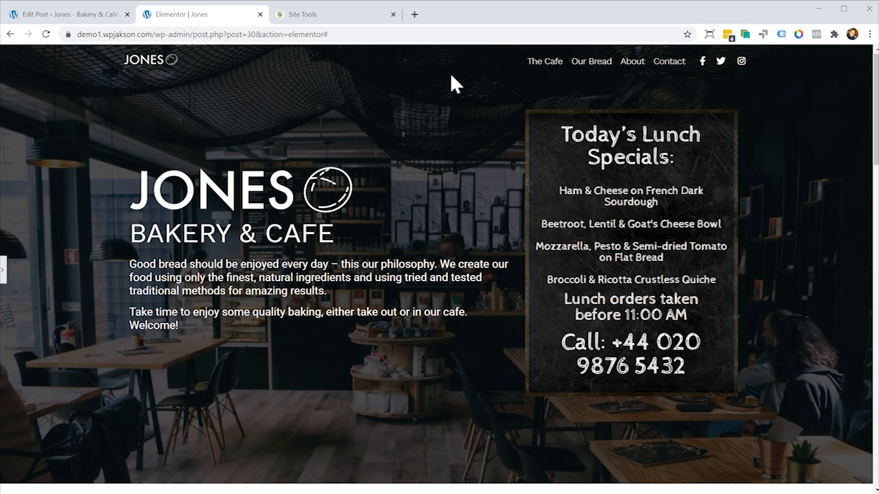
mouse_move(9, 283)
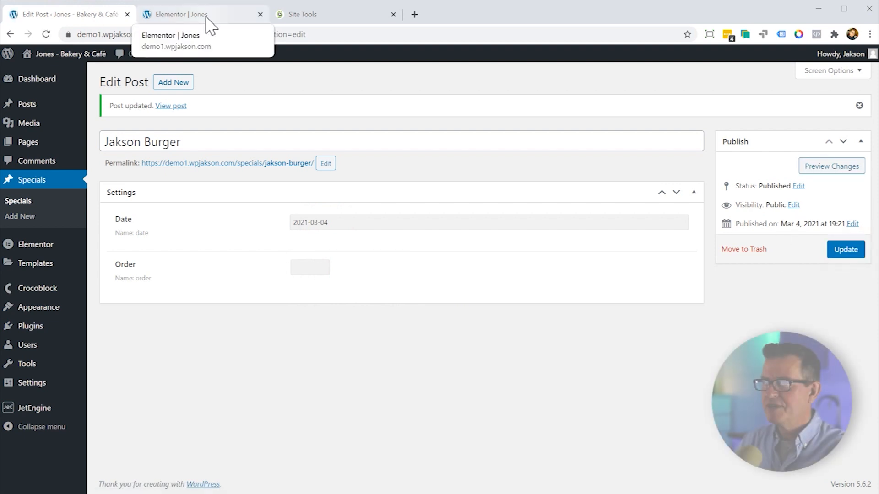
- Return to the Elementor tab showing the chalkboard with the four ordered specials
click(179, 14)
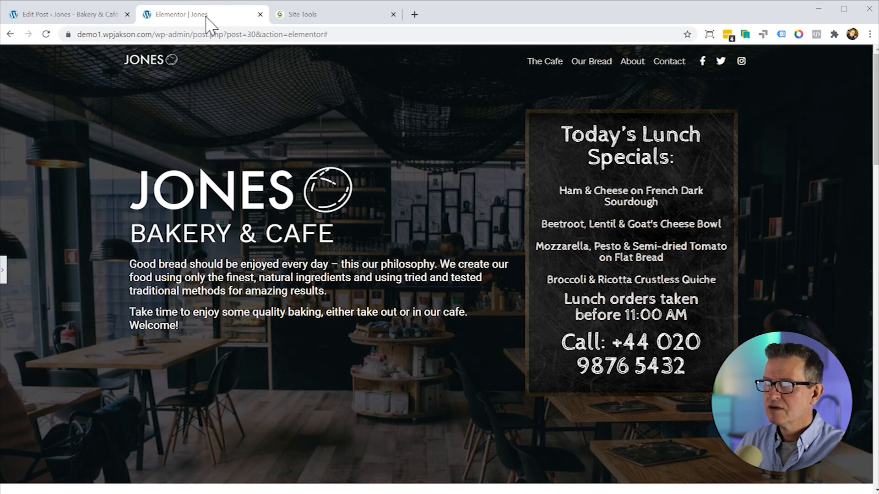
mouse_move(5, 279)
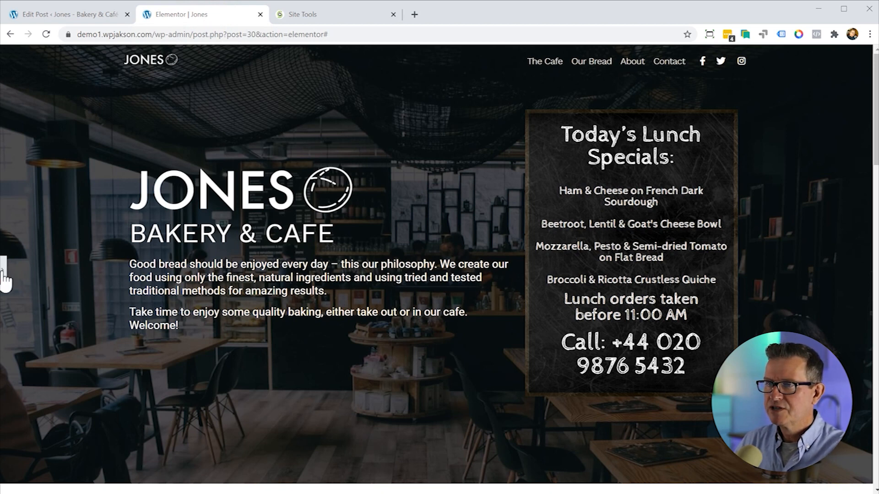